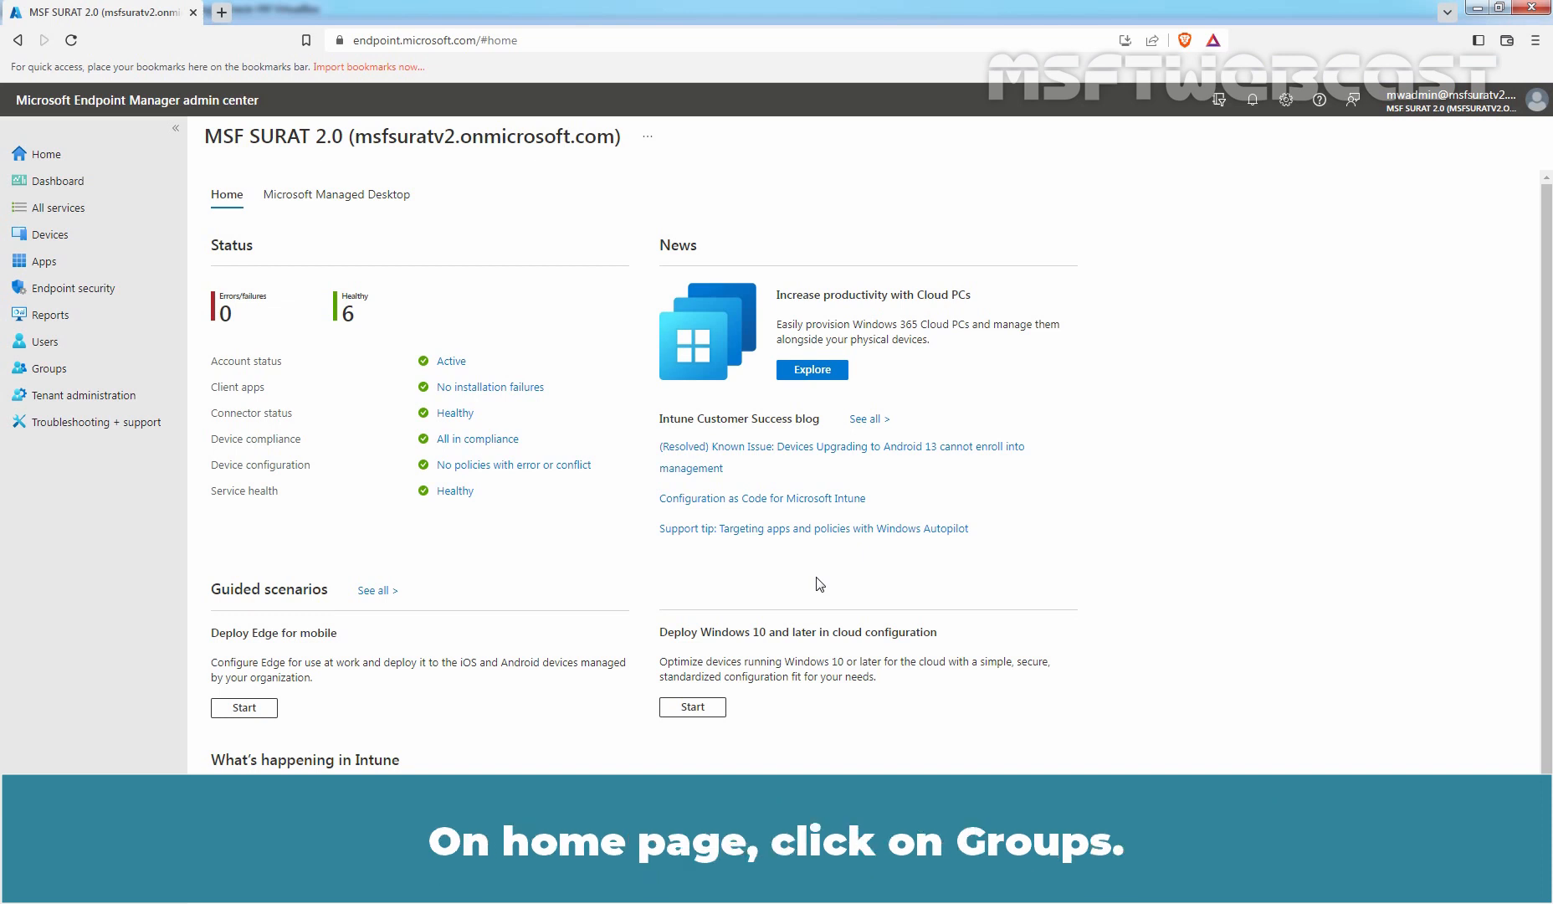
pyautogui.moveTo(231, 367)
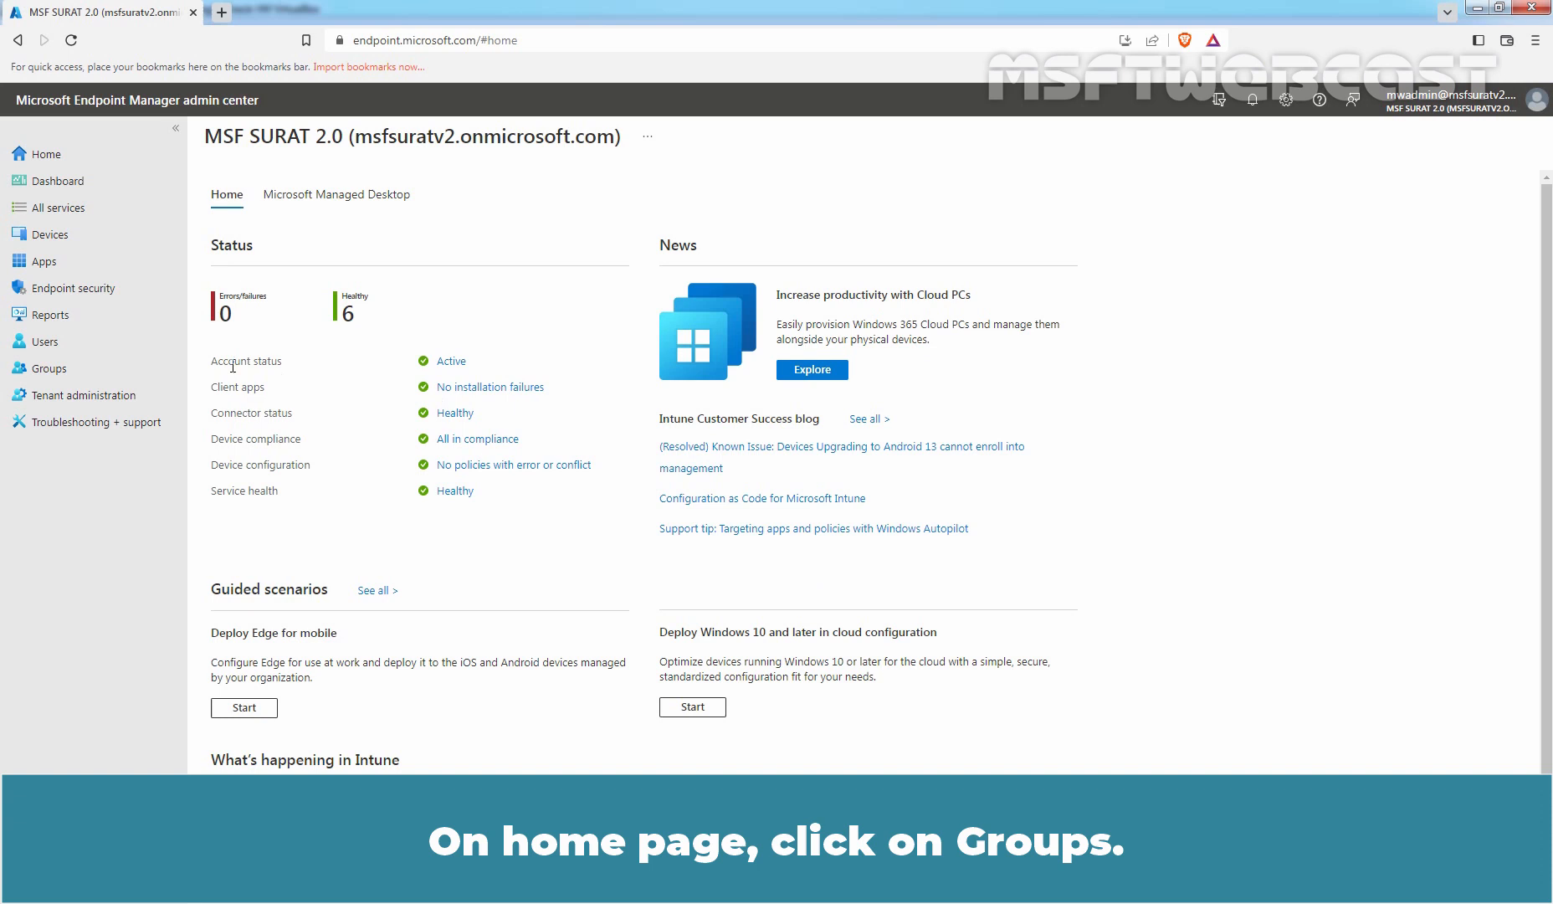
# - Show the members of the Test_WinClient group from the Groups list
pyautogui.click(49, 369)
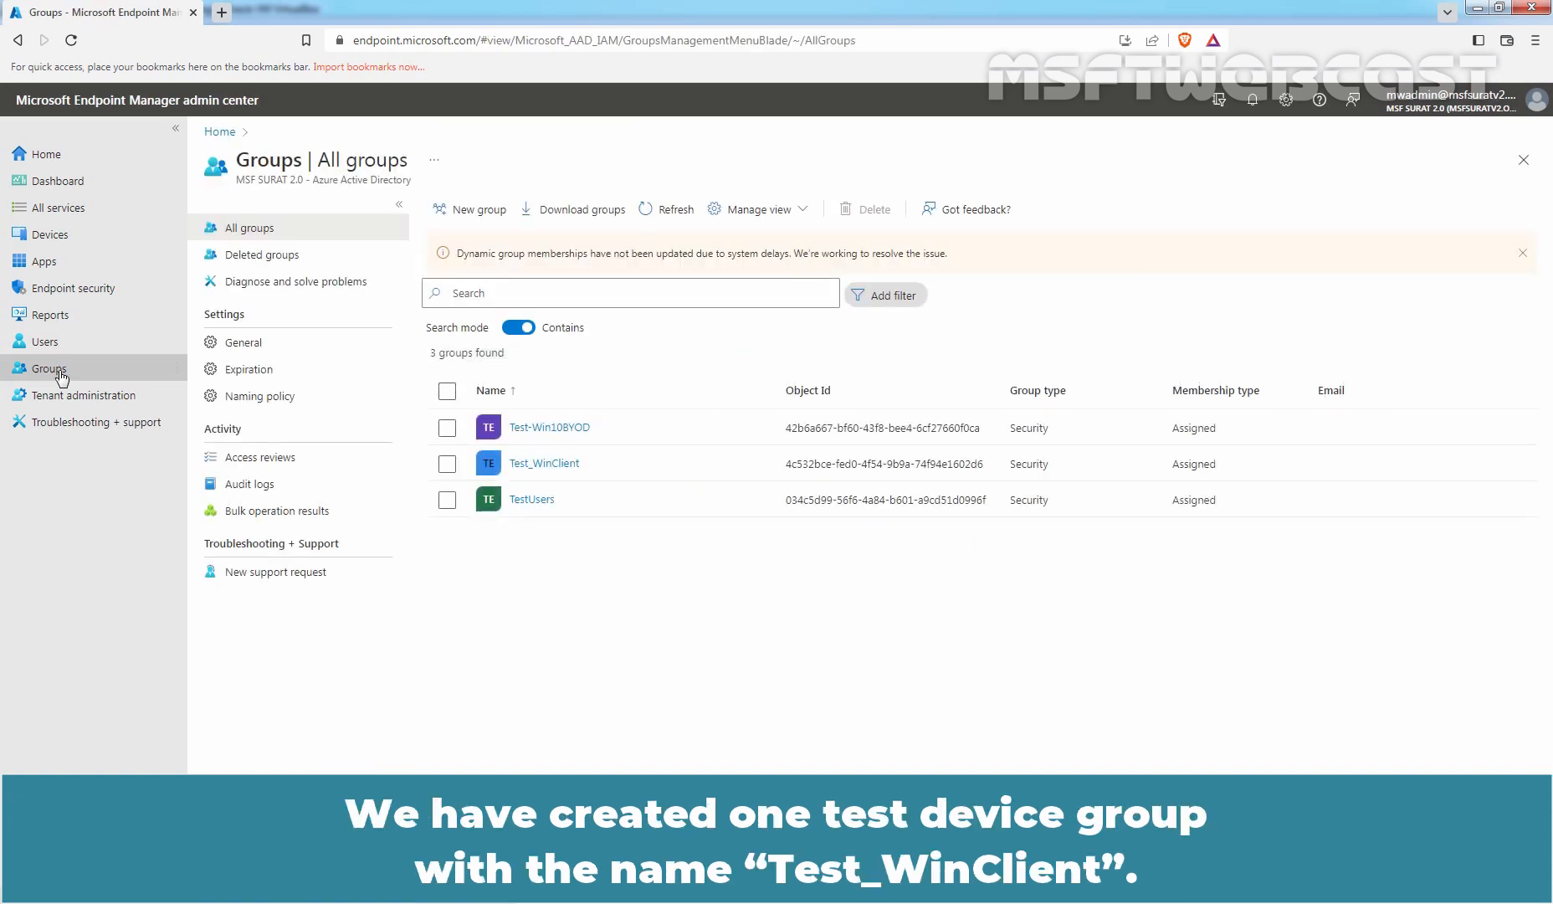
pyautogui.moveTo(276, 431)
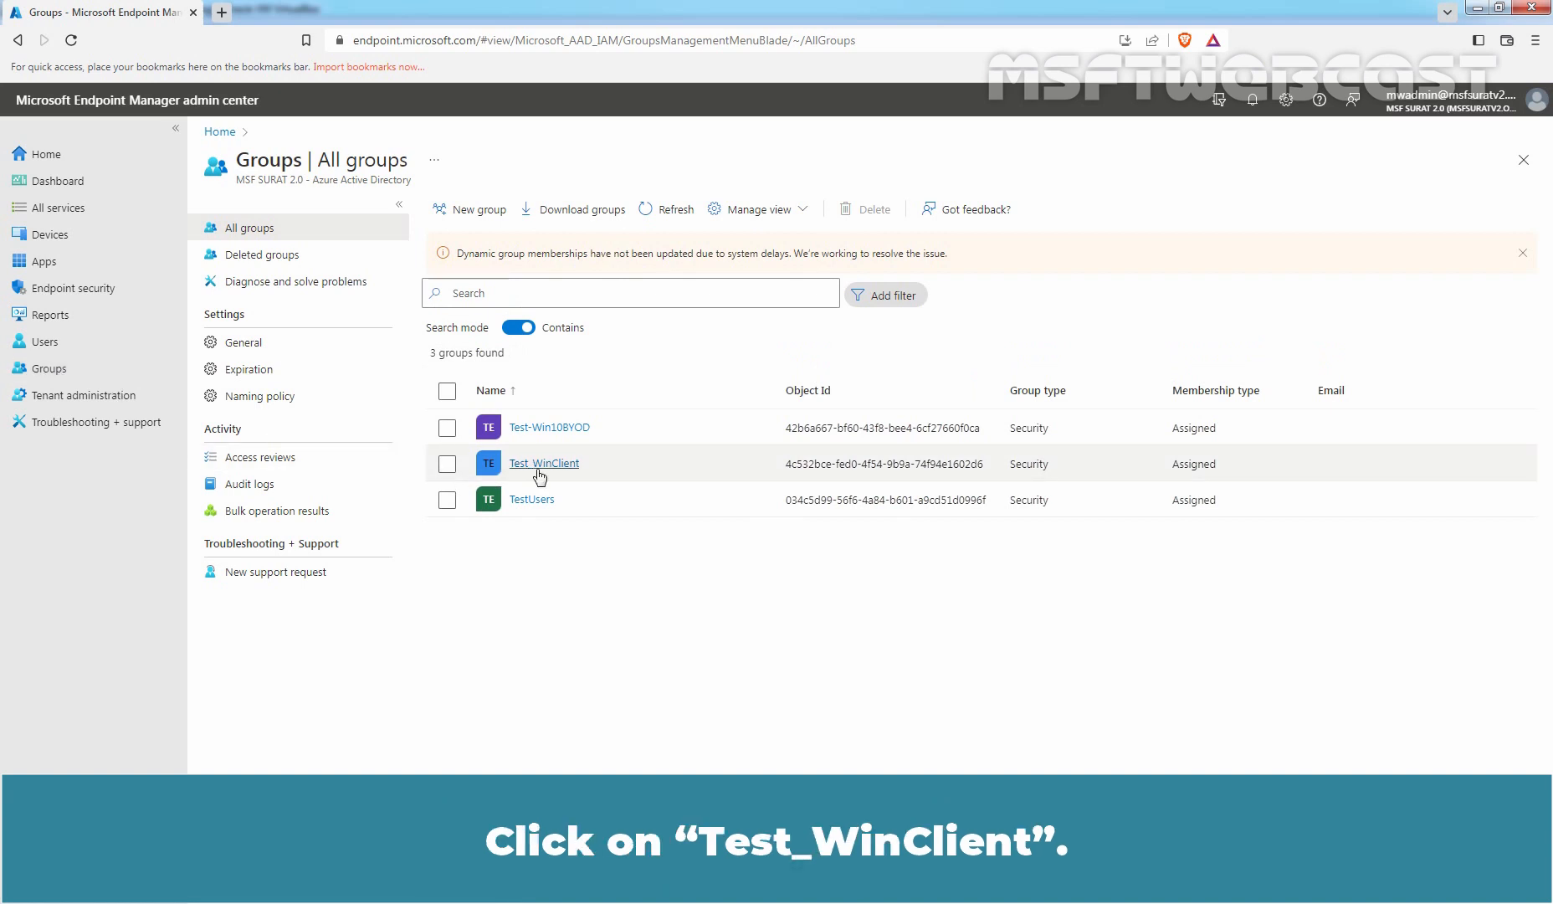
pyautogui.click(543, 464)
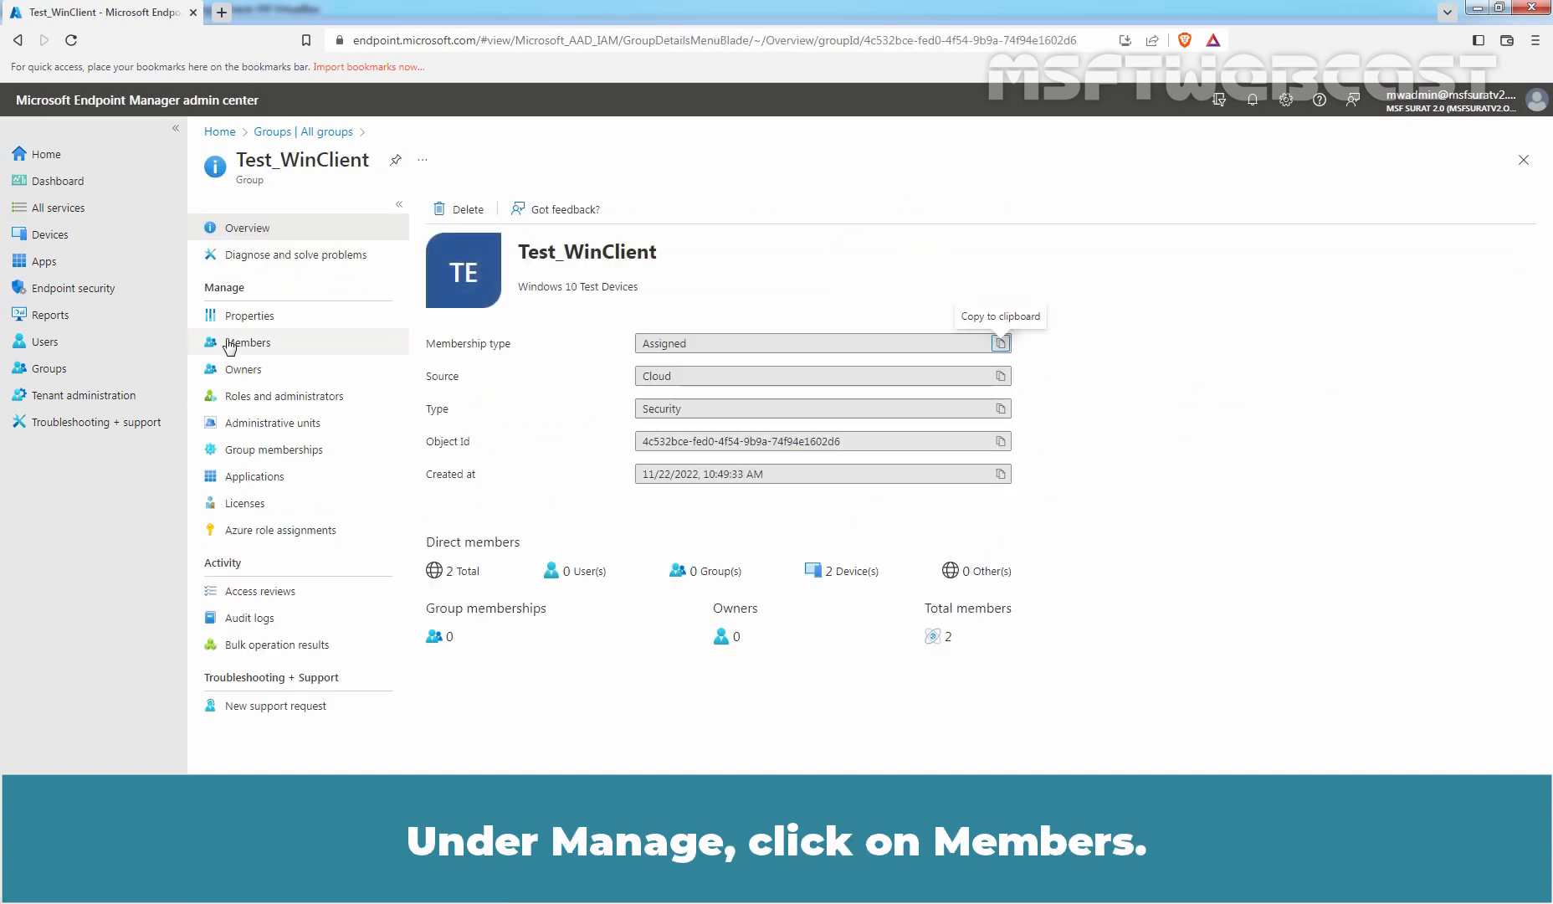
pyautogui.click(247, 341)
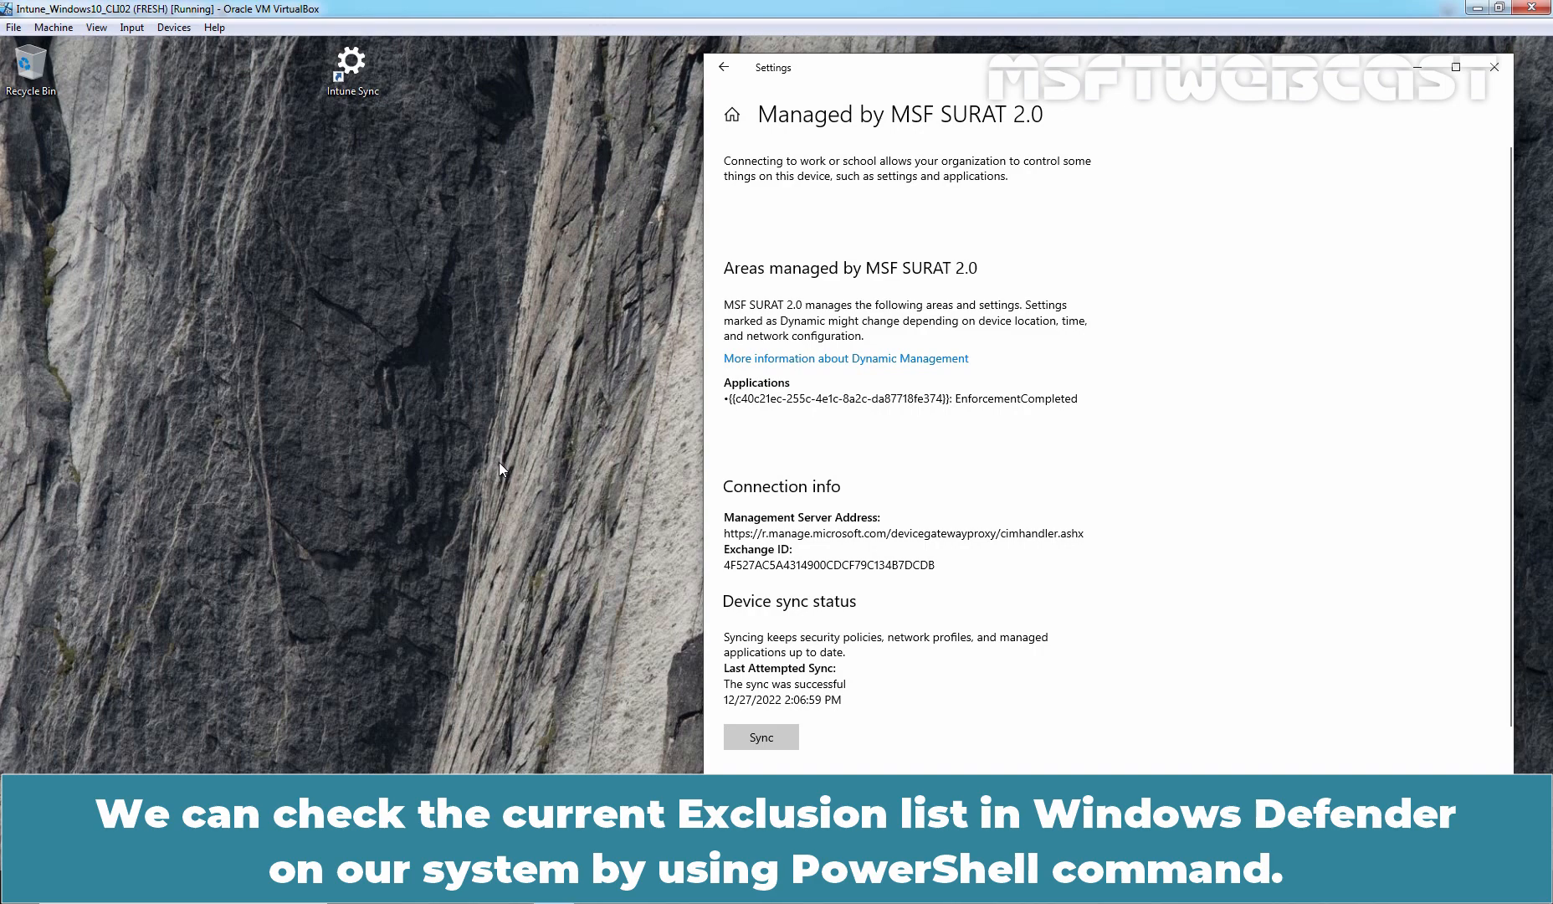
pyautogui.moveTo(15, 887)
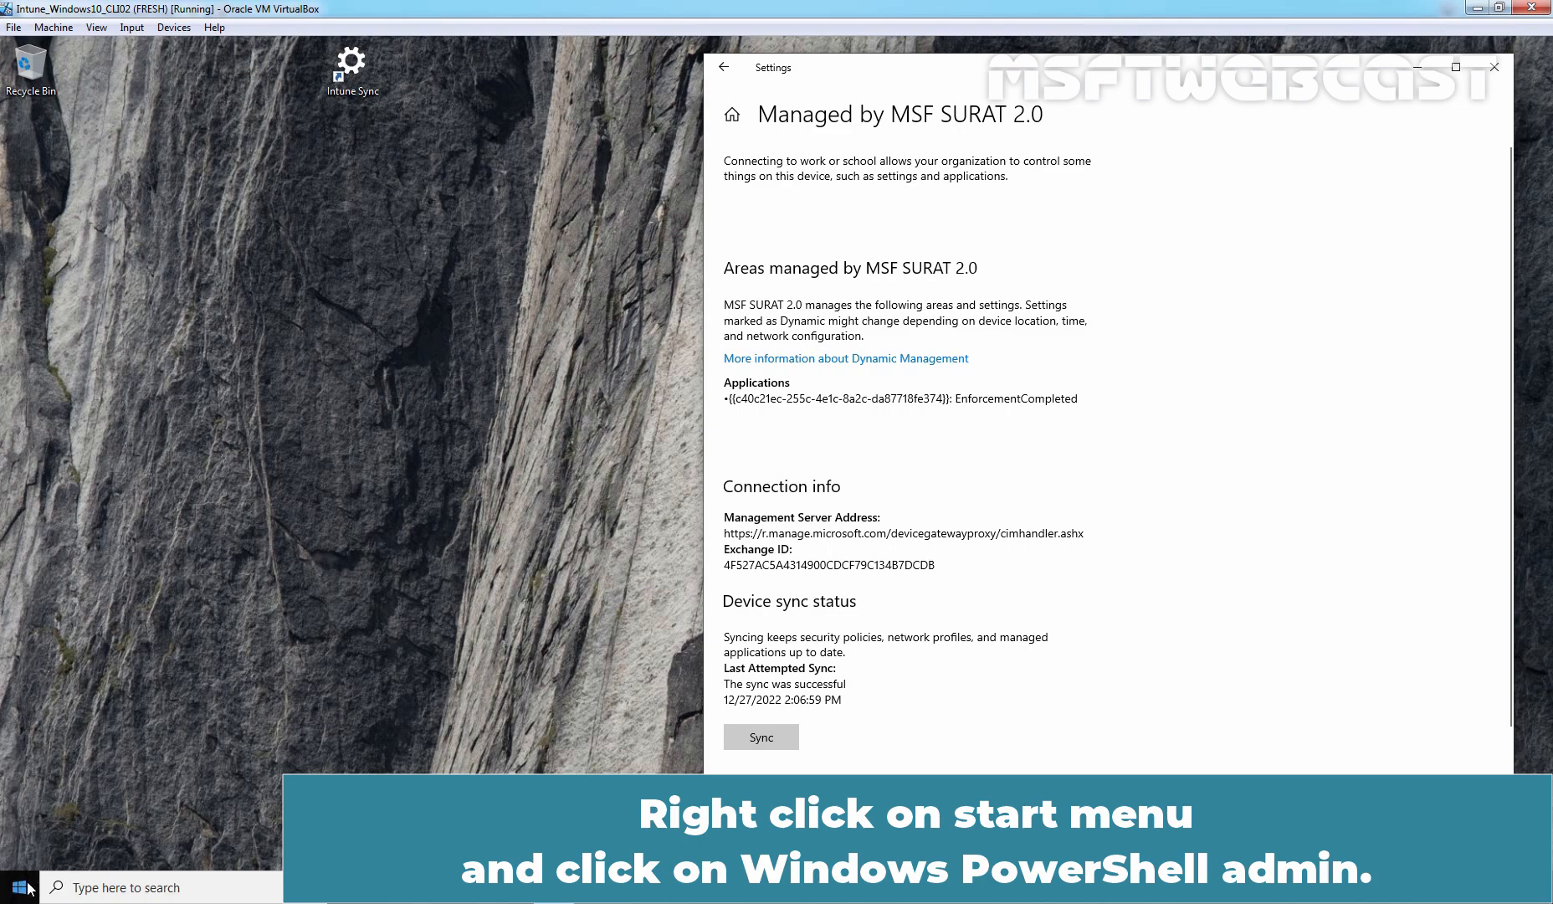
# - Run Get-MpPreference | Select-Object -Property ExclusionPath in elevated PowerShell; the list is empty
pyautogui.rightClick(14, 887)
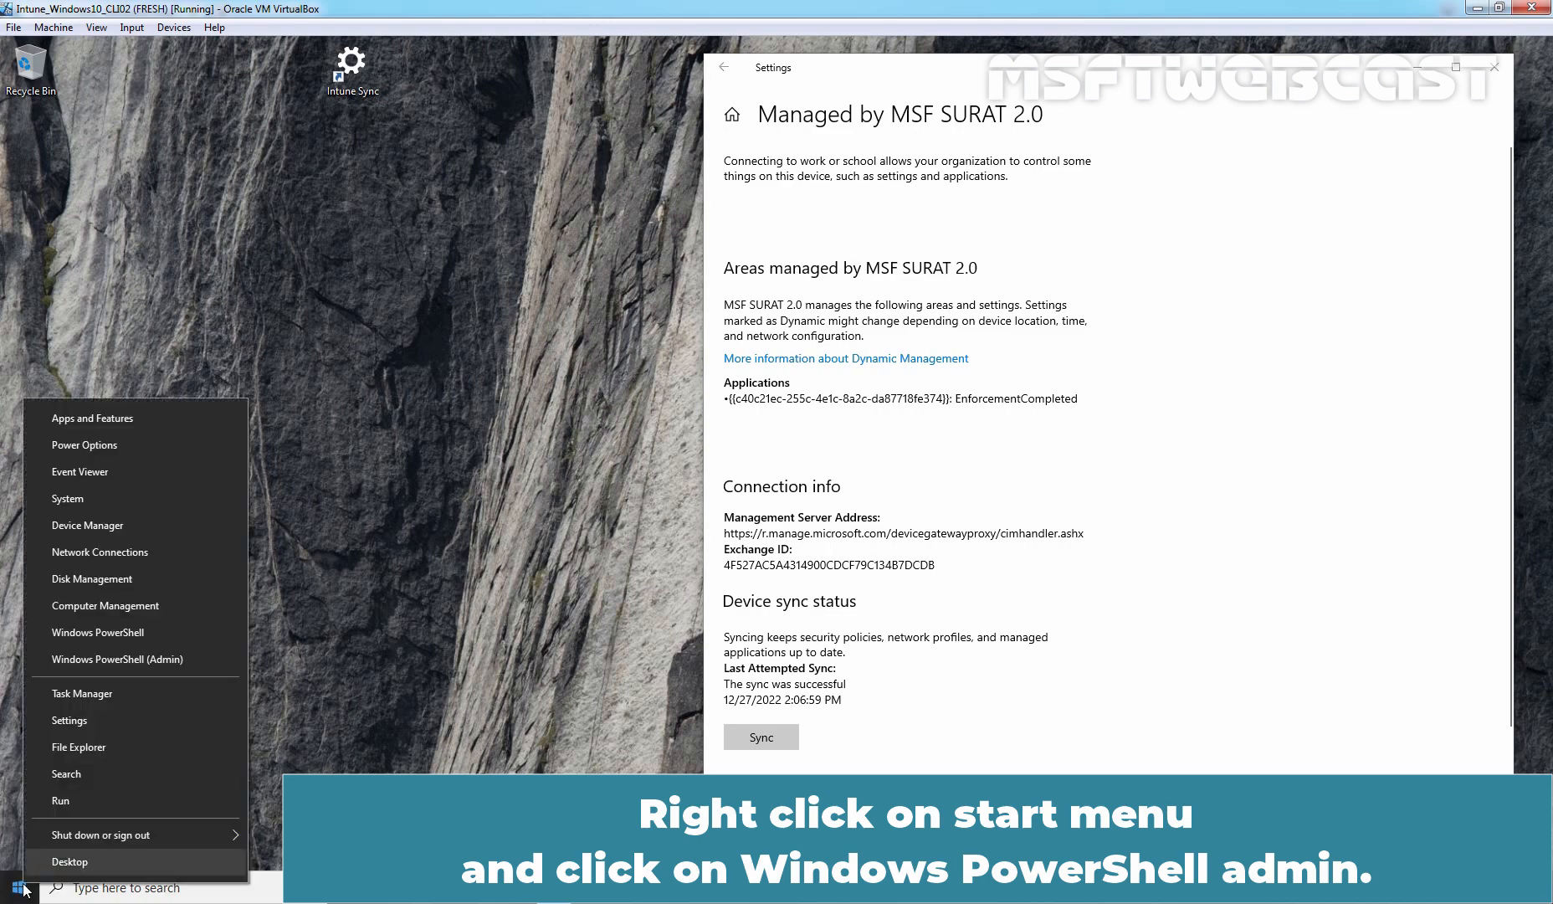
pyautogui.click(116, 658)
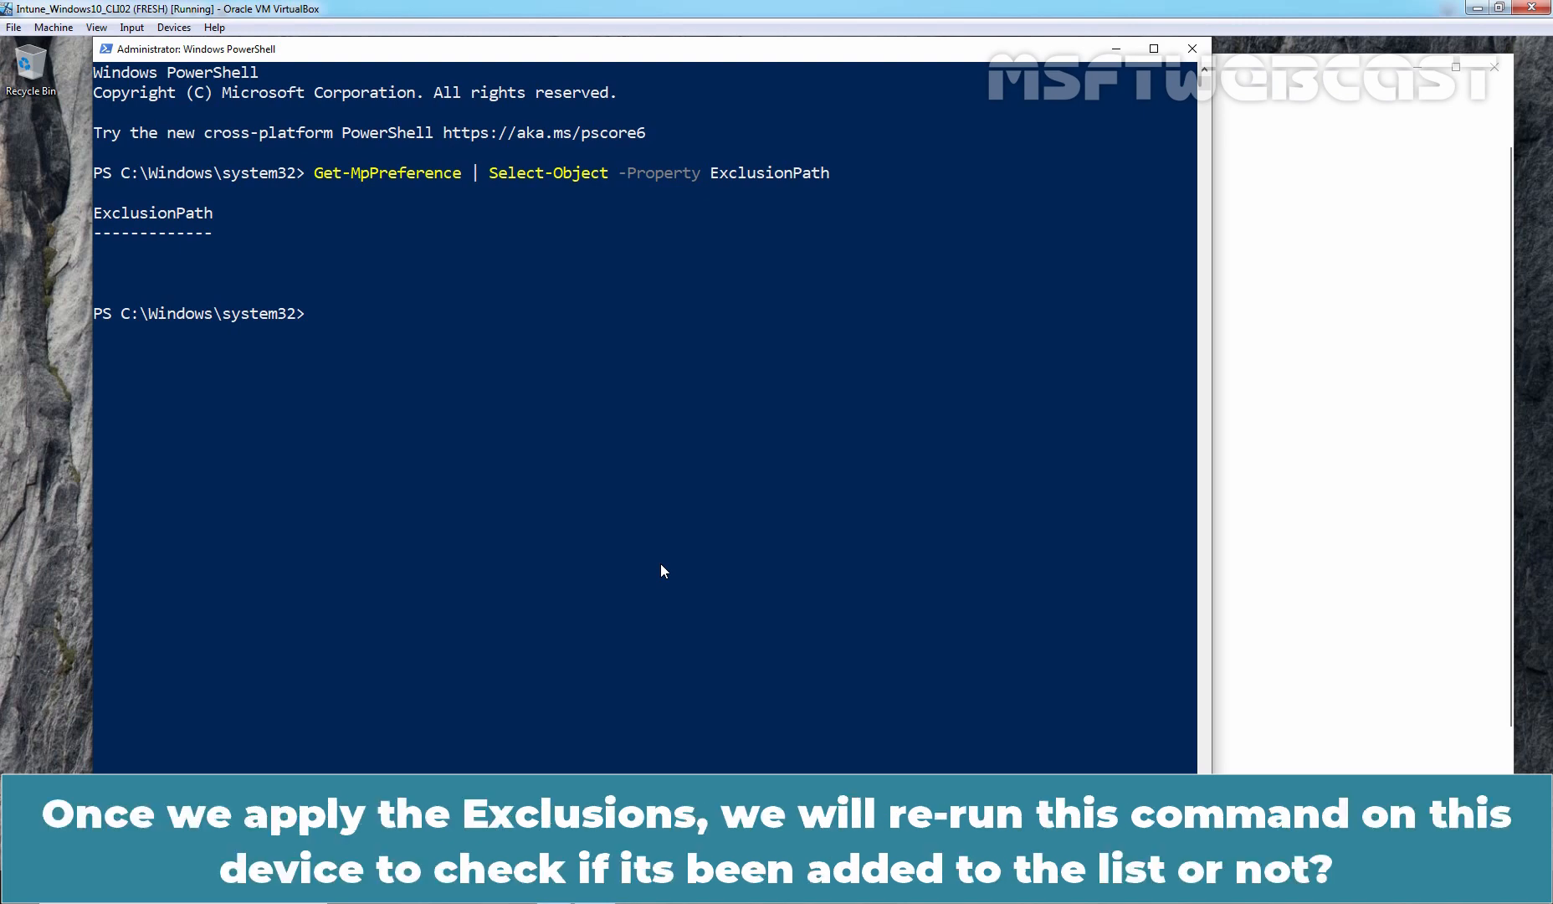
pyautogui.click(317, 313)
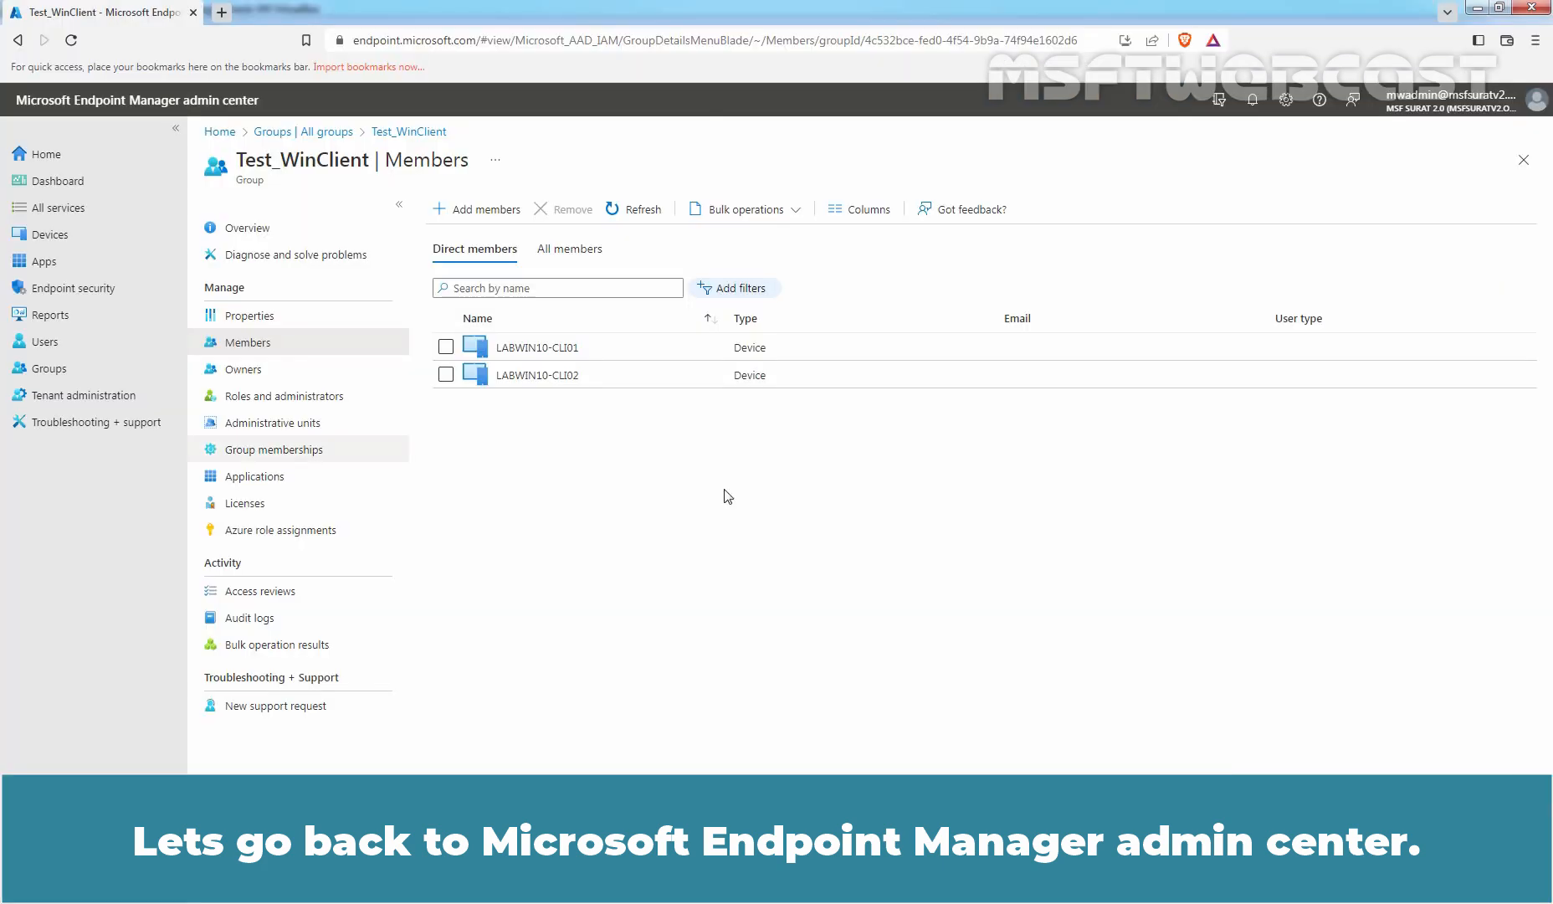
pyautogui.moveTo(759, 519)
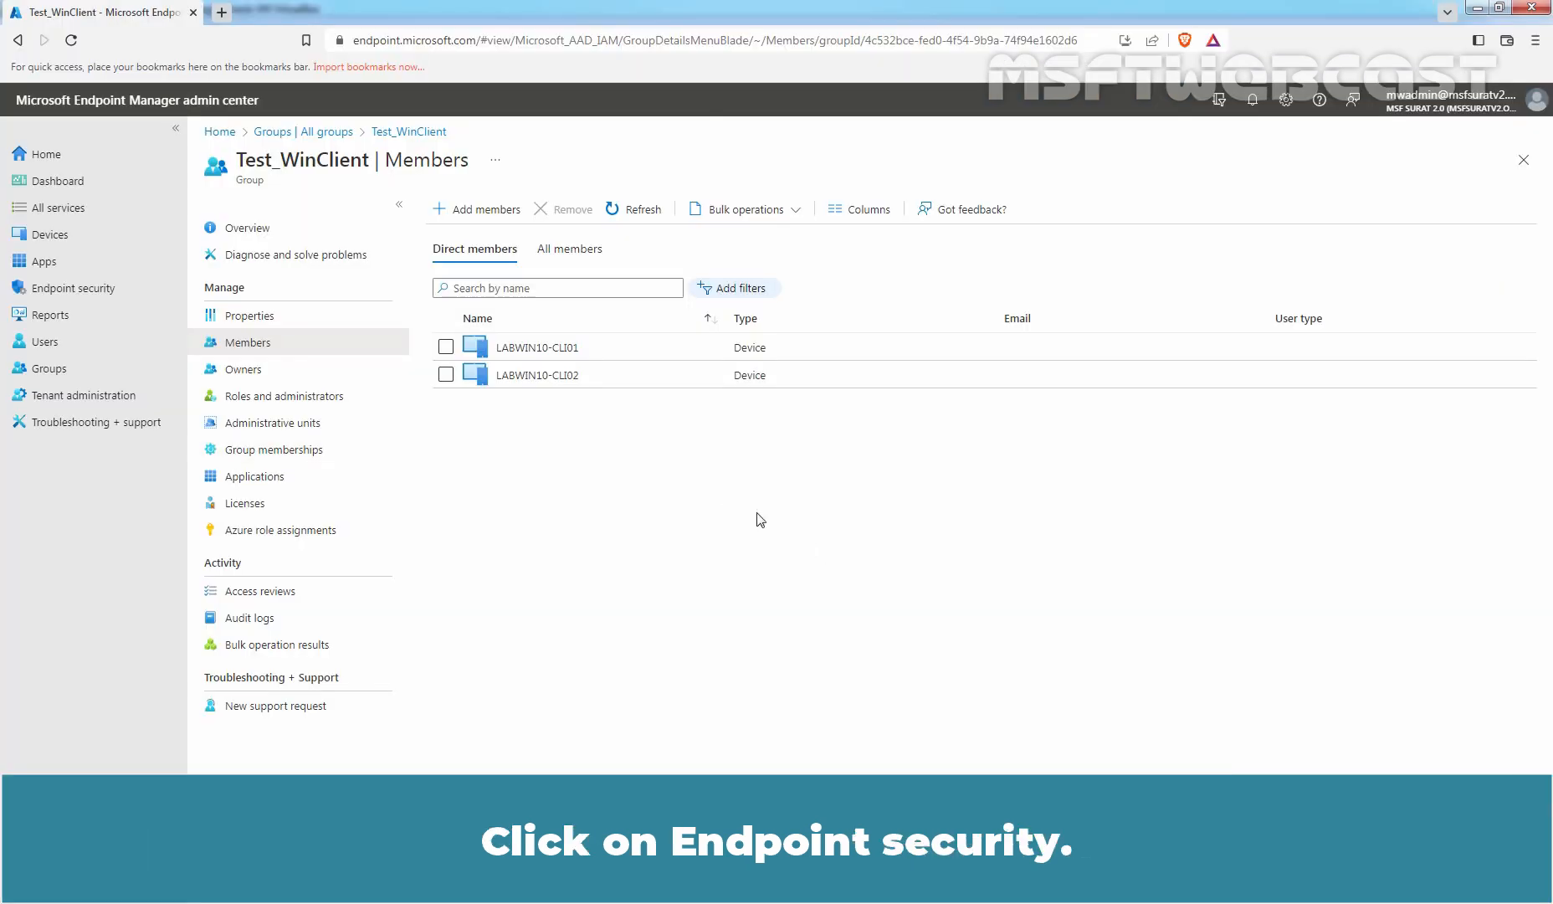
# - Go to Endpoint security > Antivirus to list the AV policies
pyautogui.click(72, 288)
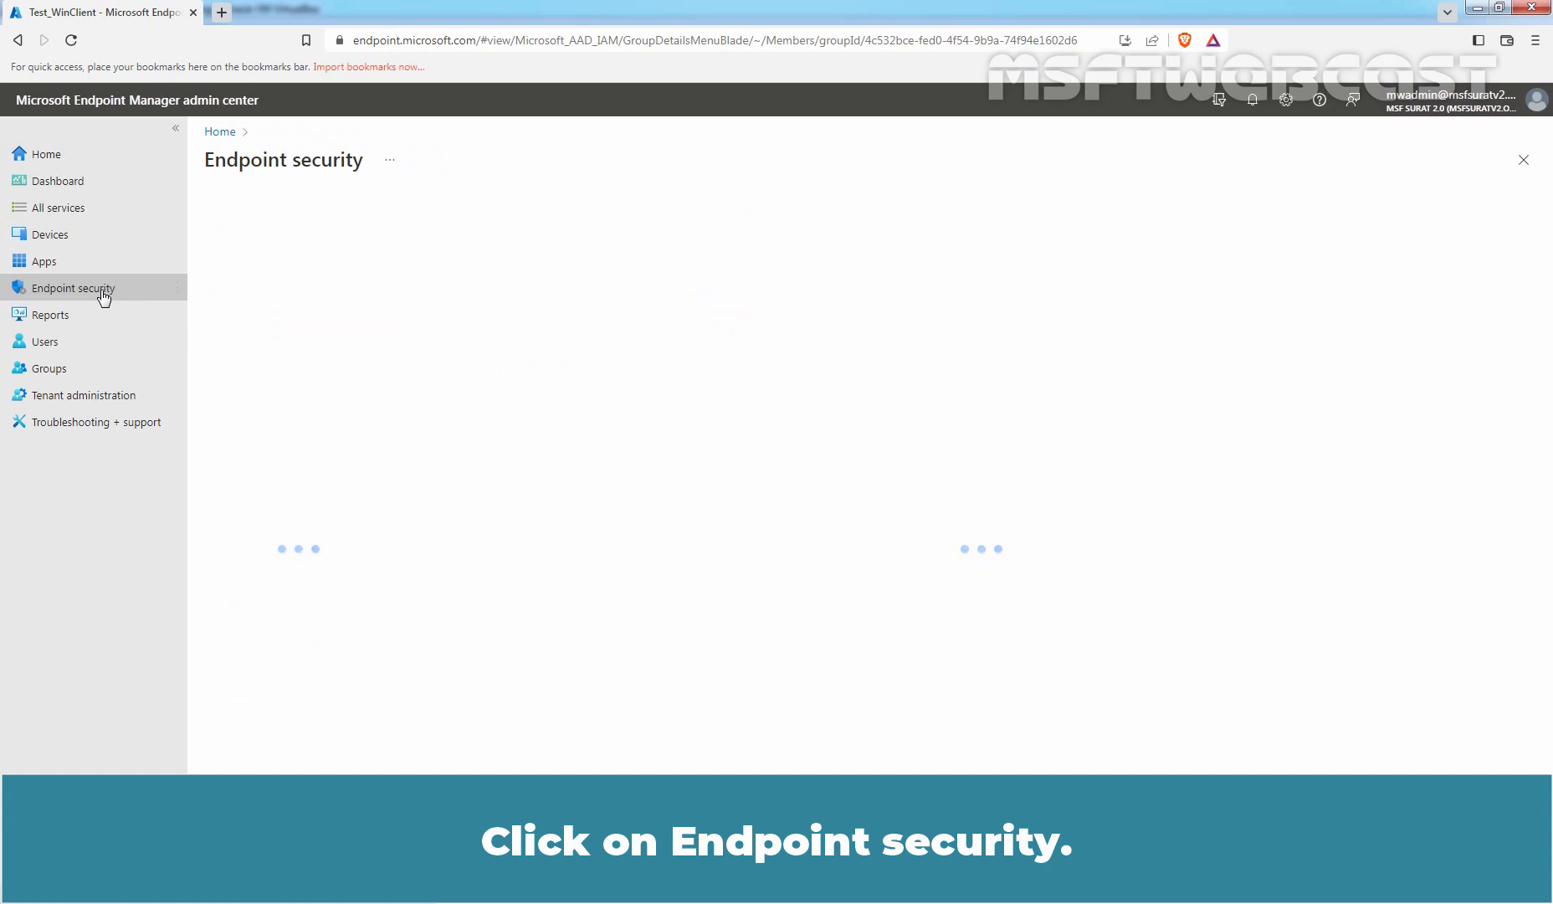
pyautogui.click(74, 288)
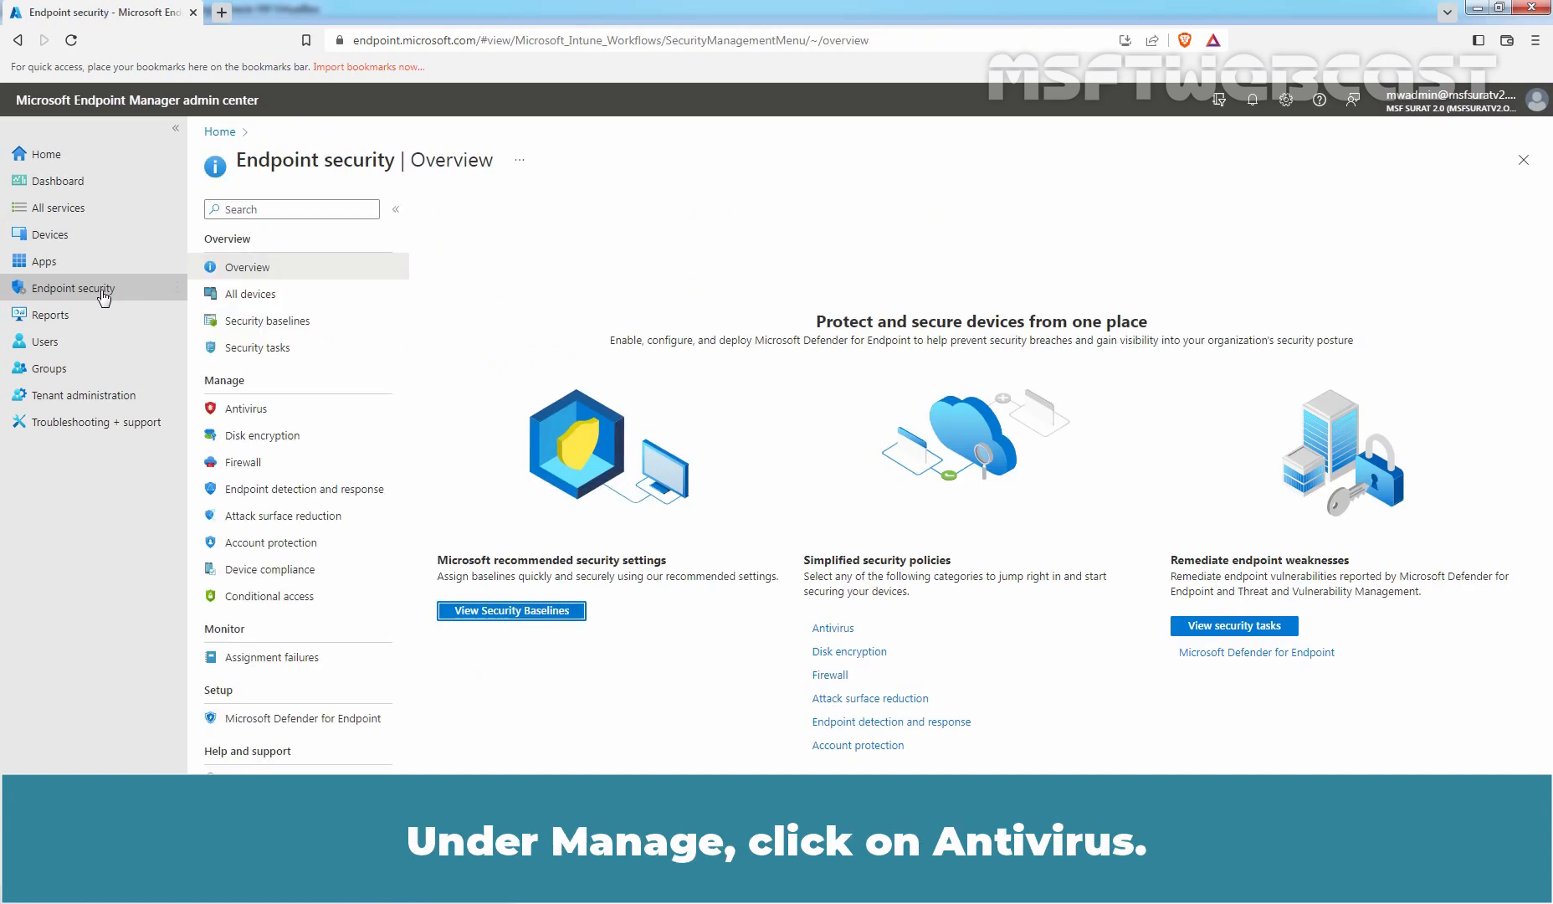
pyautogui.moveTo(246, 408)
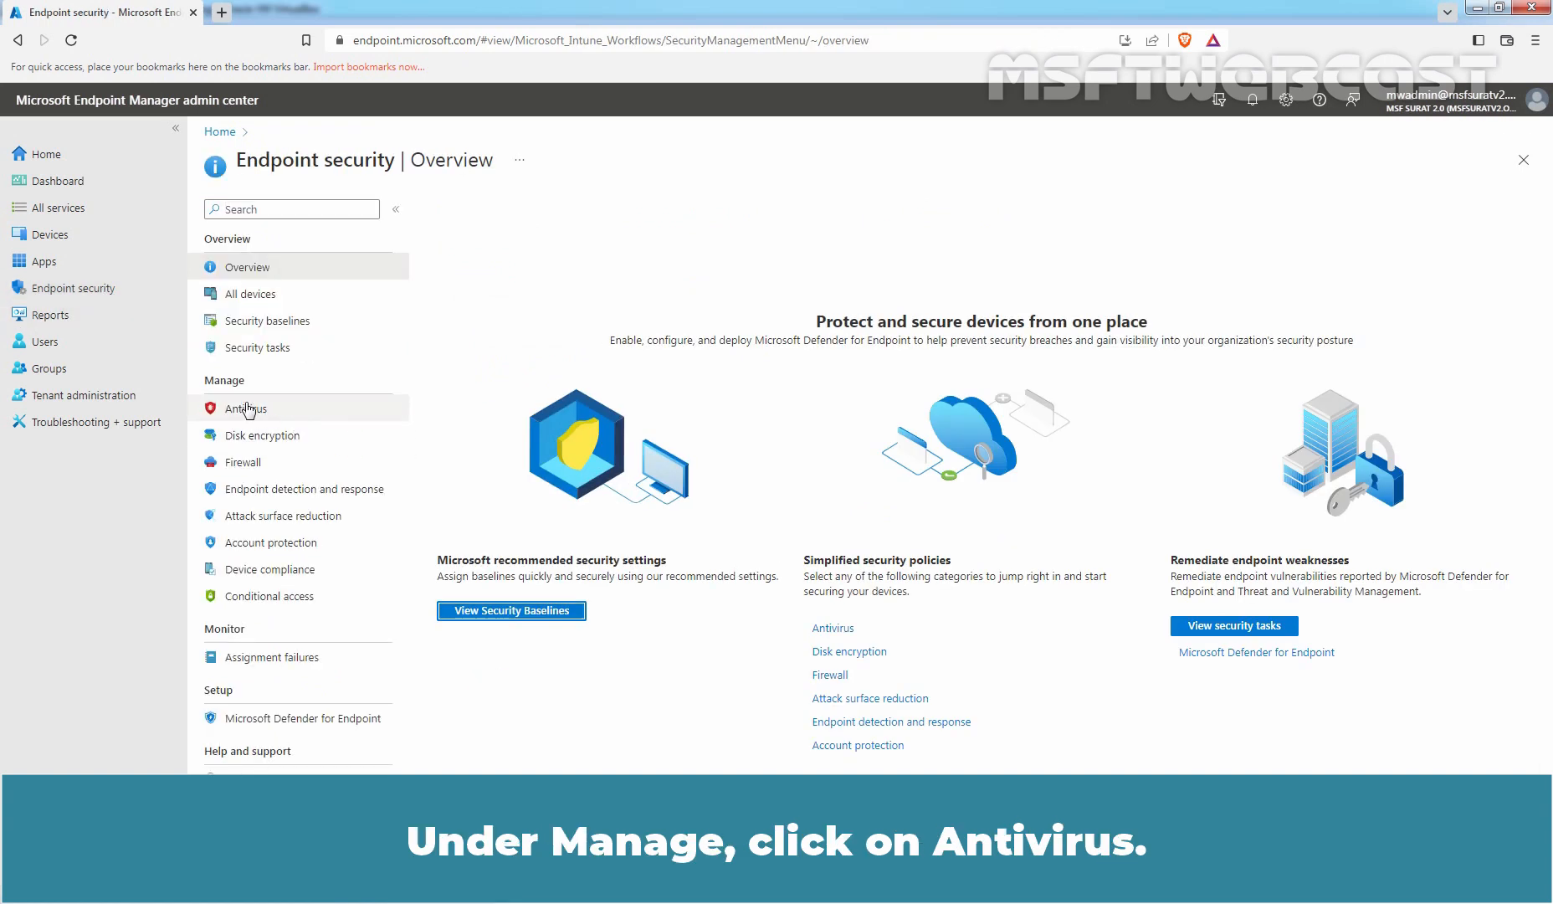
pyautogui.click(246, 407)
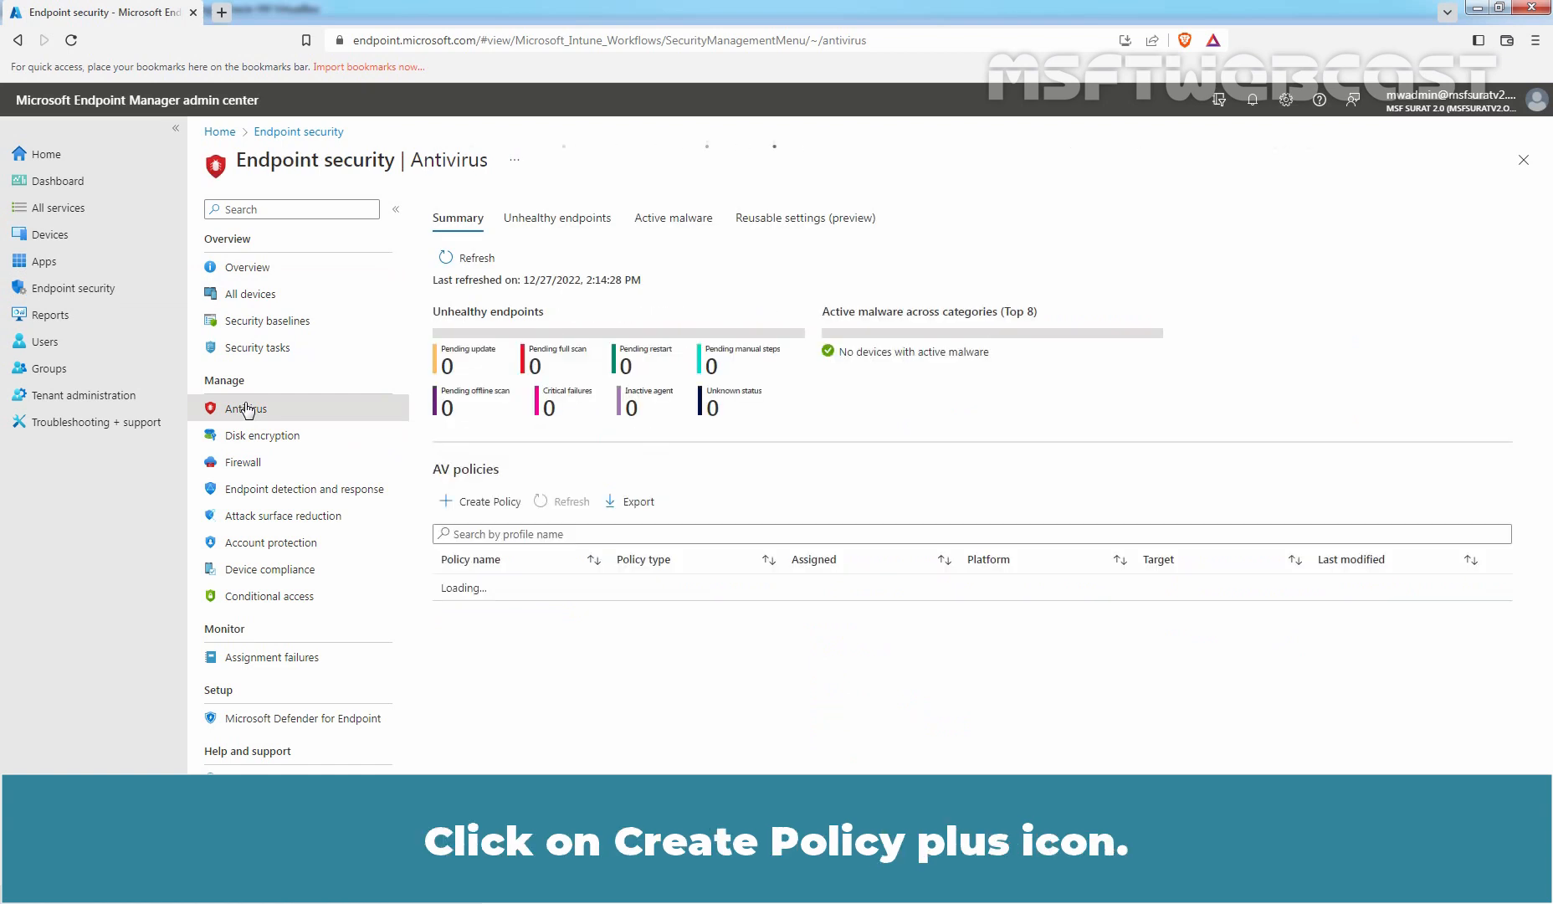
# - Create a policy for Windows 10, Windows 11 and Windows Server using the Microsoft Defender Antivirus exclusions profile
pyautogui.click(488, 500)
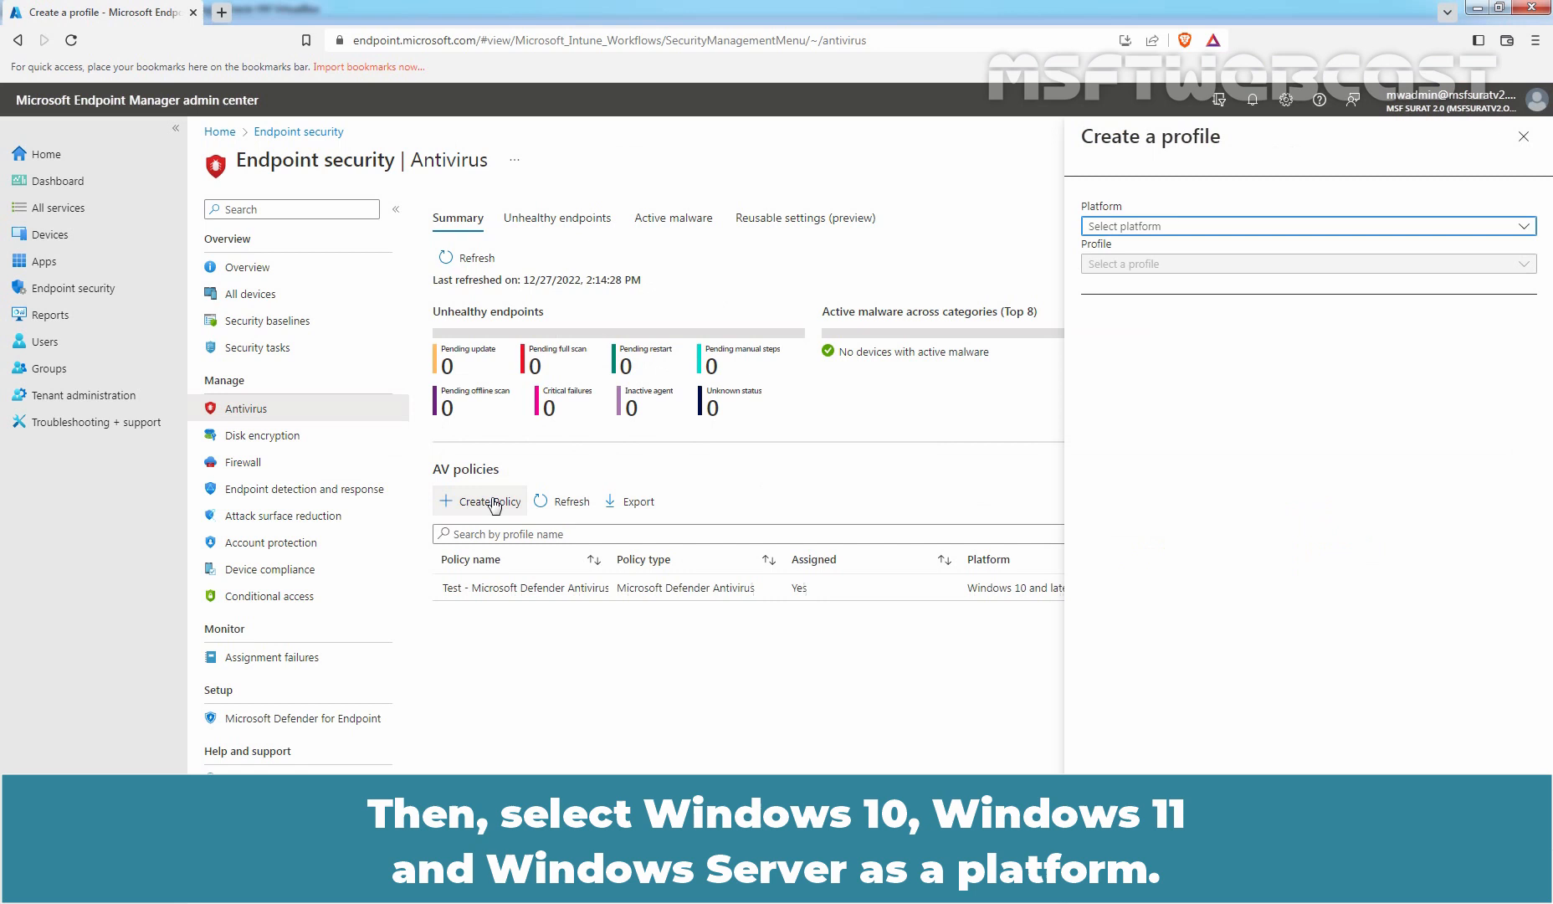
pyautogui.click(1304, 225)
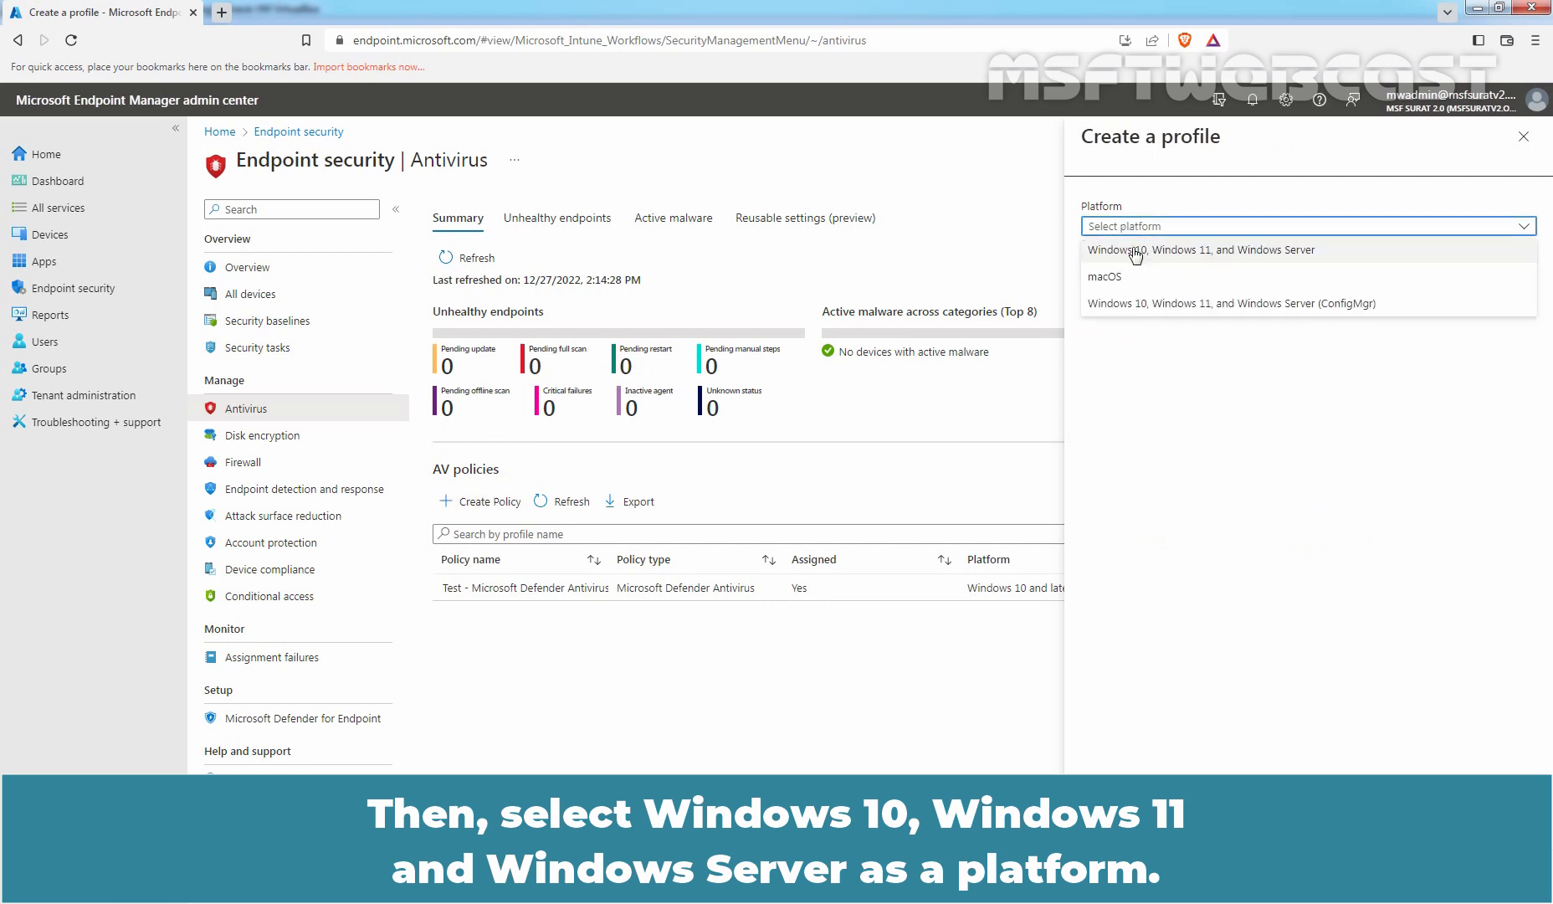
pyautogui.moveTo(1261, 256)
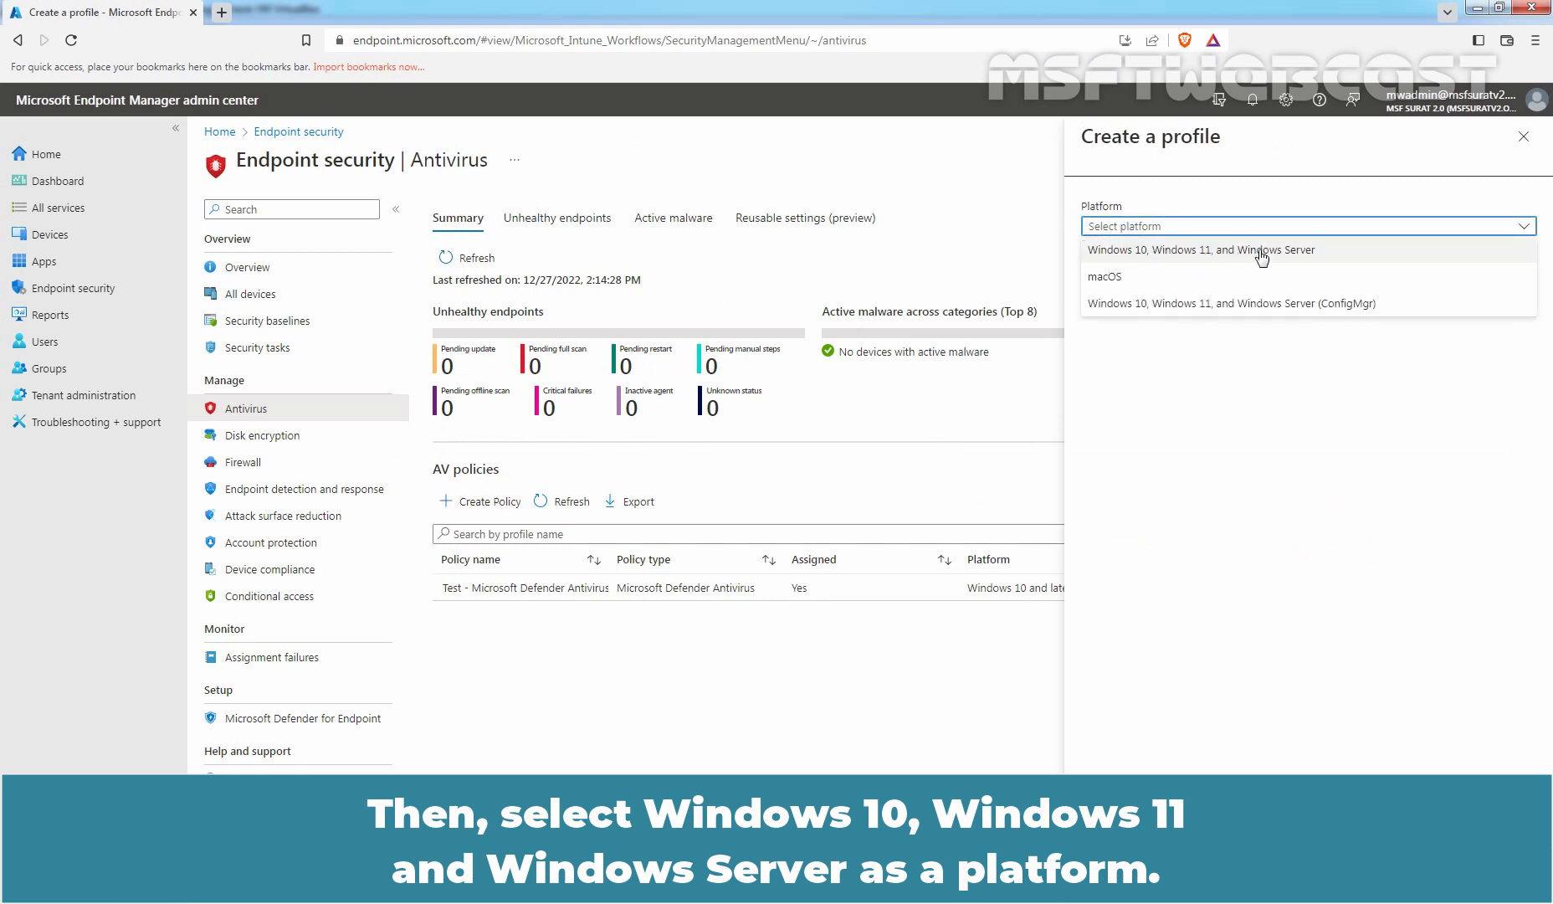
pyautogui.click(1201, 249)
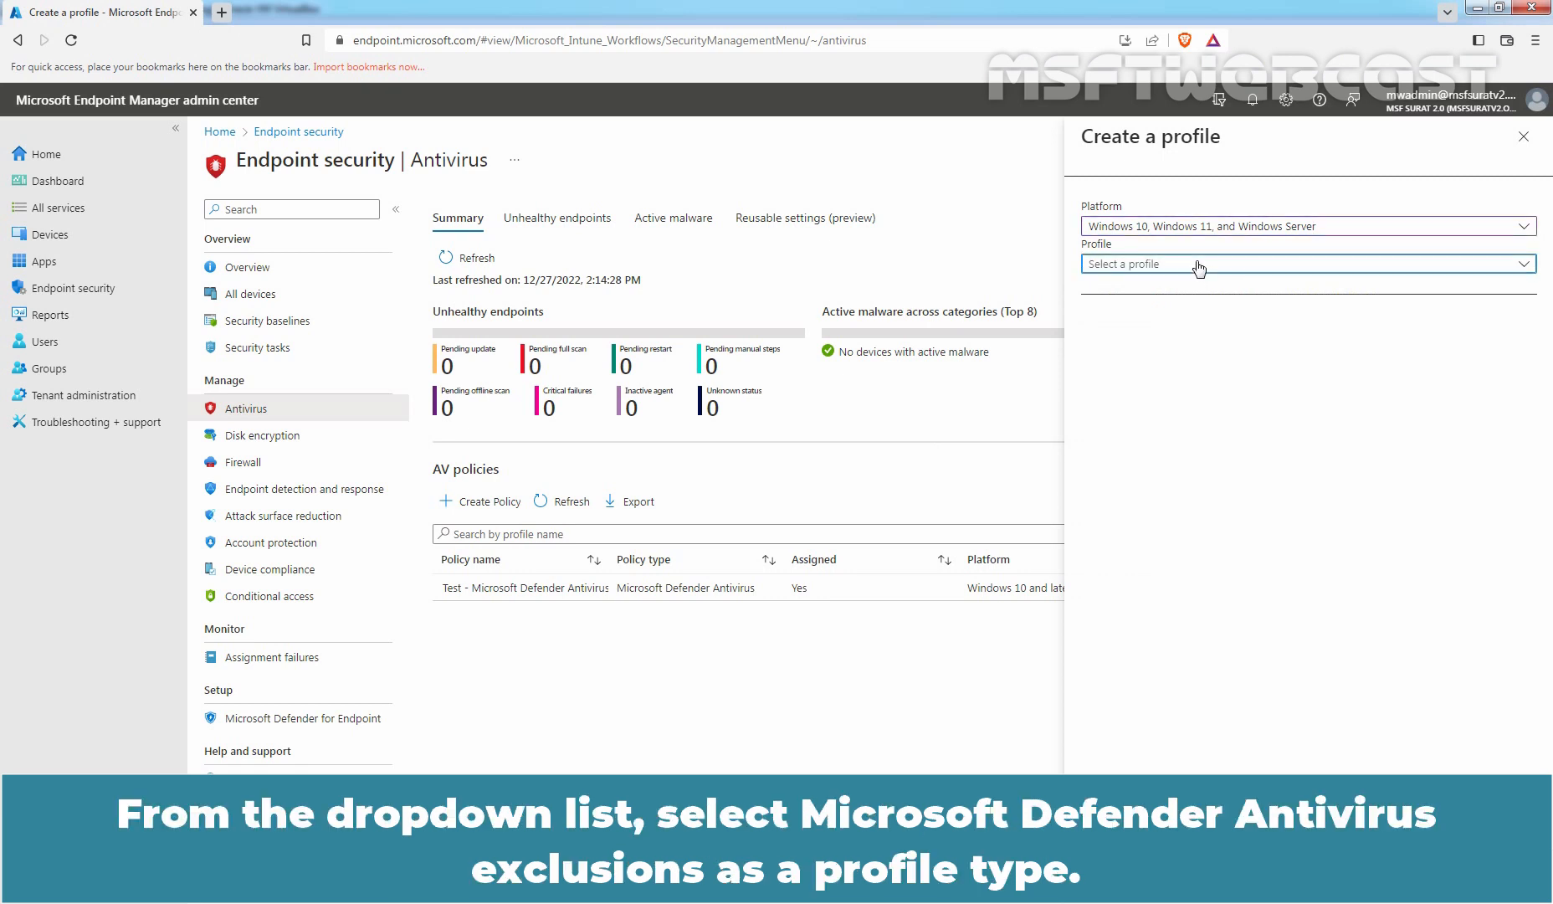
pyautogui.click(1308, 264)
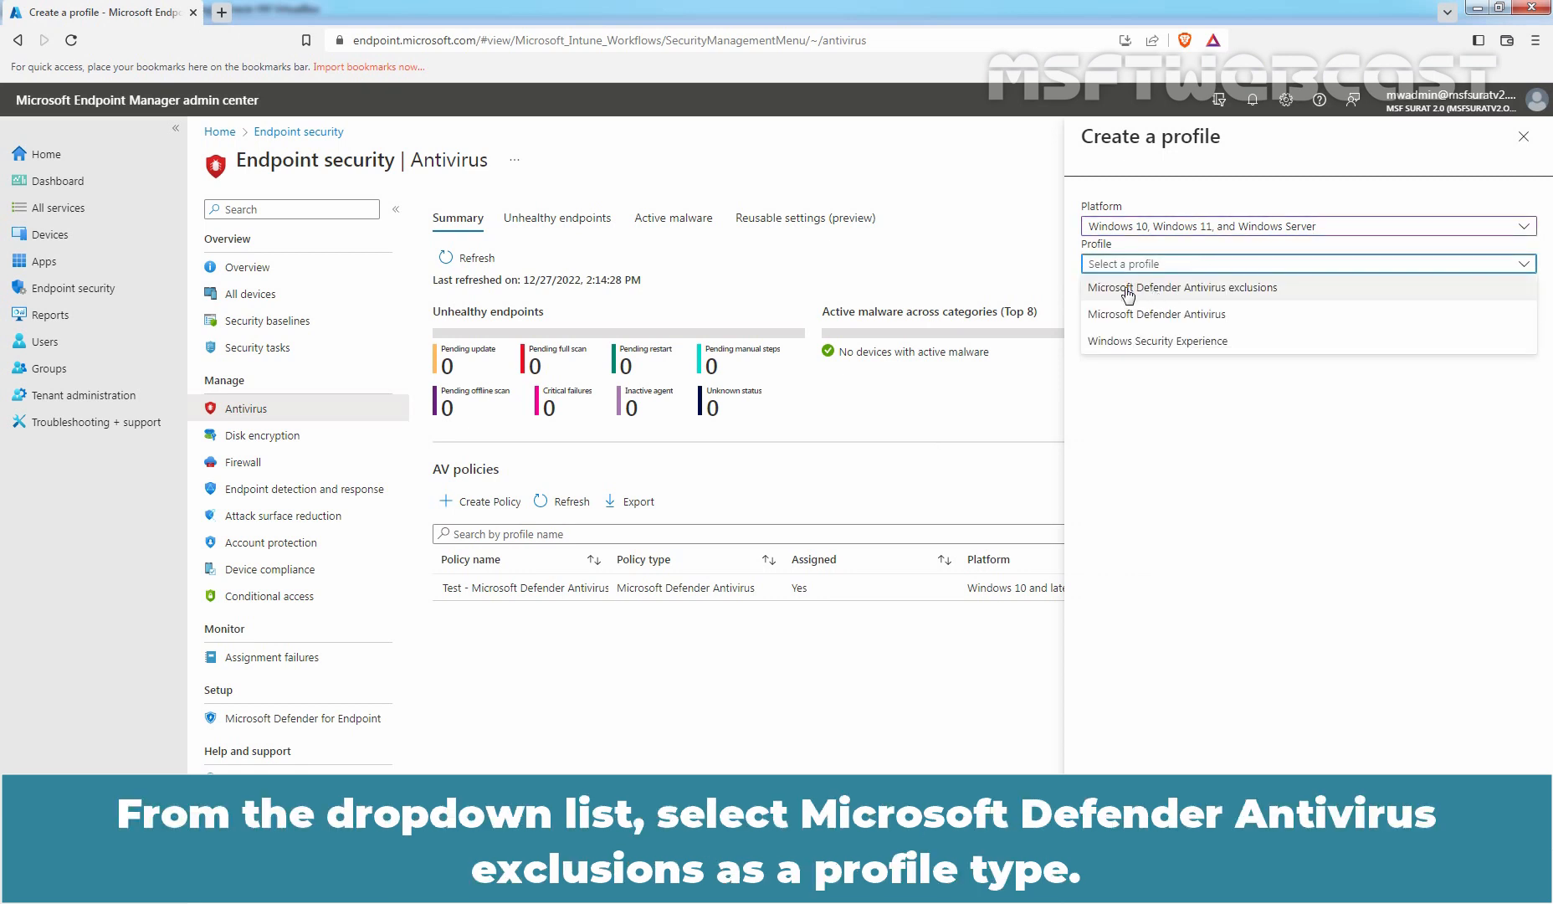
pyautogui.moveTo(1207, 298)
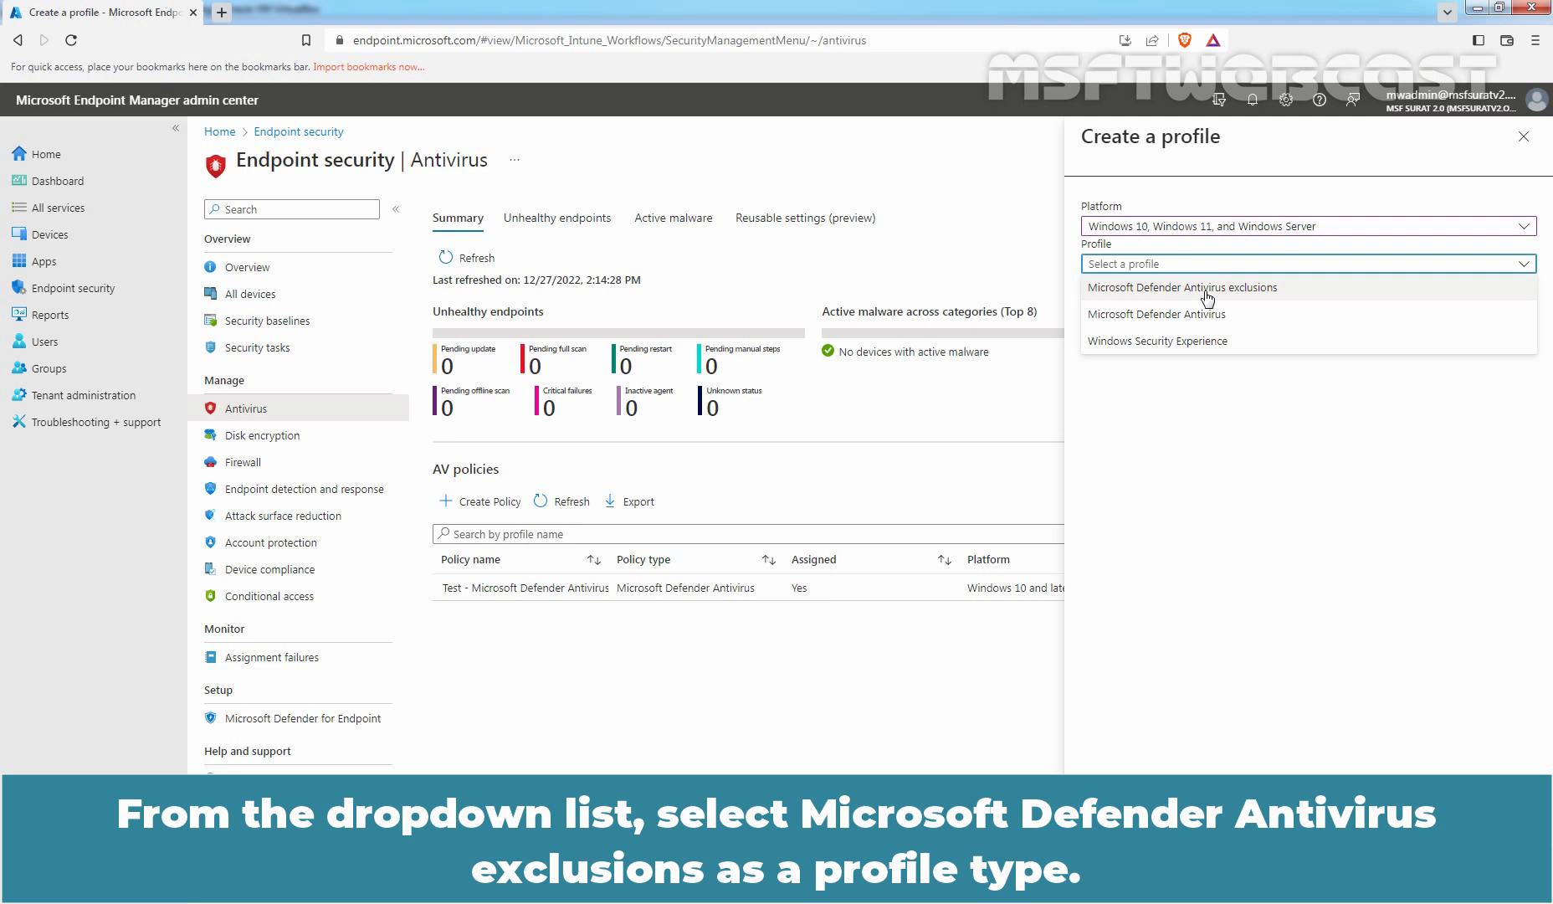
pyautogui.click(1180, 288)
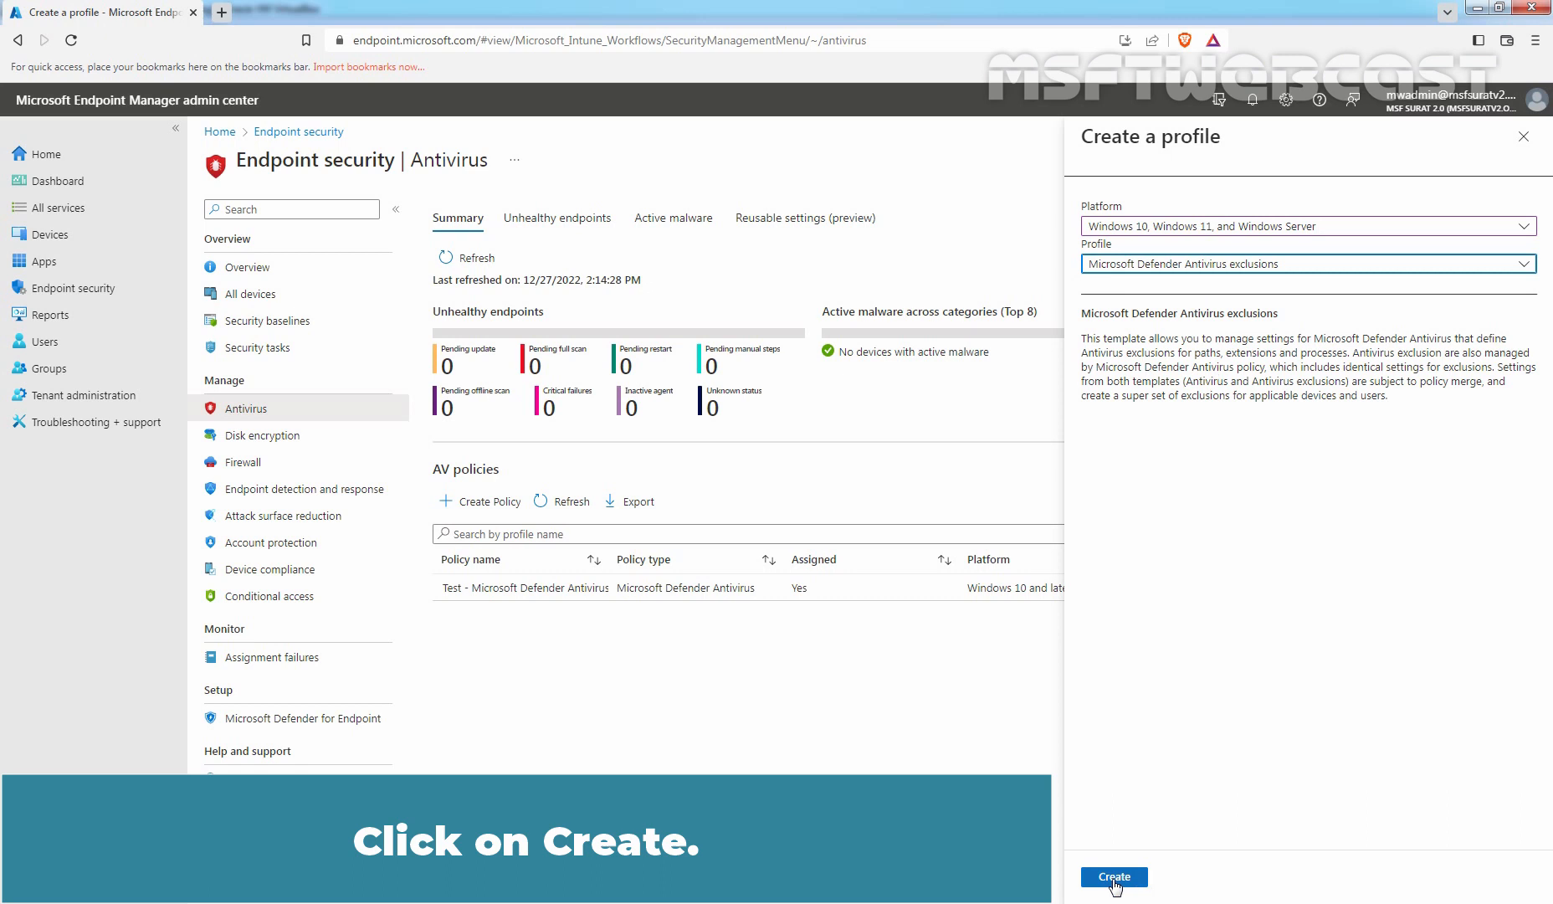
pyautogui.click(1113, 875)
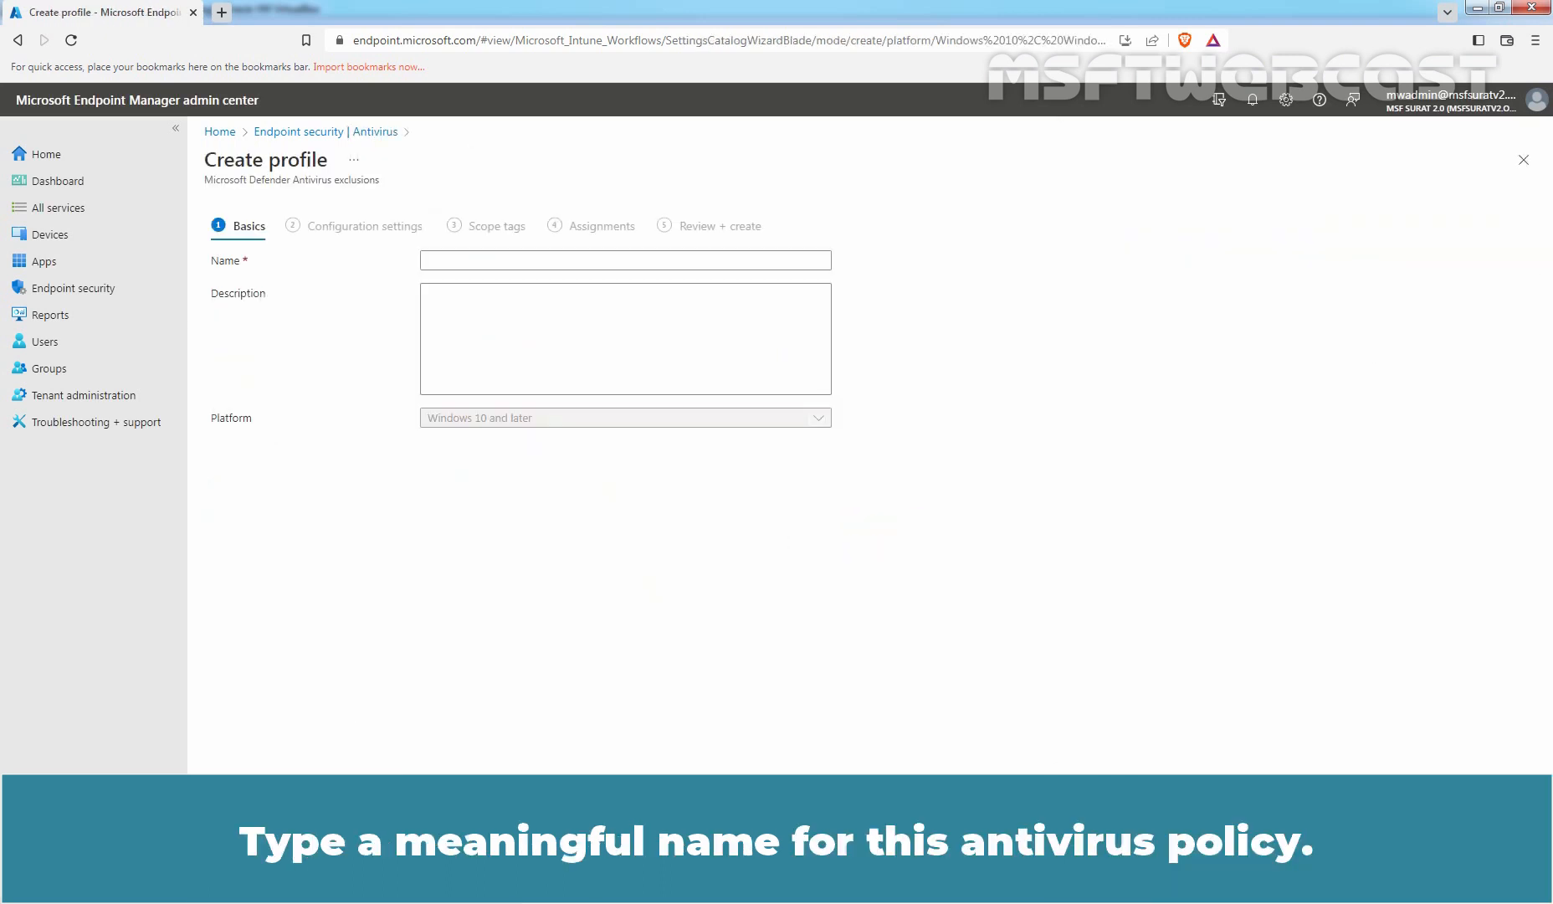
# - Name it 'Test - Microsoft Defender Antivirus Exclusion Policy for Windows Devices' with a test description, then continue
pyautogui.write('Test - Microsoft Defender Antivirus Exclusion Policy for Windows Devices')
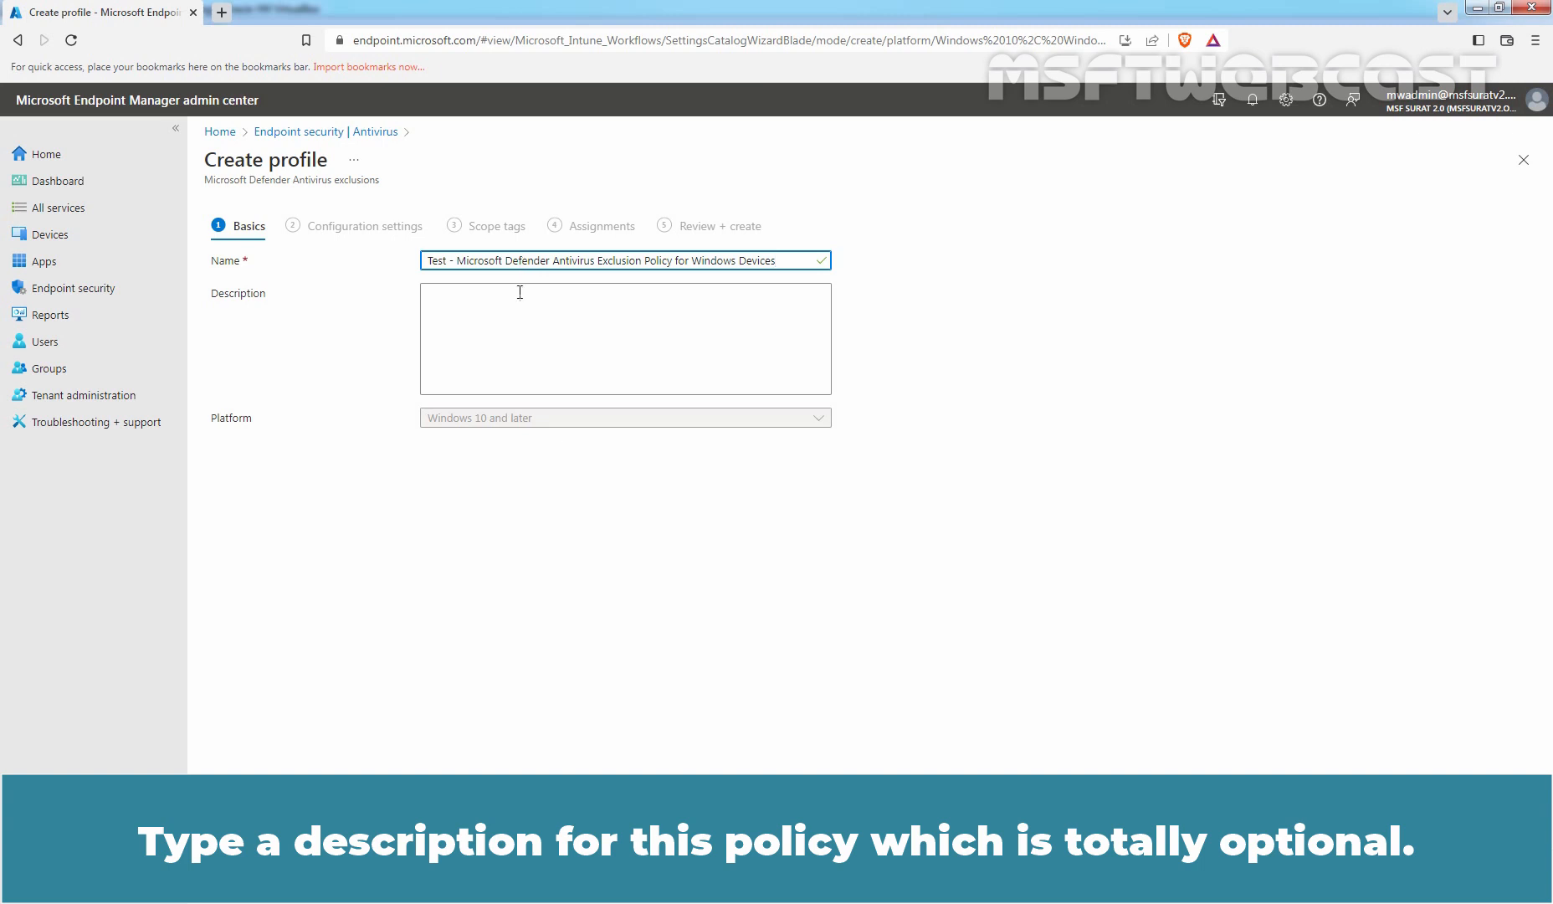
pyautogui.write('This is a test policy to add exclusion list on Windows devices.')
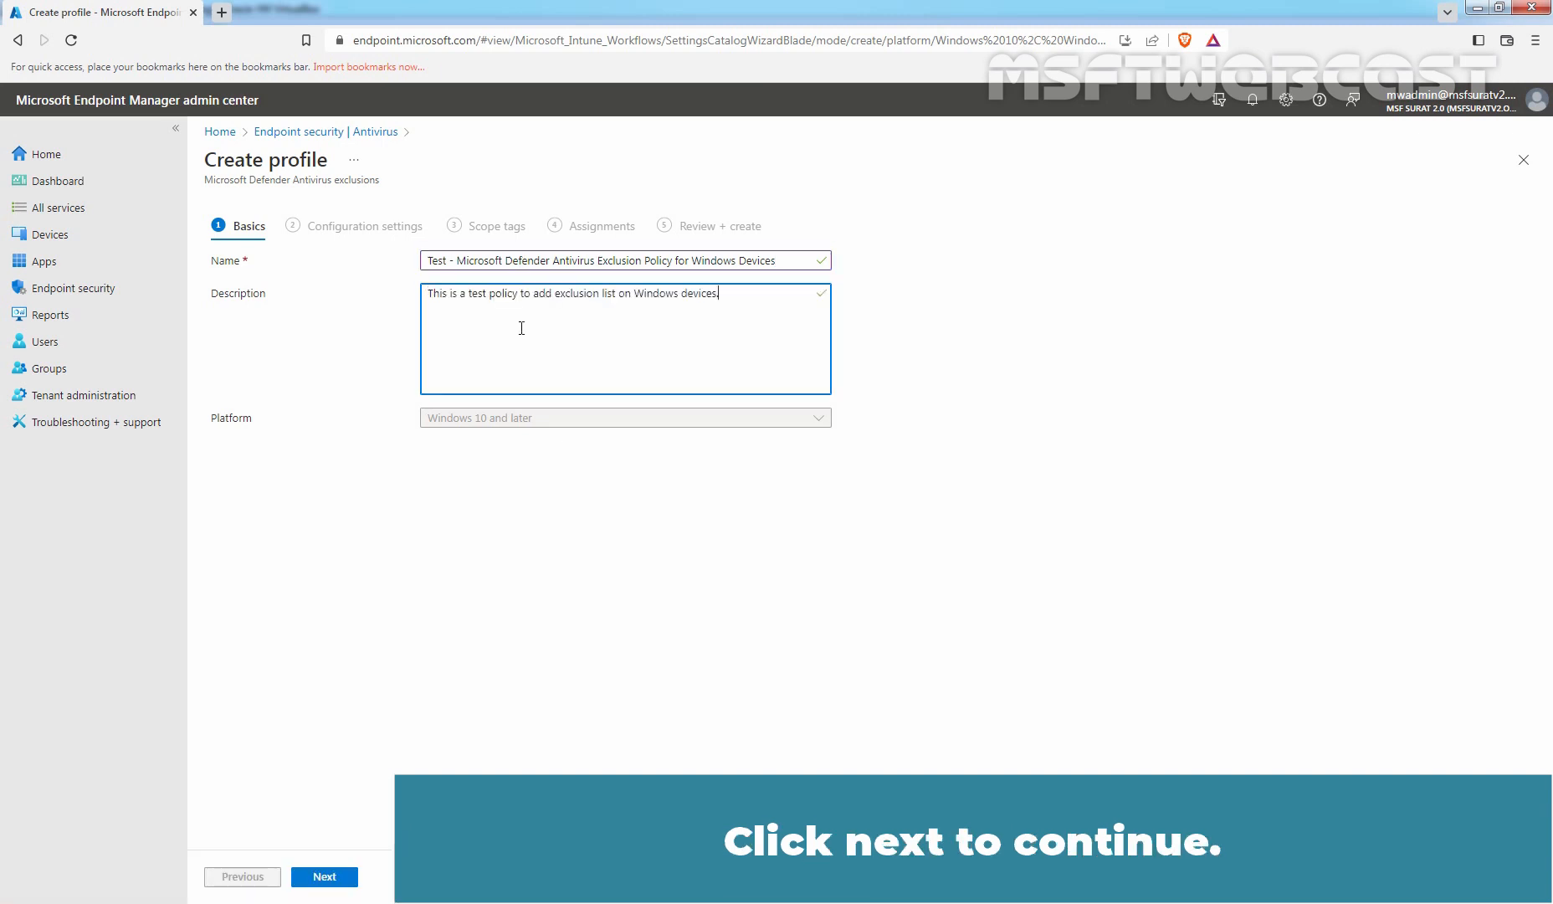
pyautogui.click(325, 875)
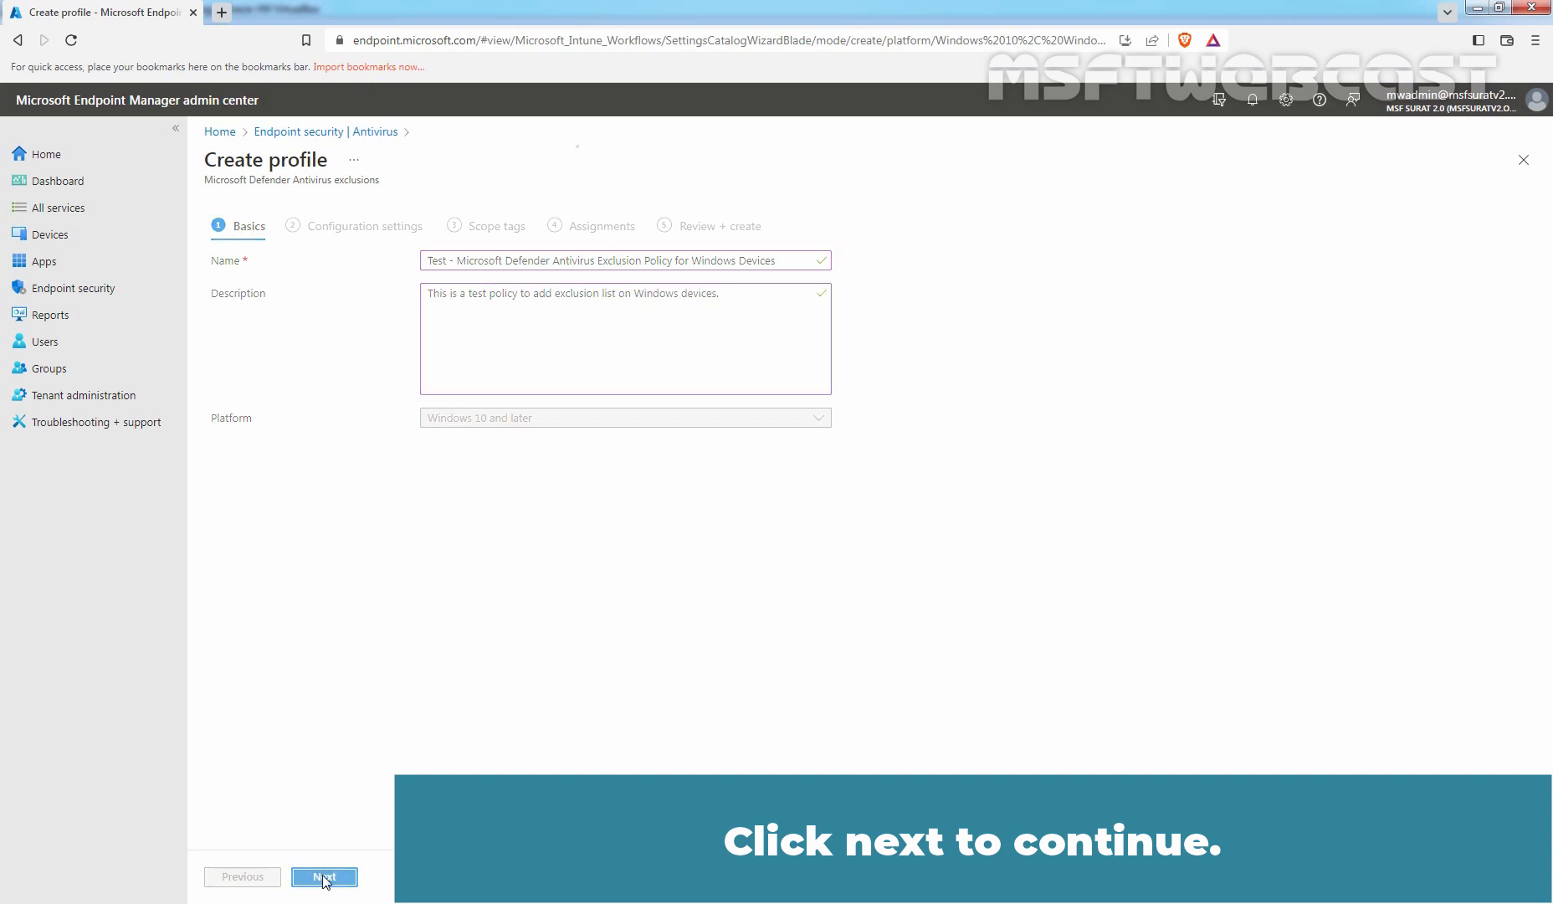
# - Configure Excluded Paths with C:\APS-Database\ and C:\APS\apssoft.exe
pyautogui.click(324, 875)
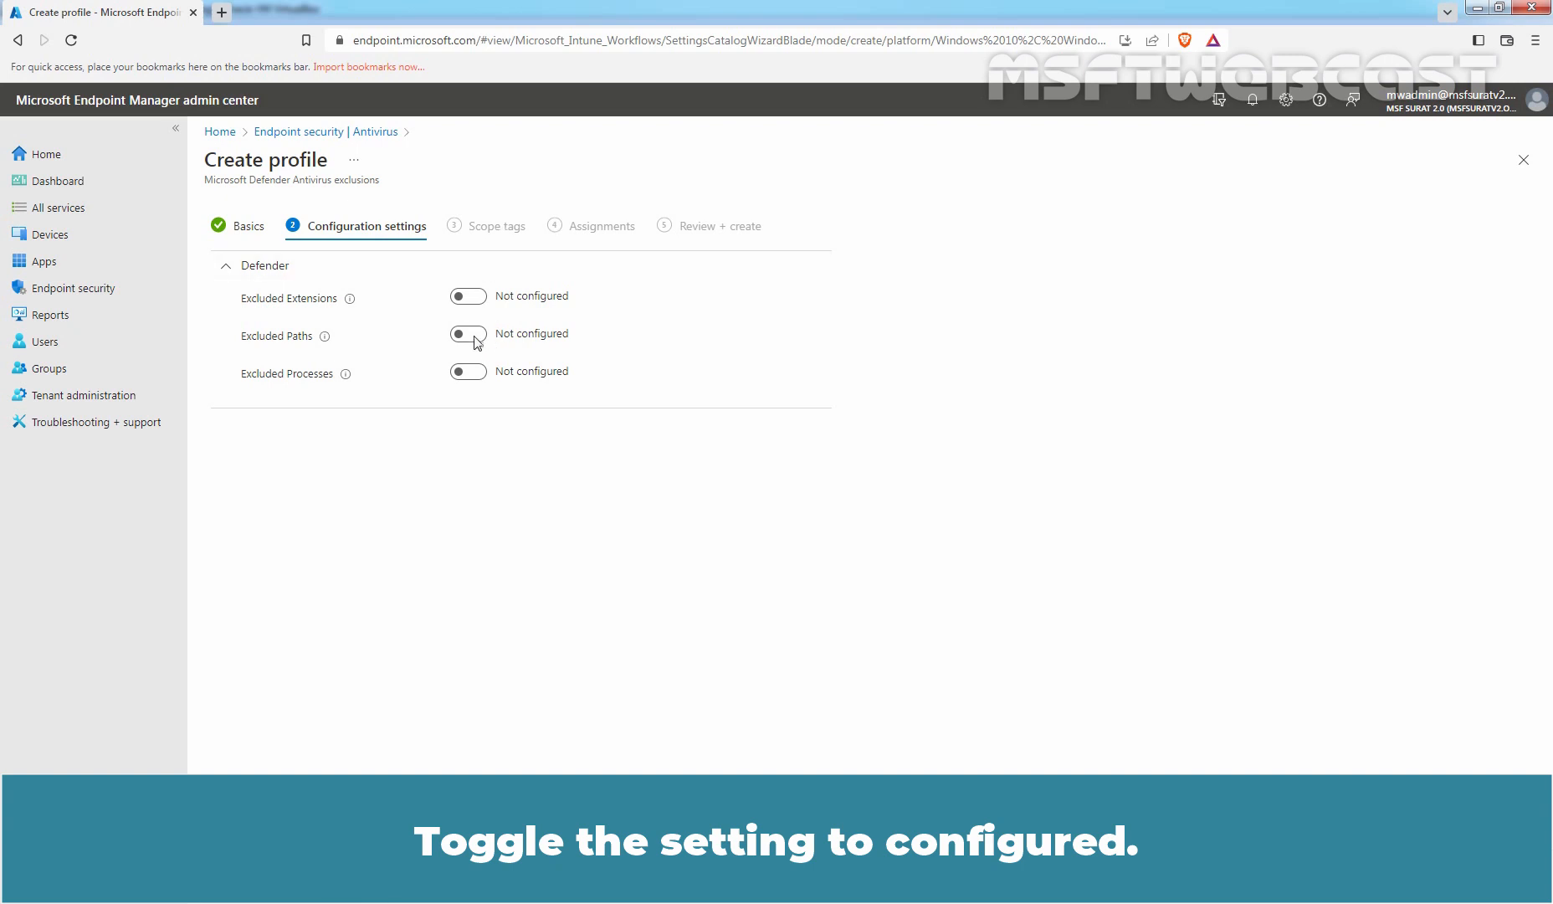
pyautogui.click(467, 335)
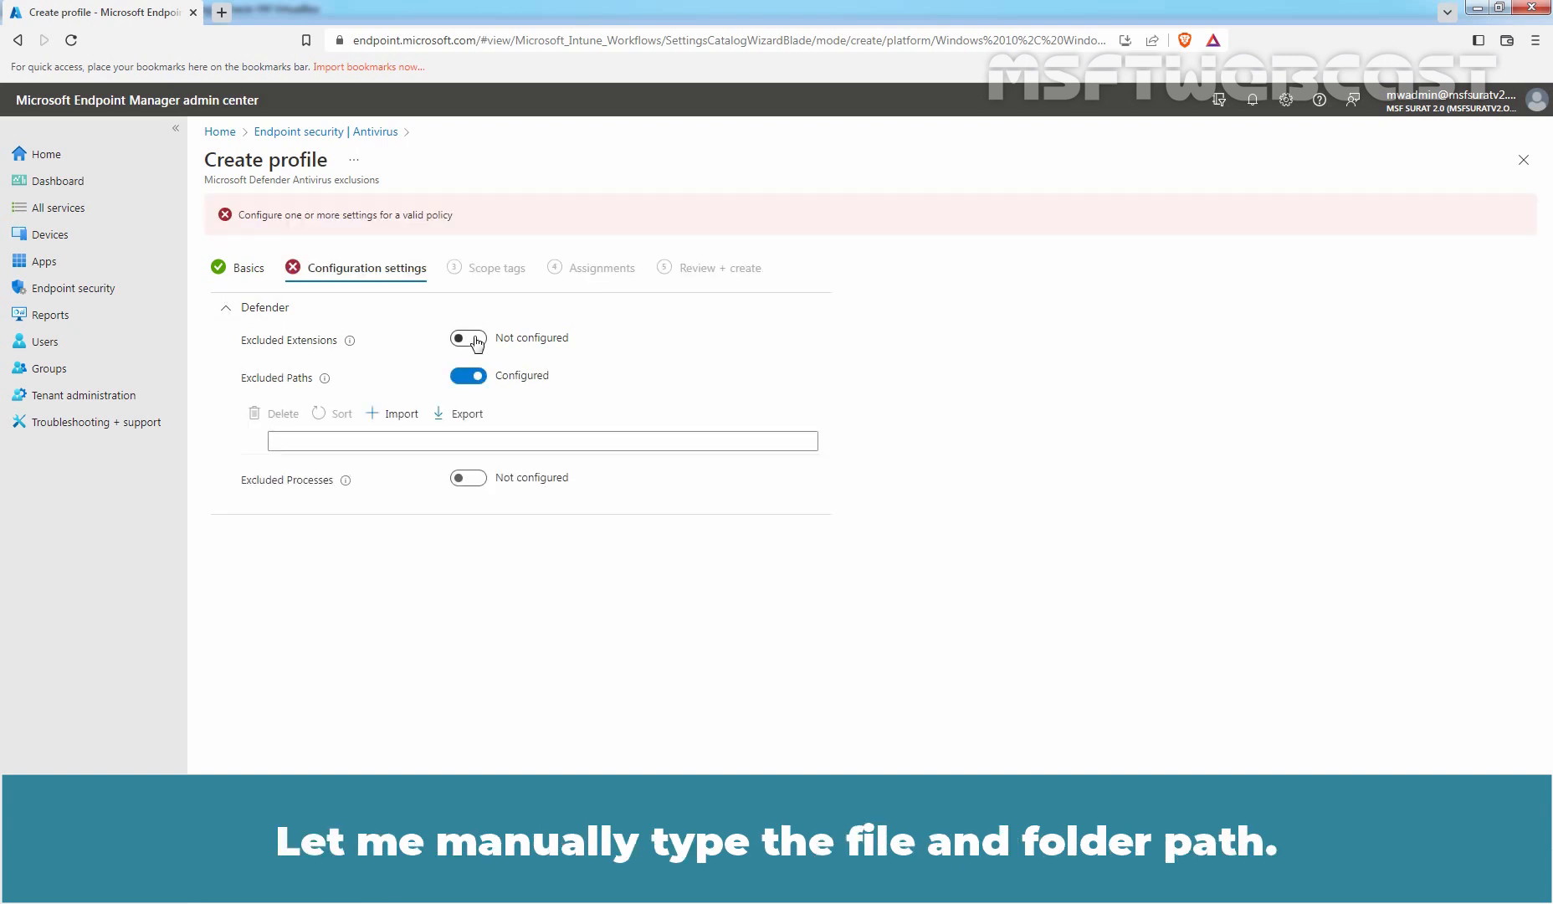
pyautogui.moveTo(374, 438)
pyautogui.write('C:\\APS\\apssoft.exe')
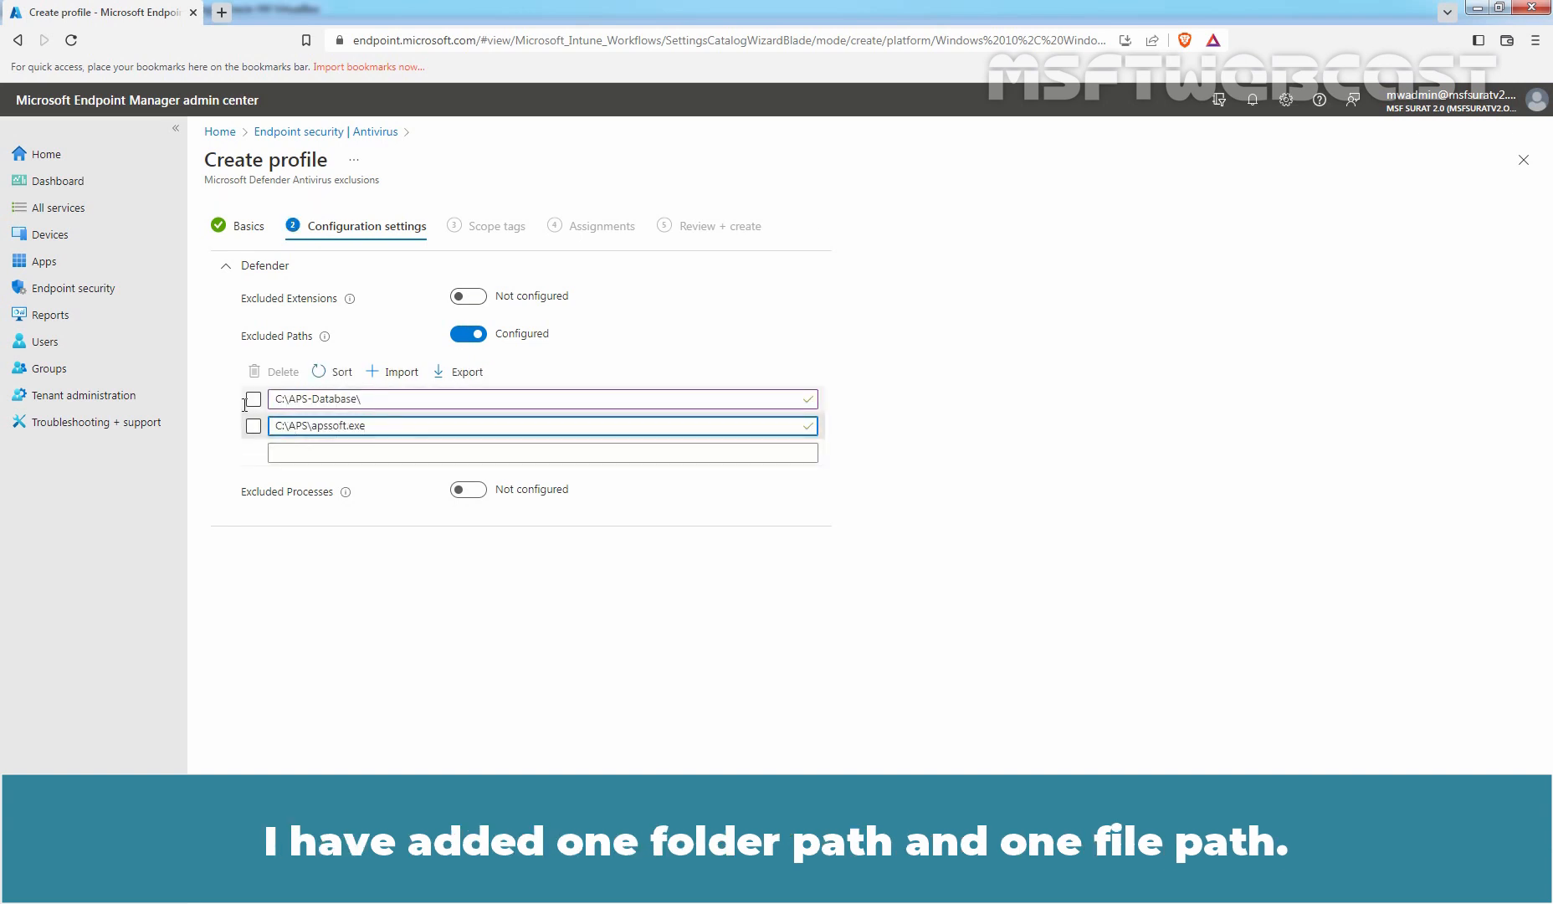
pyautogui.click(252, 398)
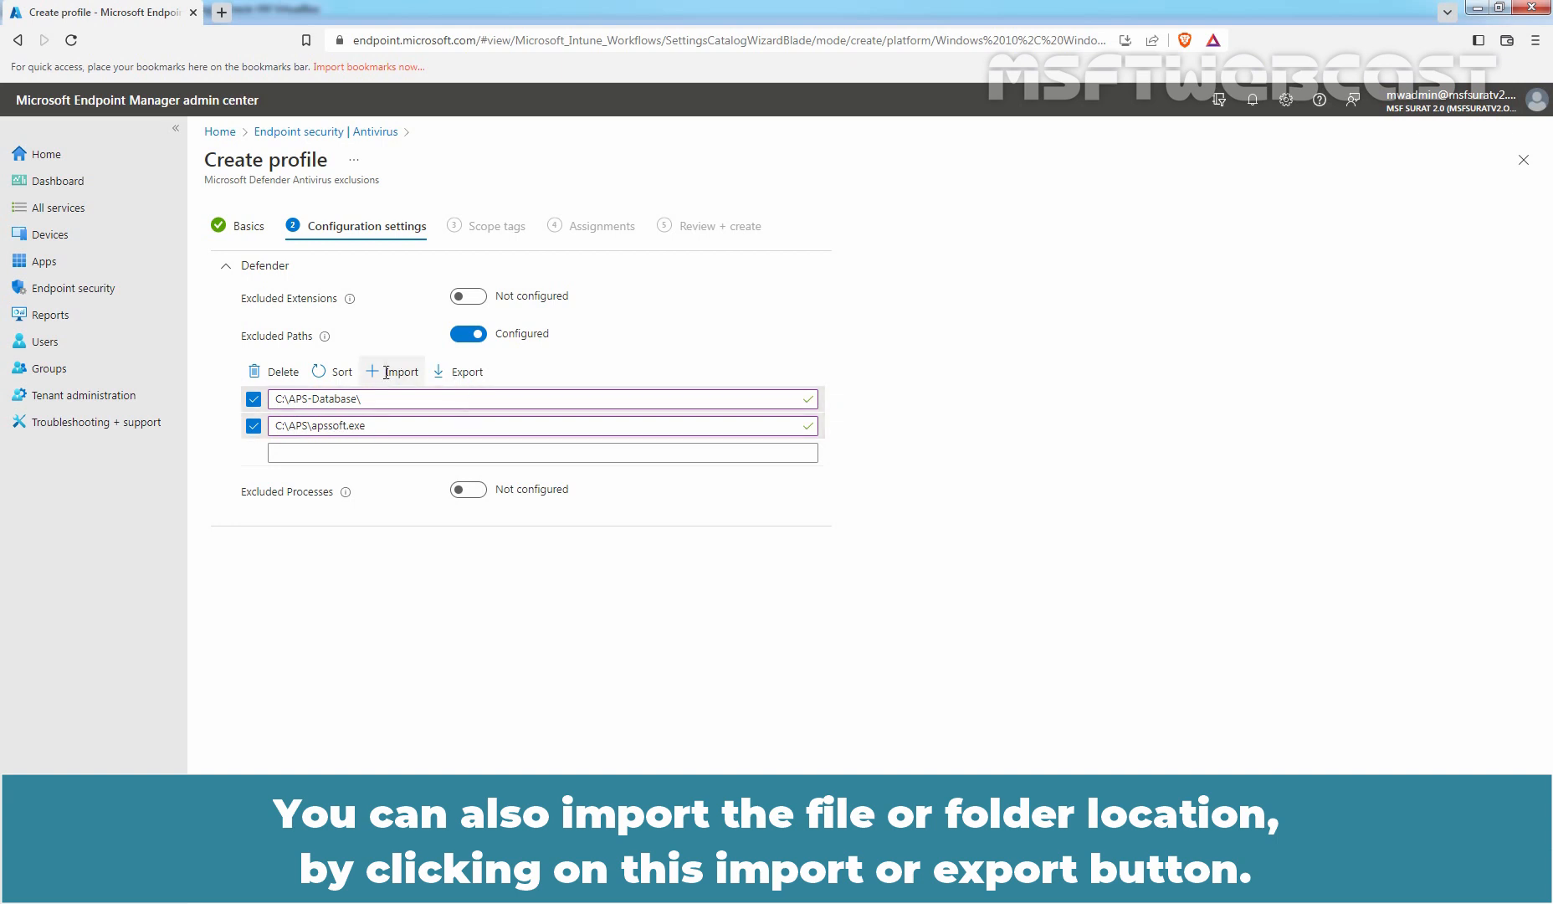
pyautogui.moveTo(467, 370)
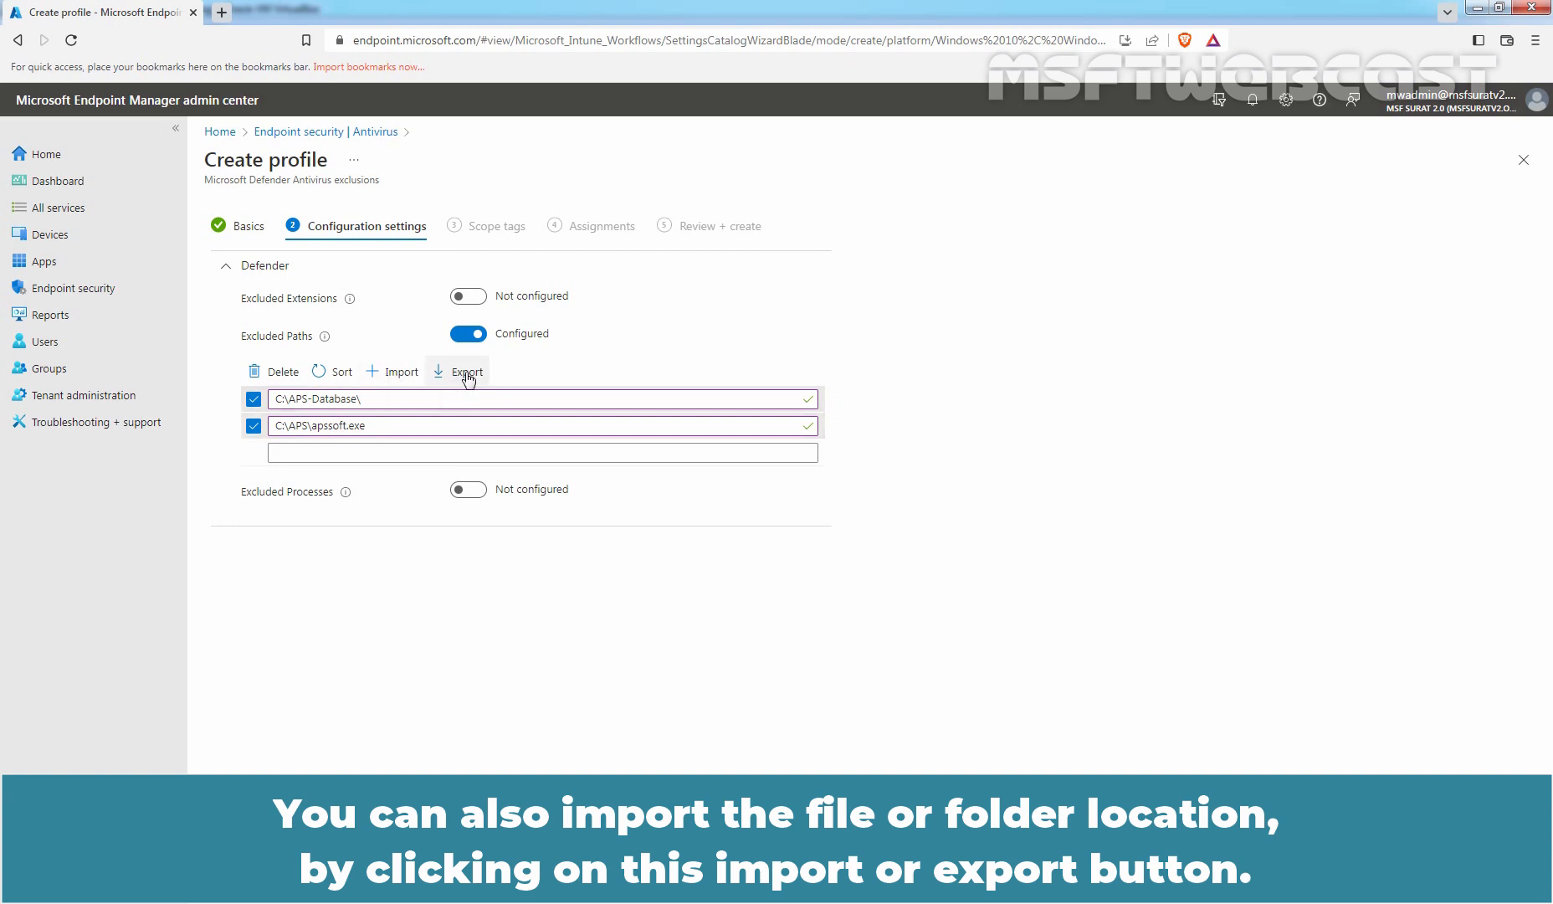
pyautogui.moveTo(467, 376)
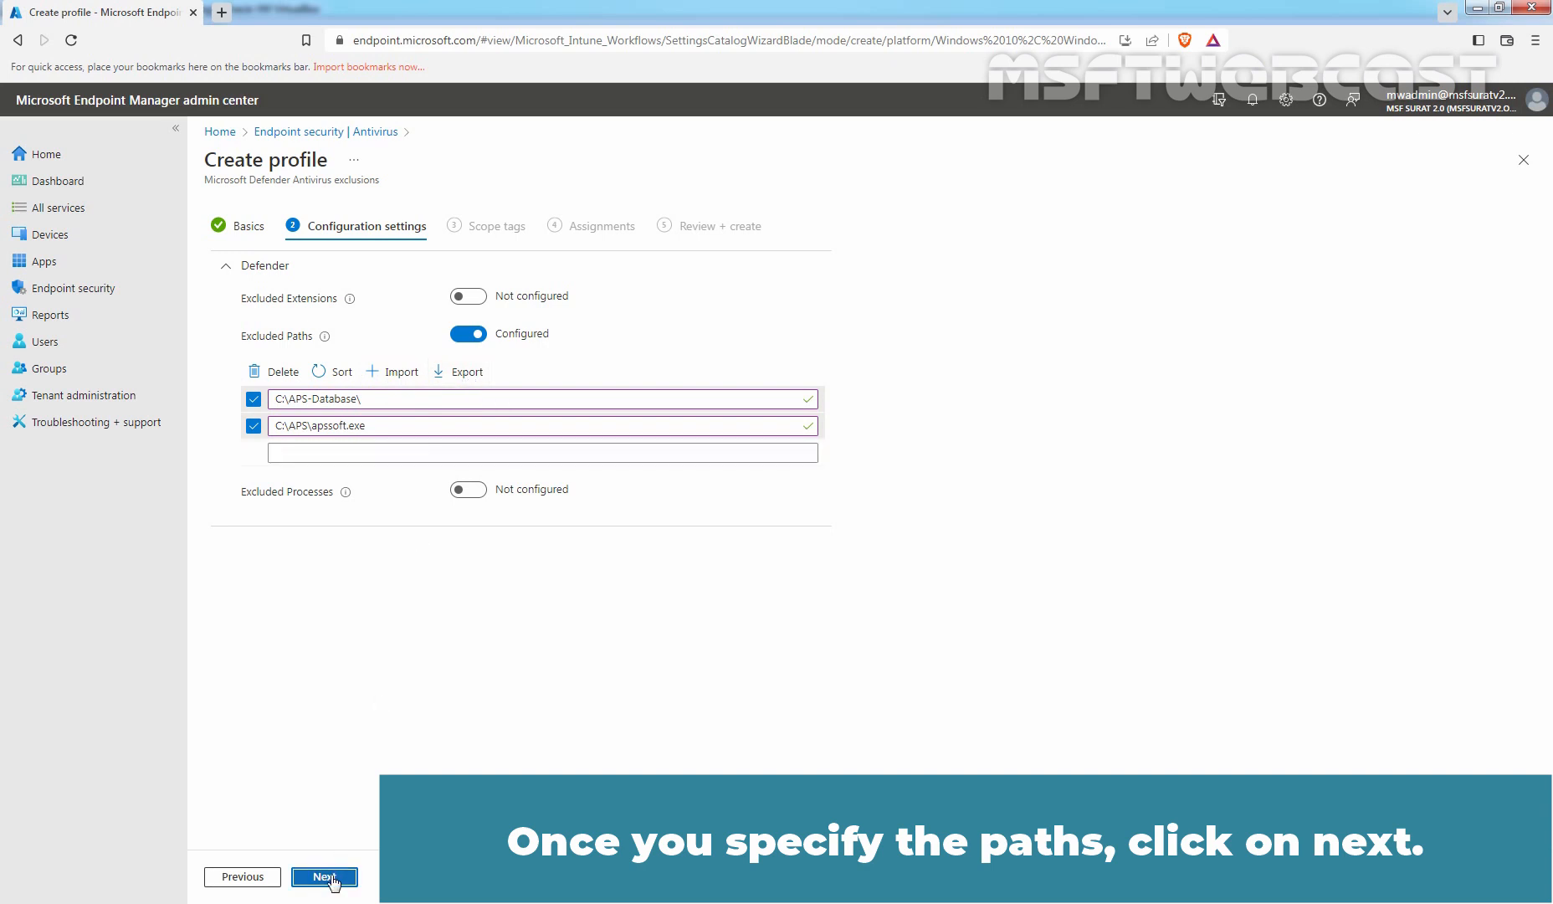
# - Advance past Configuration settings and Scope tags, keeping the Default tag, to reach Assignments
pyautogui.click(323, 875)
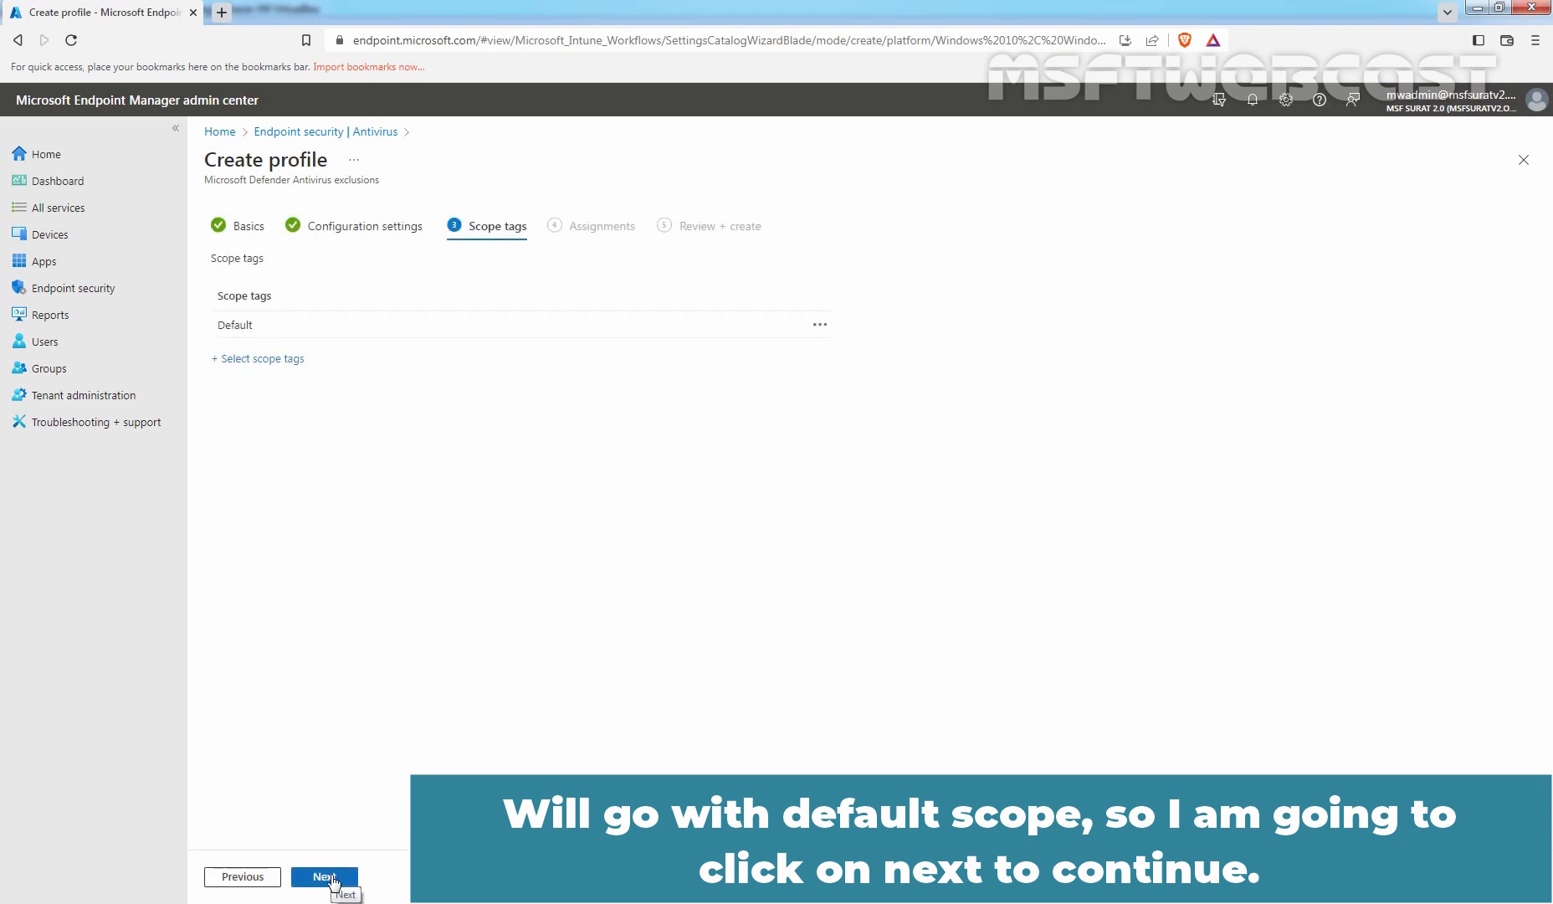
pyautogui.click(325, 875)
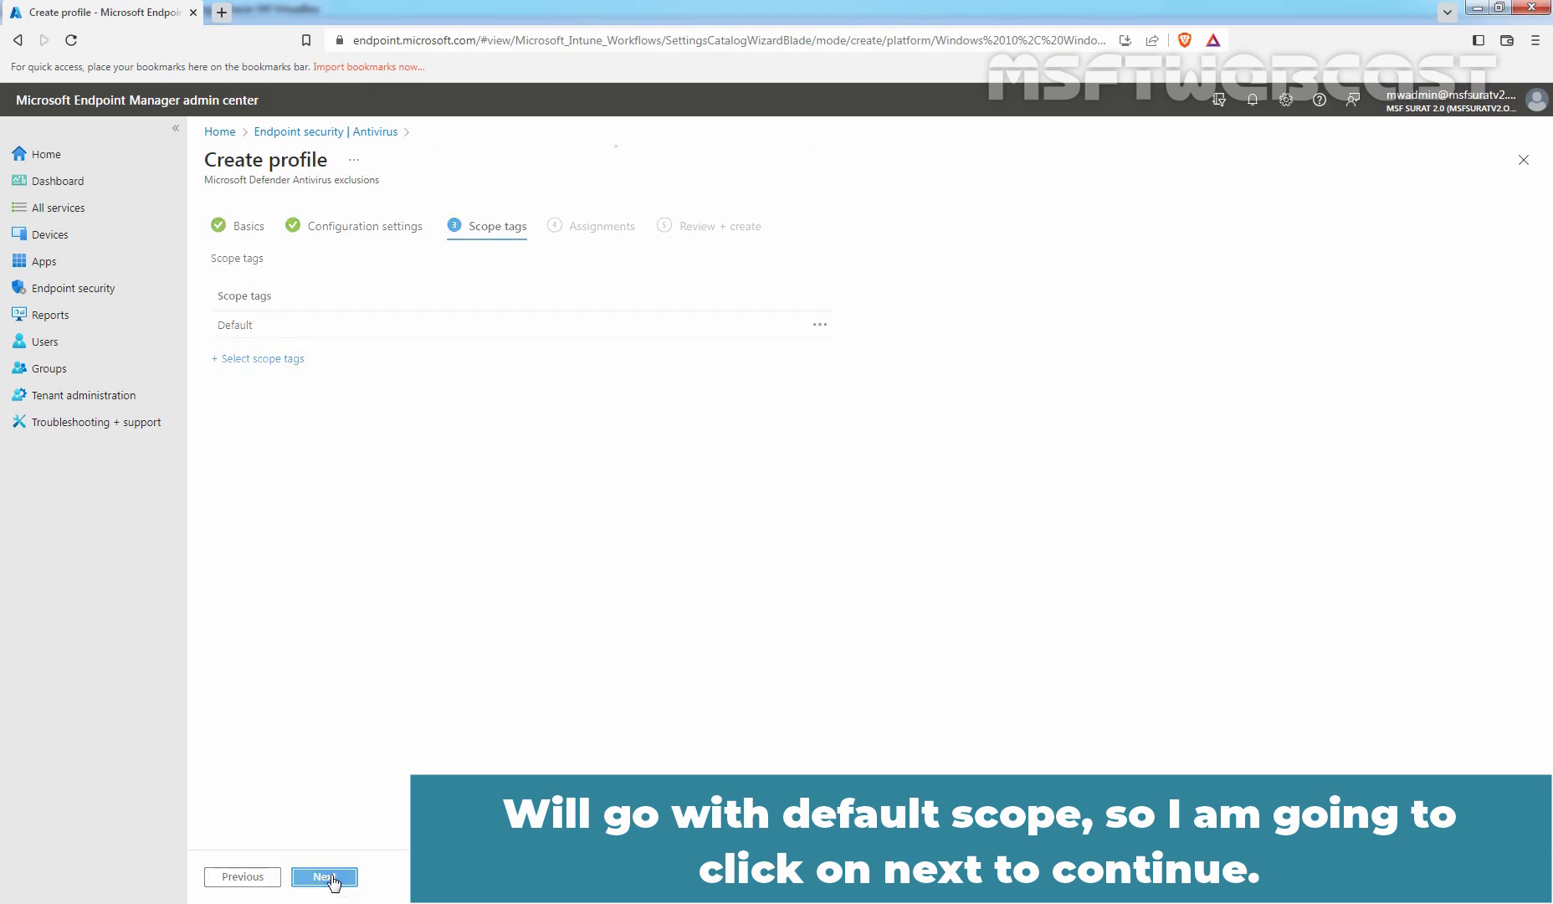
pyautogui.click(324, 876)
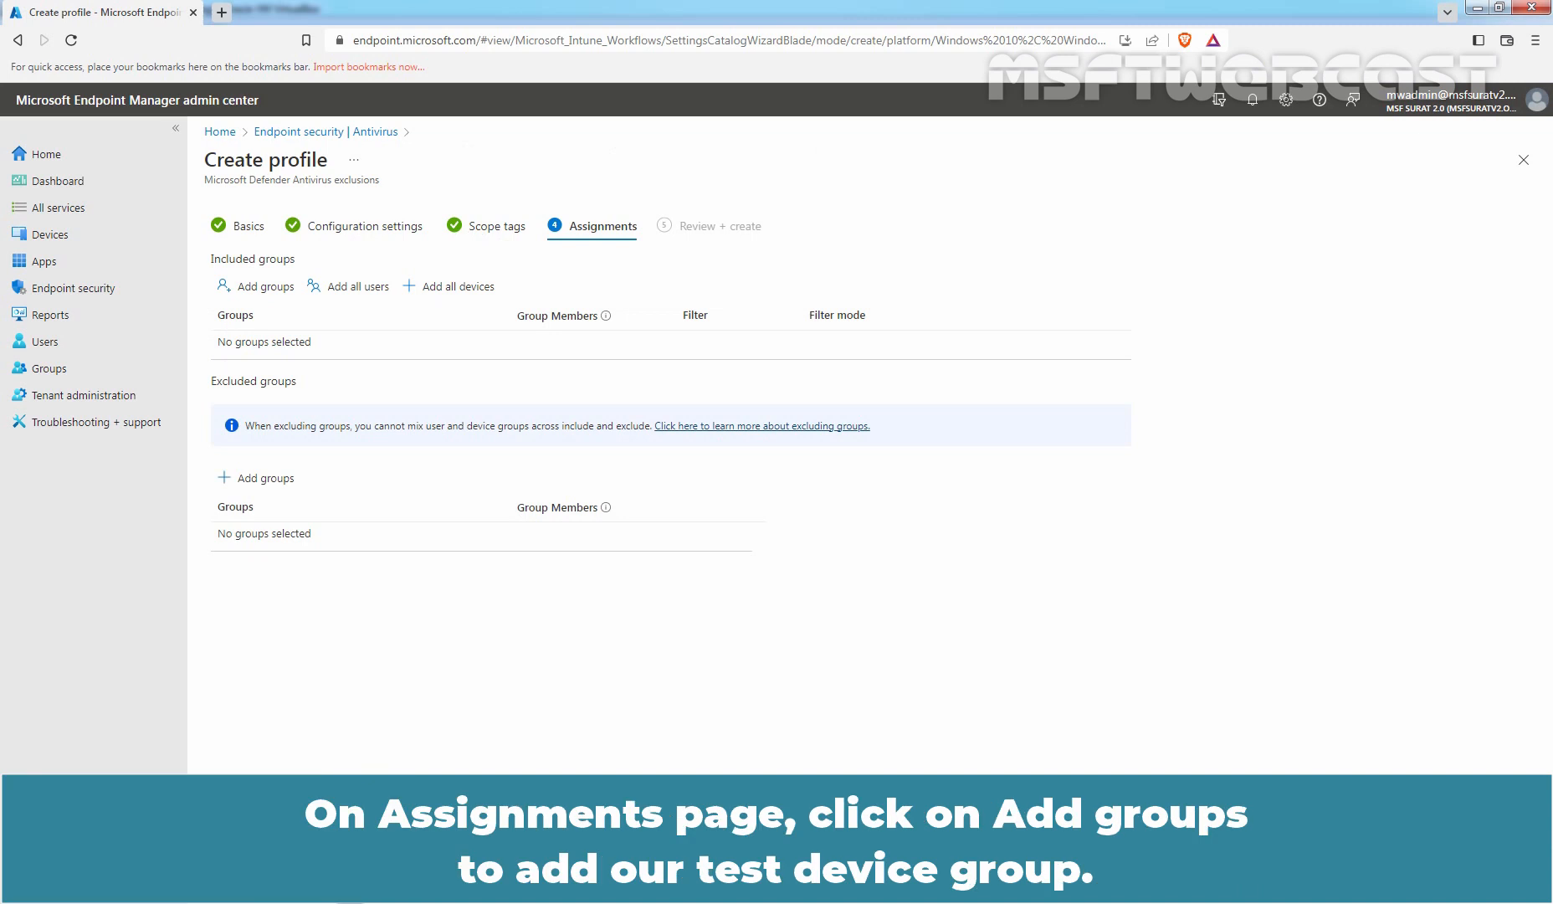
pyautogui.moveTo(261, 286)
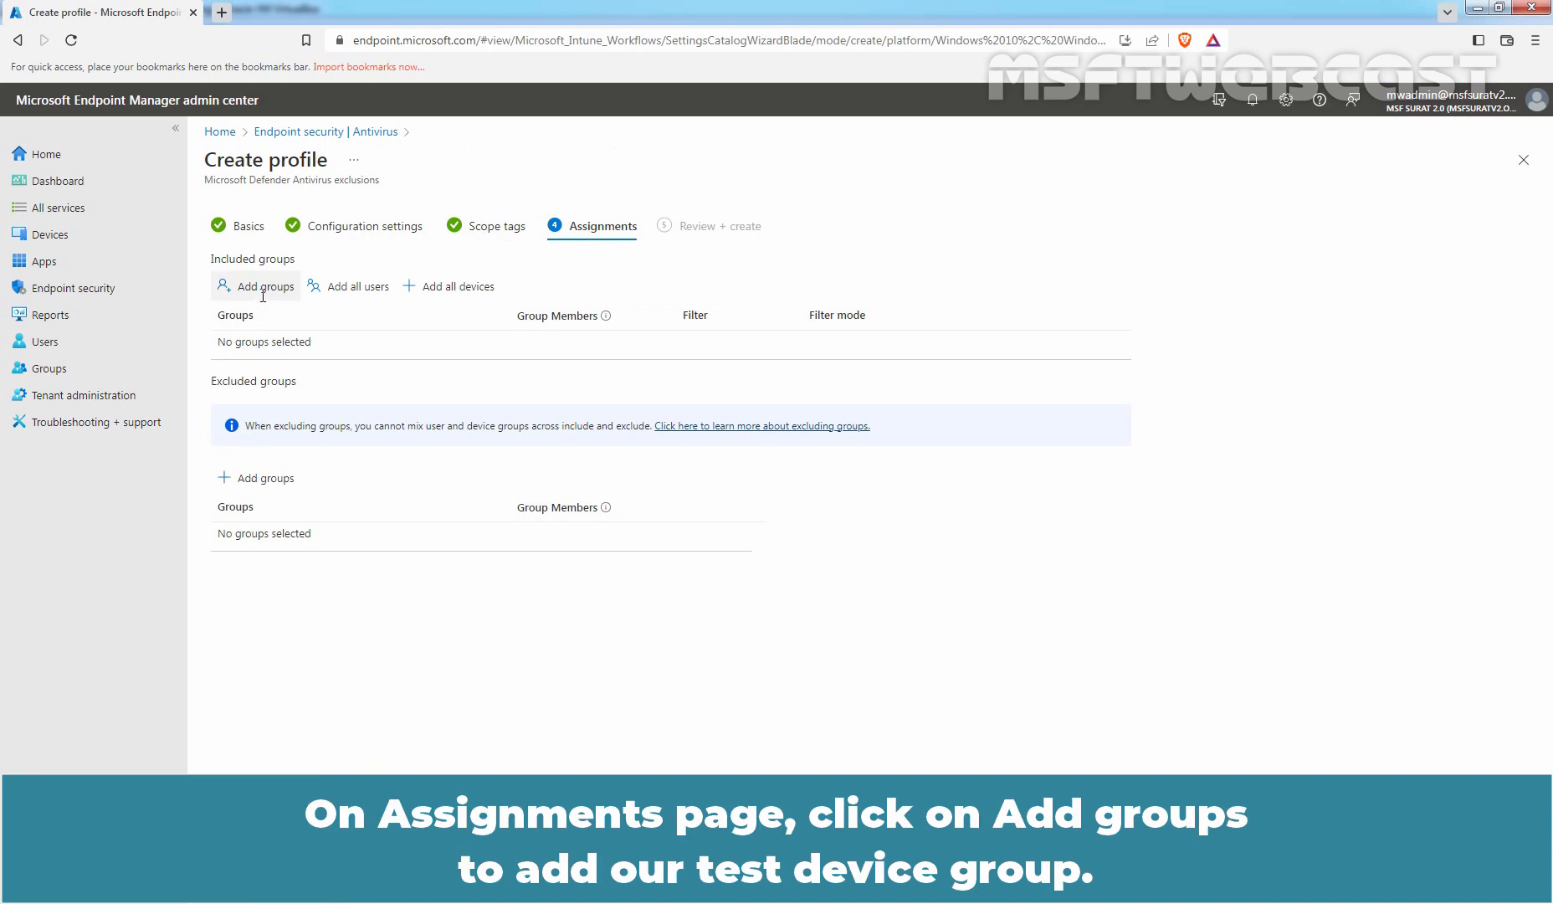
pyautogui.moveTo(263, 290)
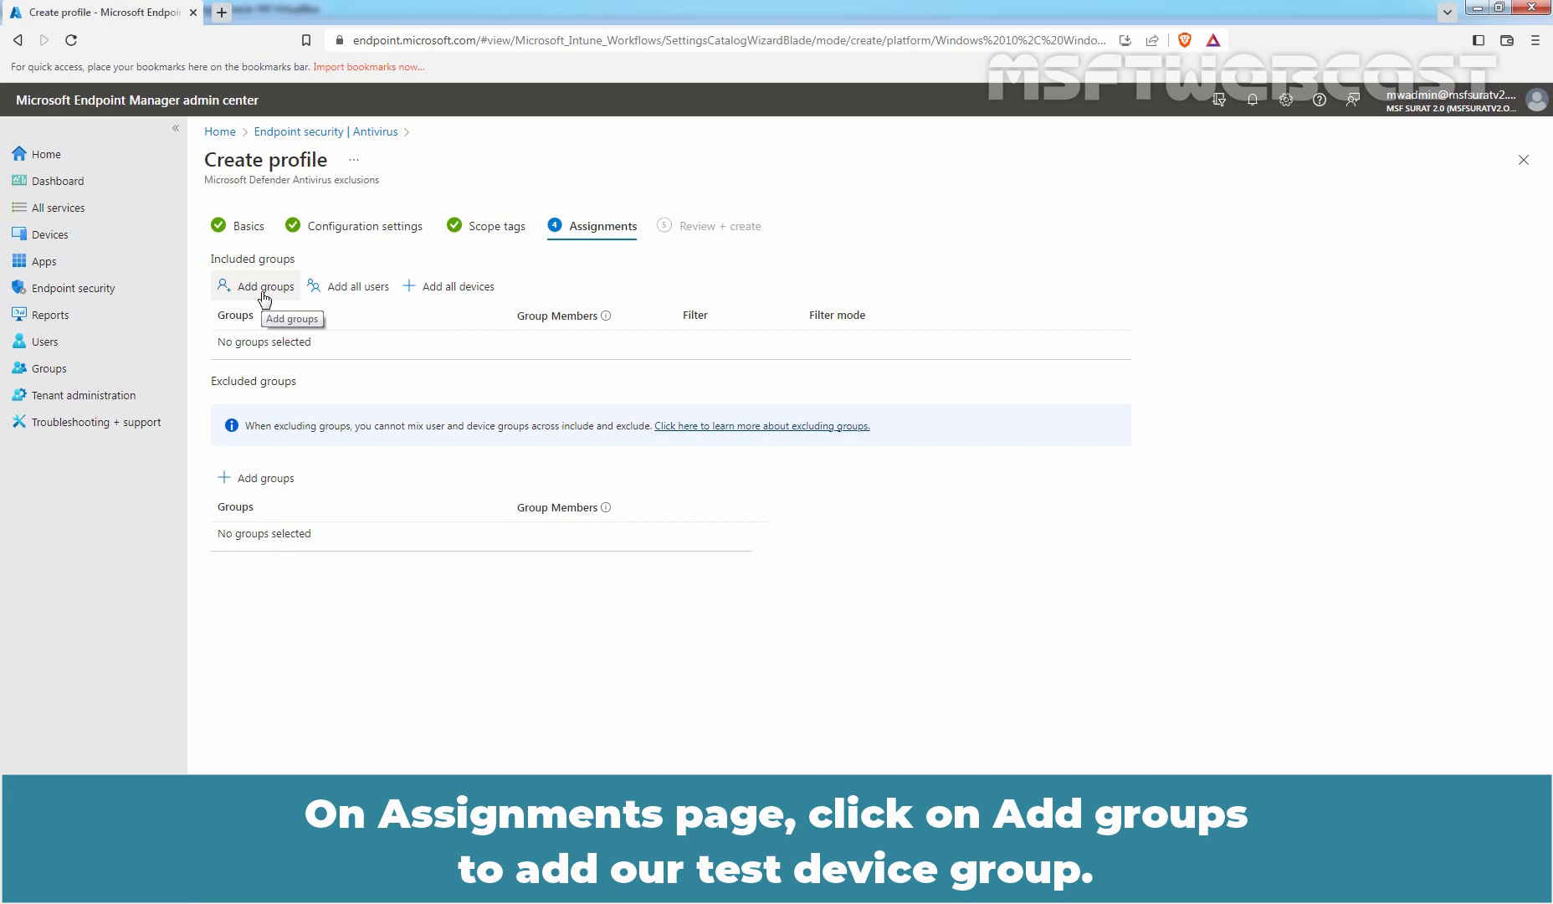
# - Add Test_WinClient as an included group for the profile
pyautogui.click(261, 287)
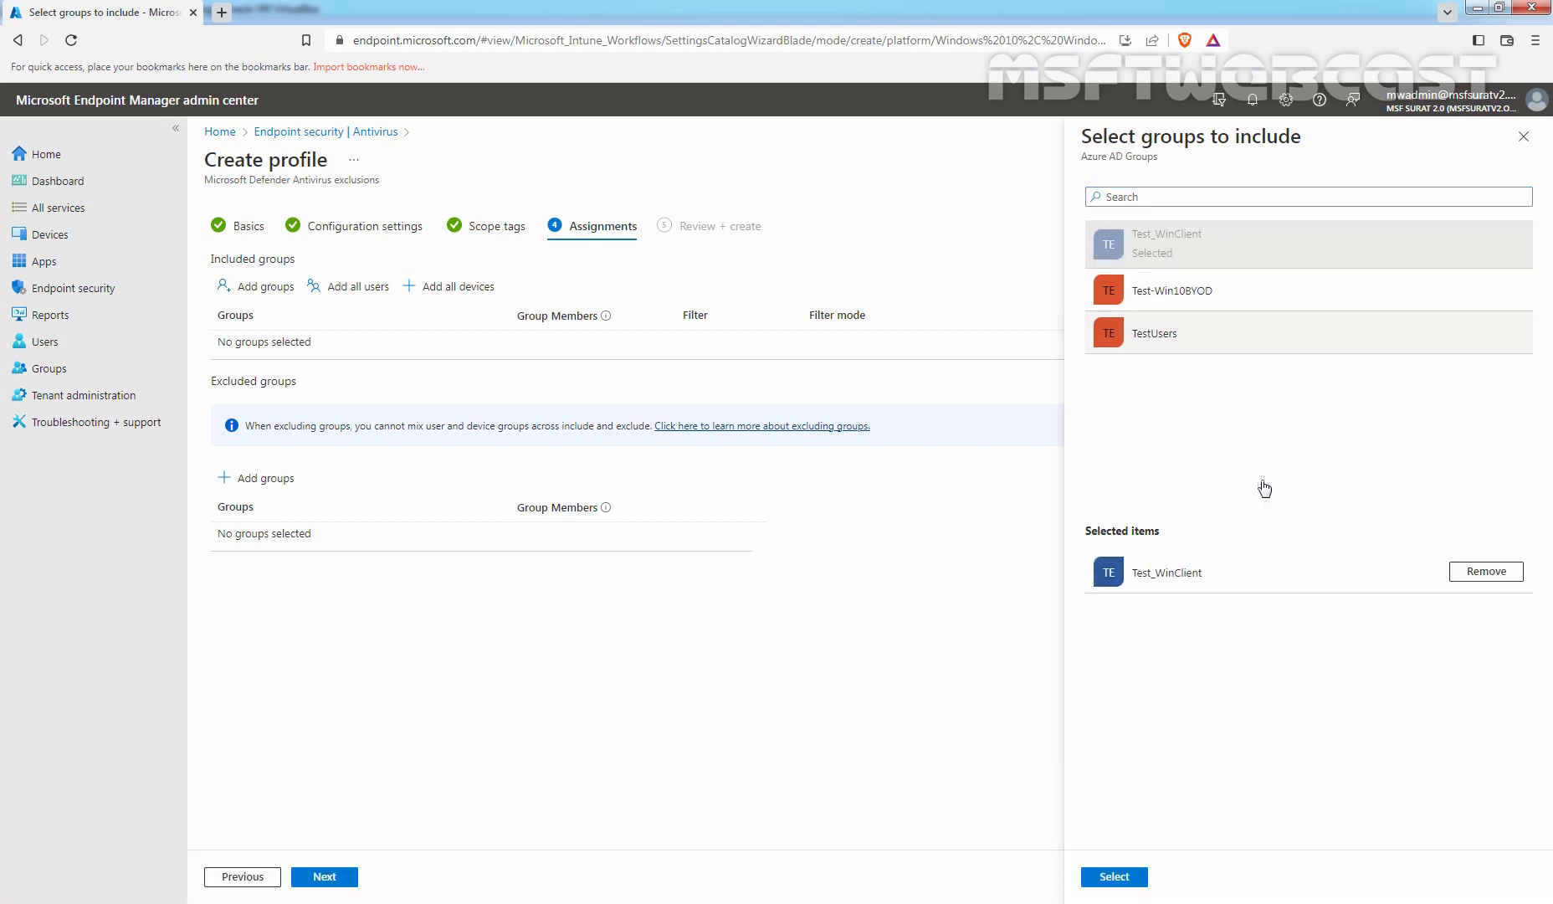
pyautogui.click(1113, 876)
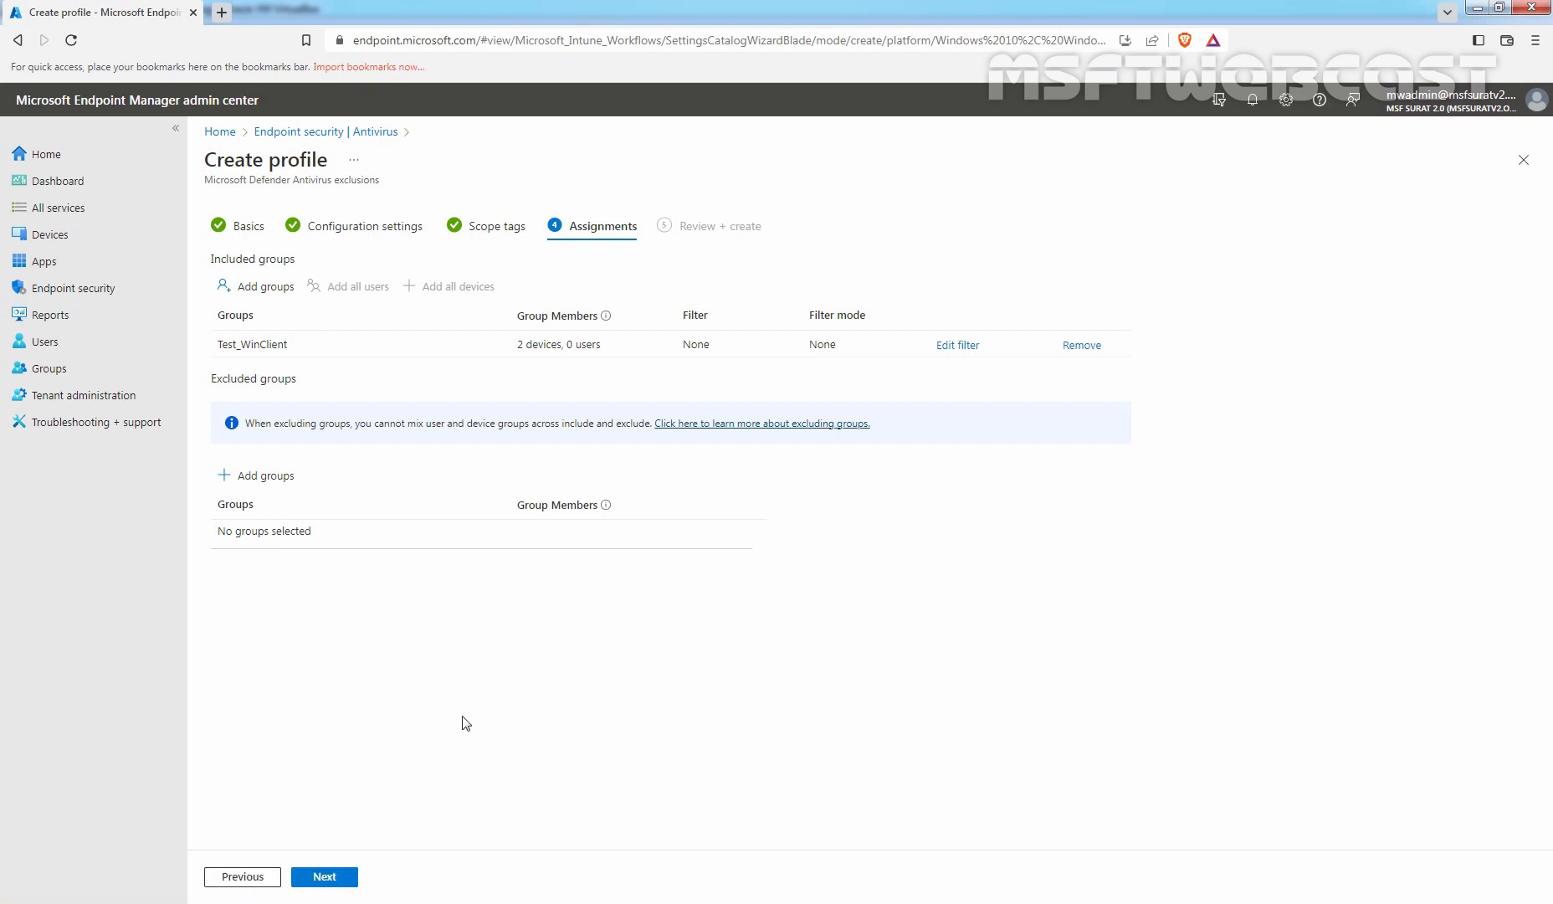
# - Review and create the exclusions policy
pyautogui.click(325, 875)
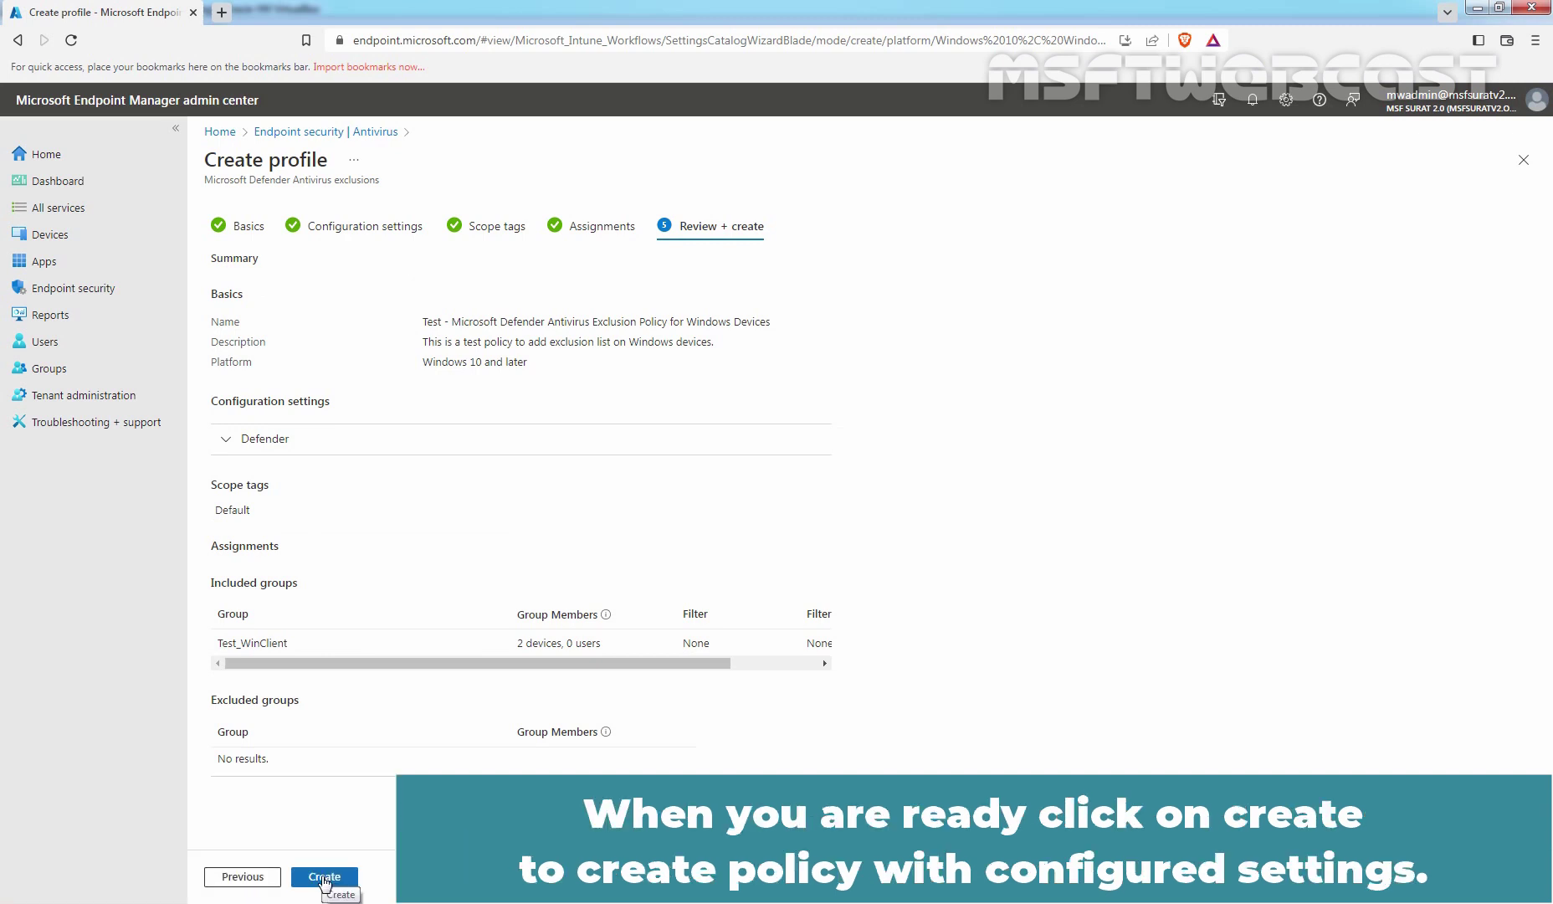
pyautogui.click(323, 875)
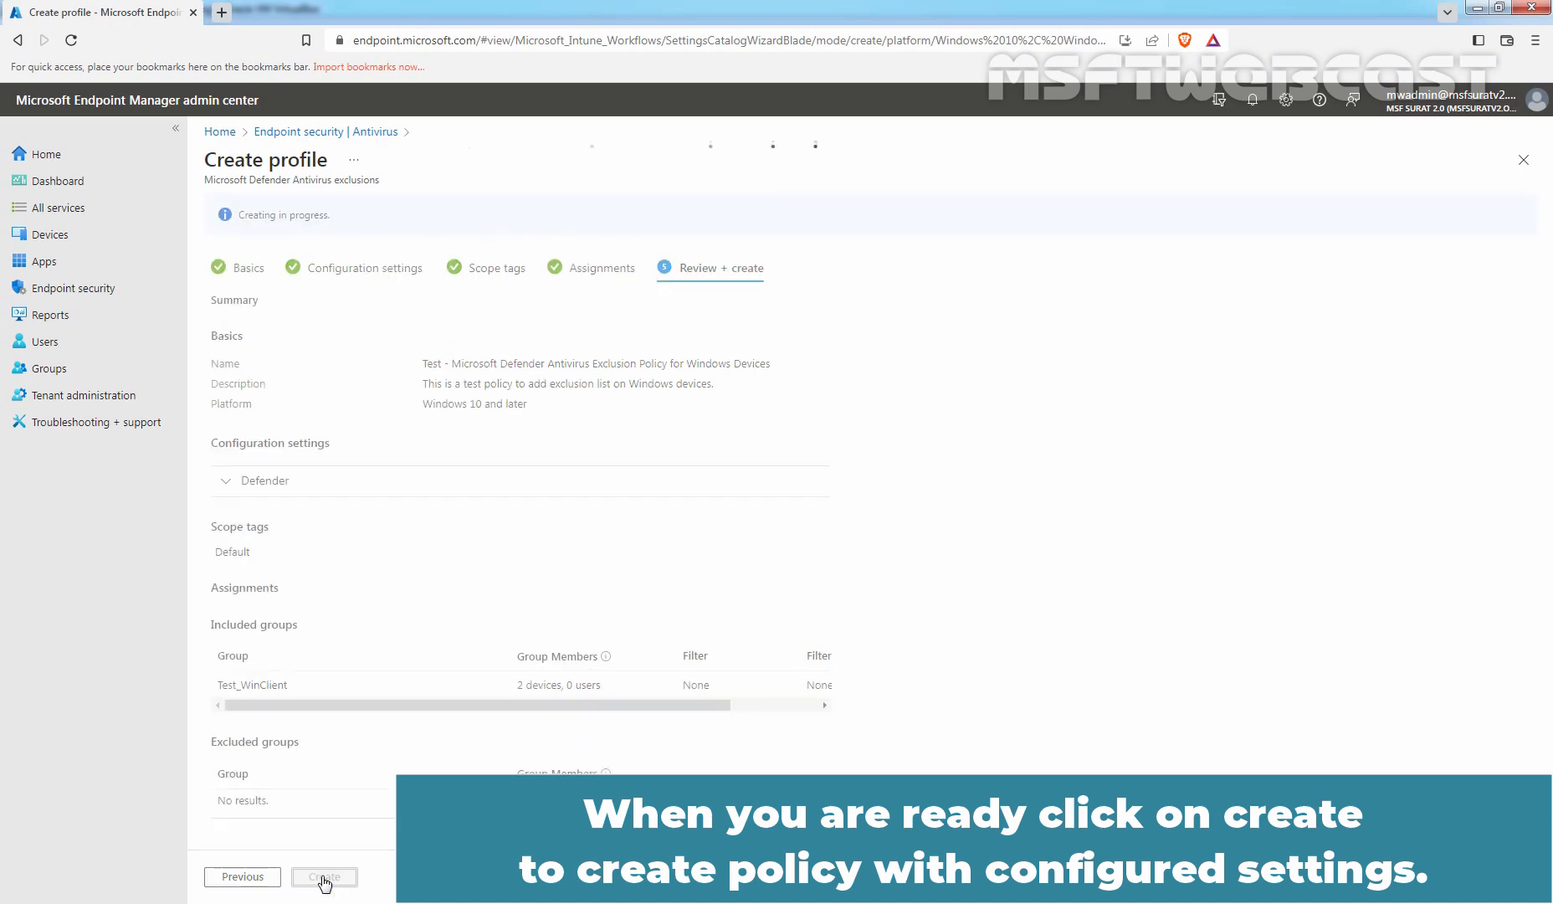
pyautogui.click(325, 876)
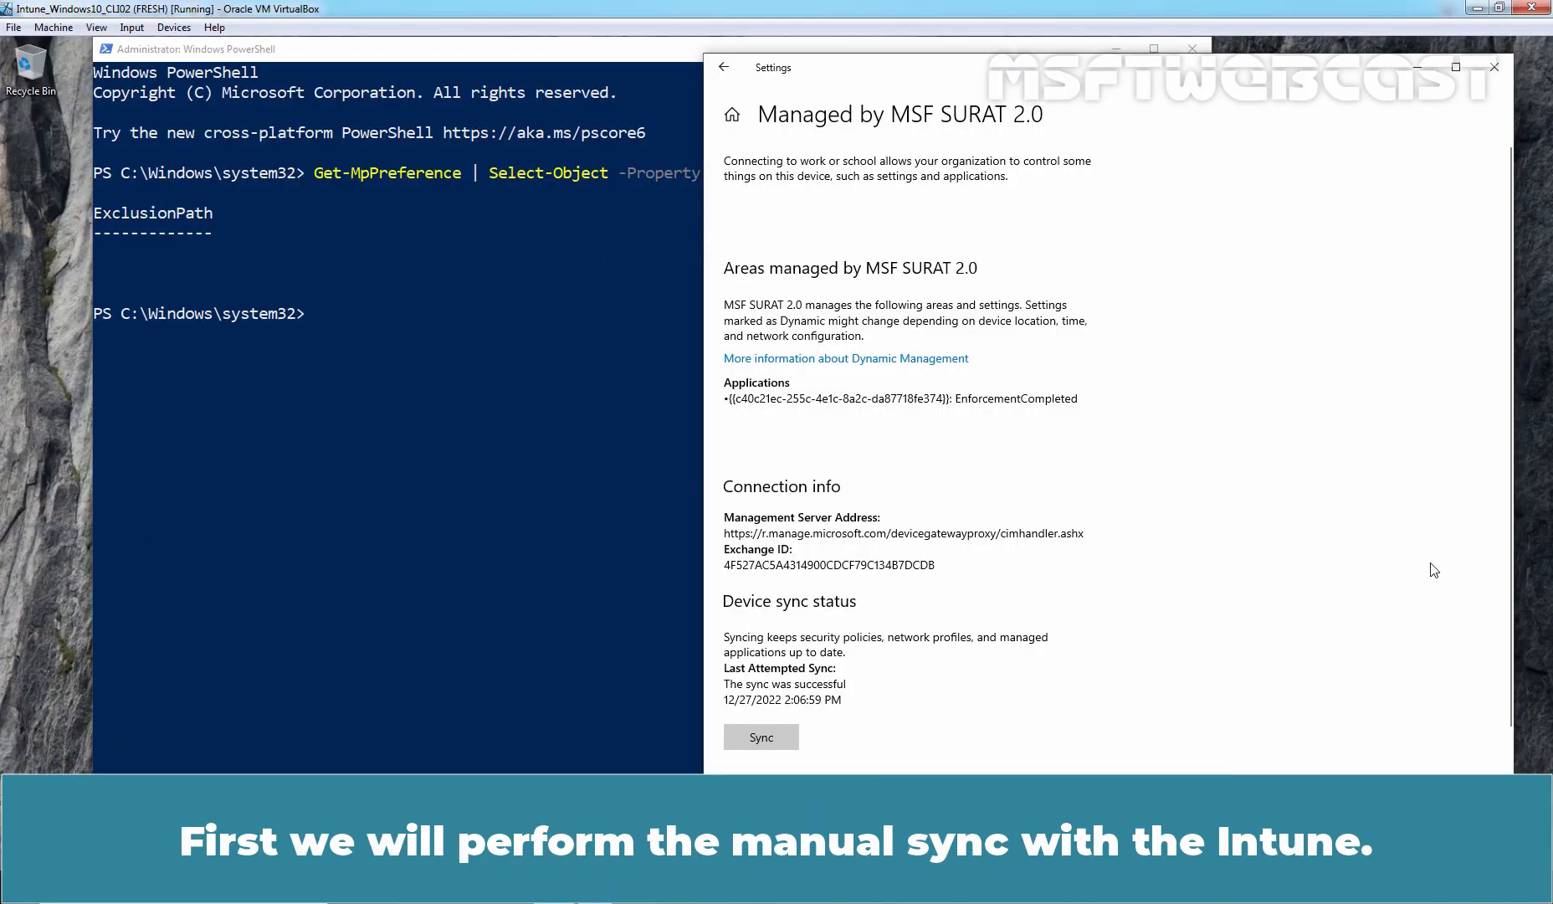
pyautogui.moveTo(920, 738)
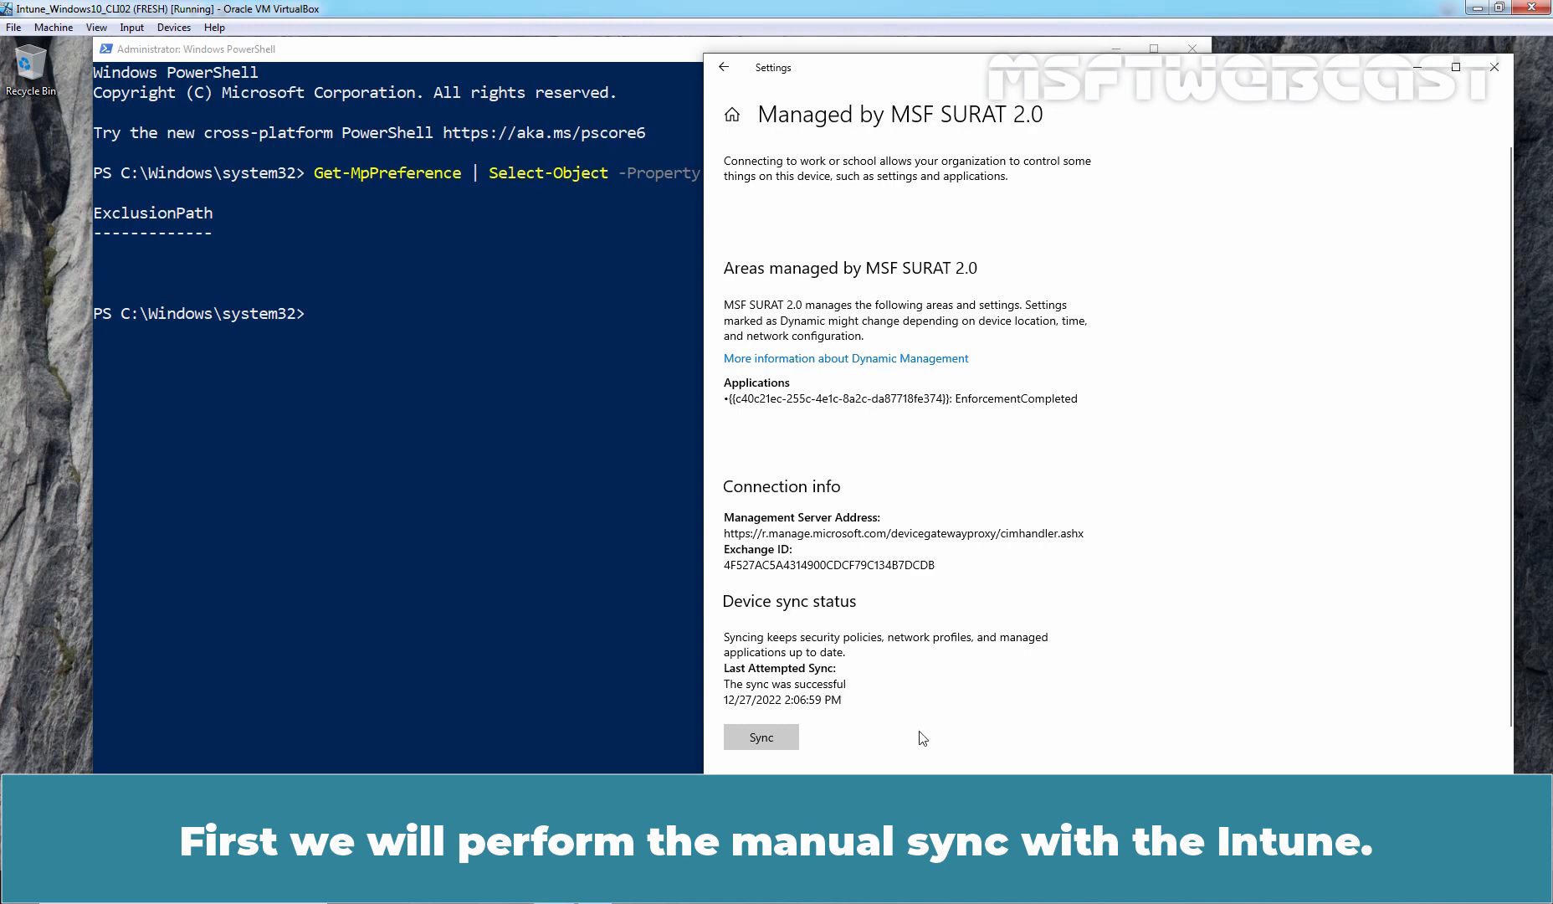
# - Sync the Windows 10 device with Intune from the Managed by MSF SURAT 2.0 page, then return to PowerShell
pyautogui.click(760, 737)
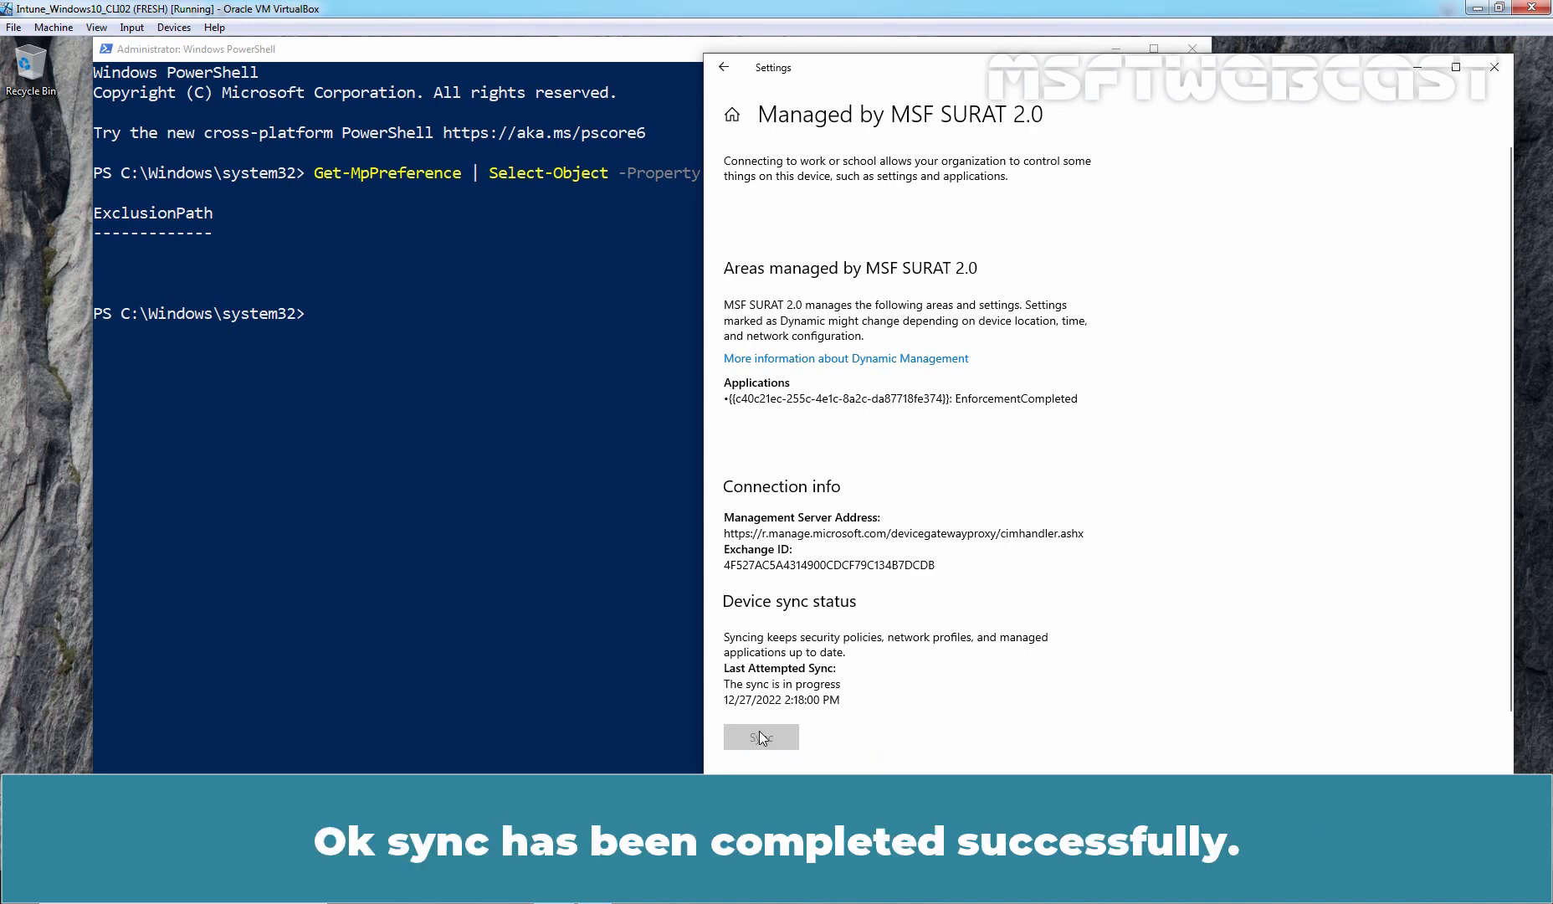
pyautogui.click(760, 736)
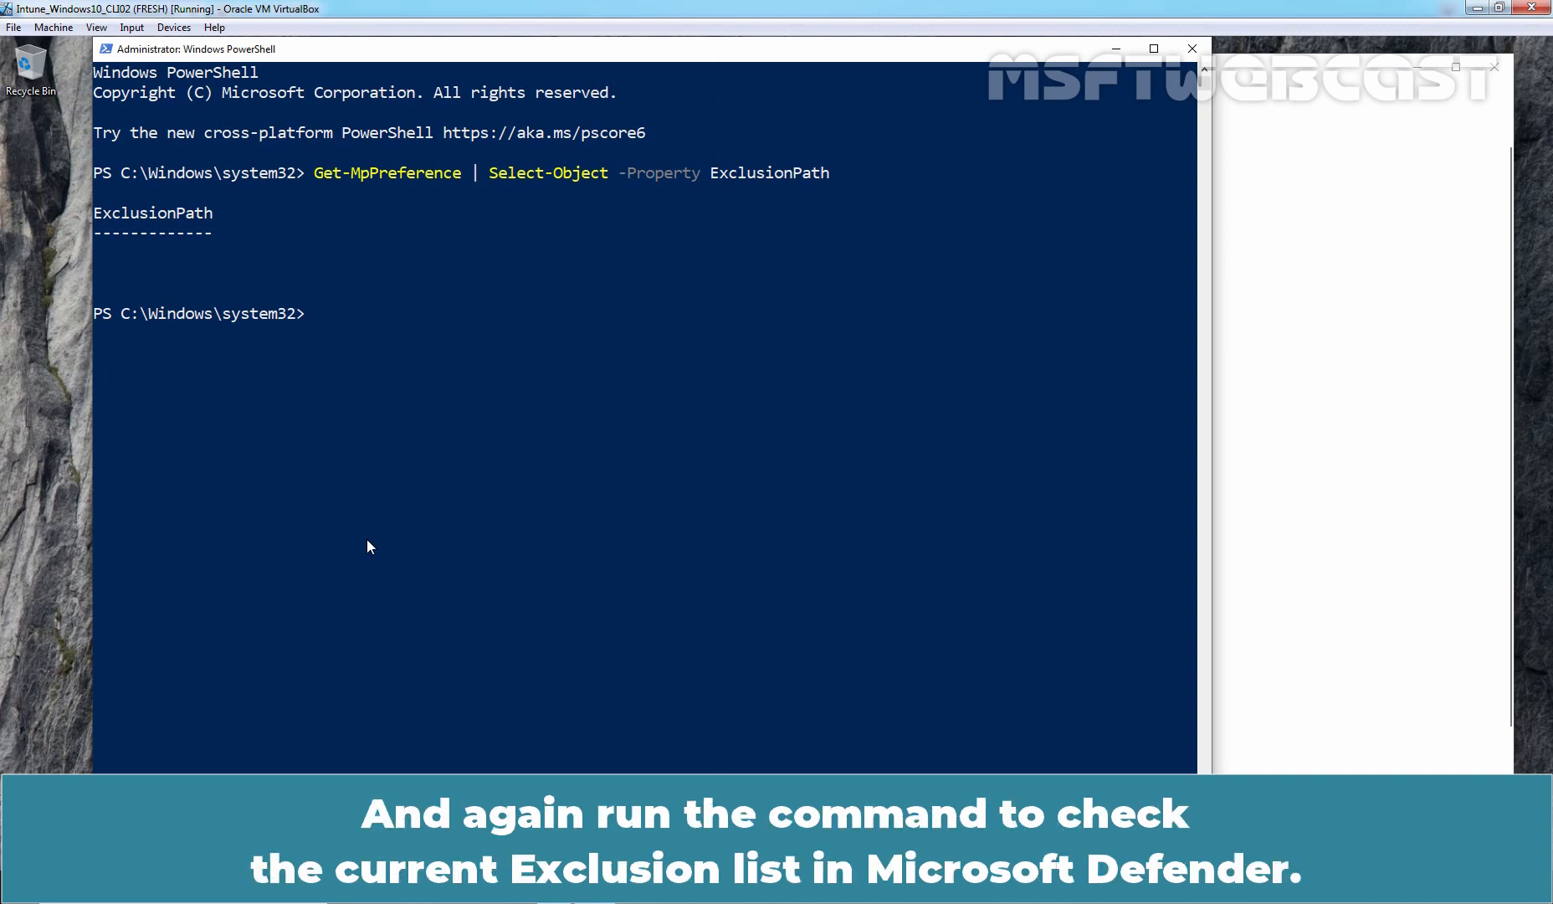
# - Rerun Get-MpPreference ExclusionPath after another Intune sync, now listing C:\APS-Database\ and C:\APS\apssoft.exe
pyautogui.write('Get-MpPreference | Select-Object -Property ExclusionPath')
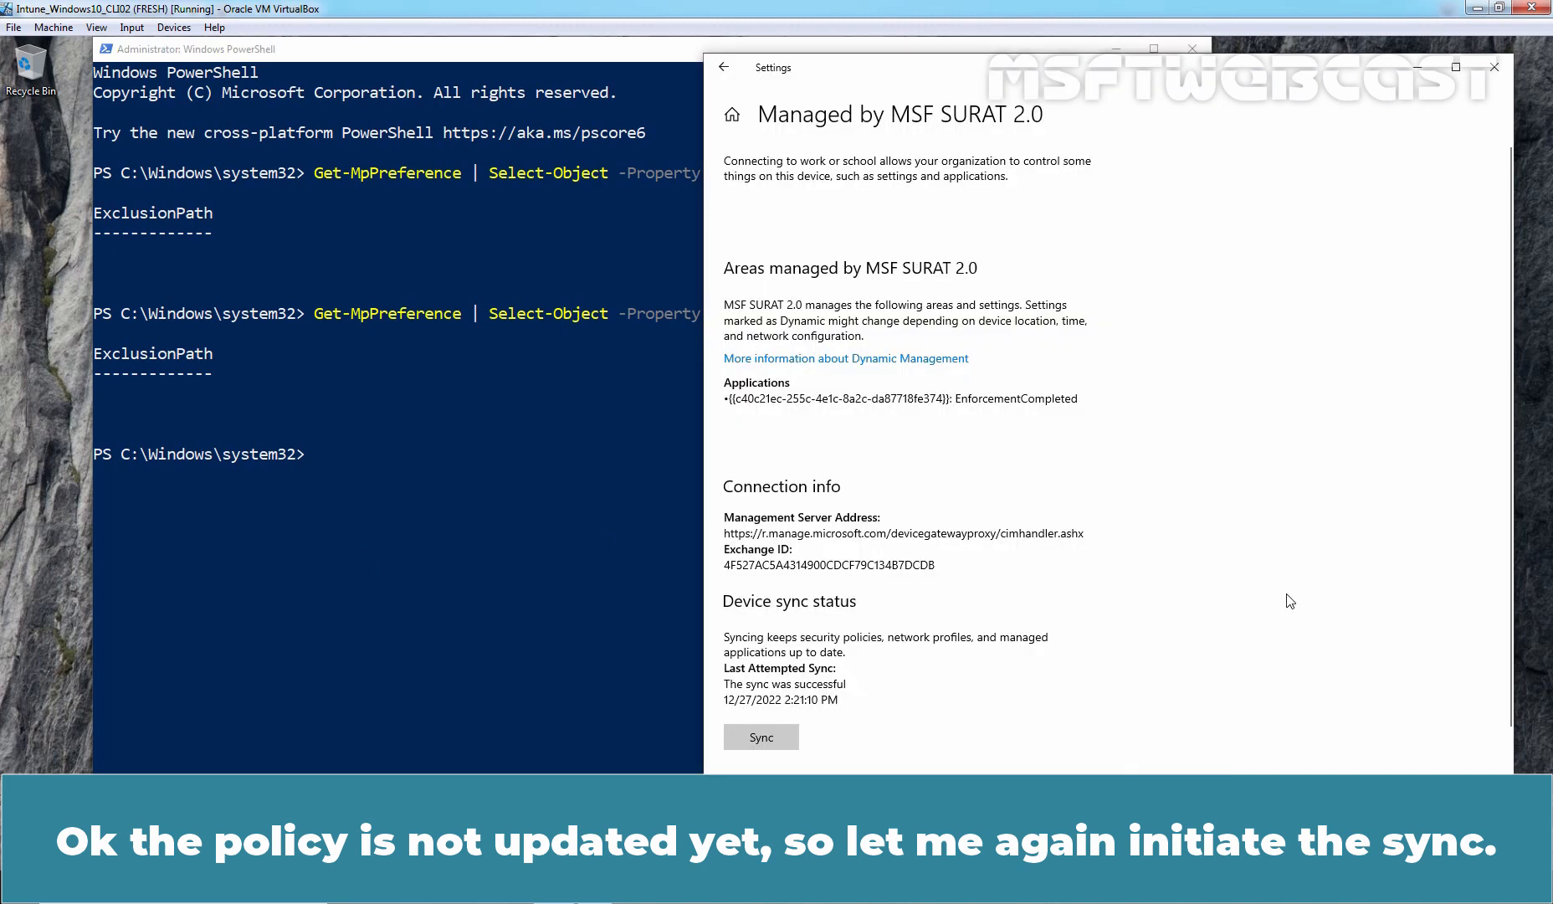
pyautogui.click(760, 736)
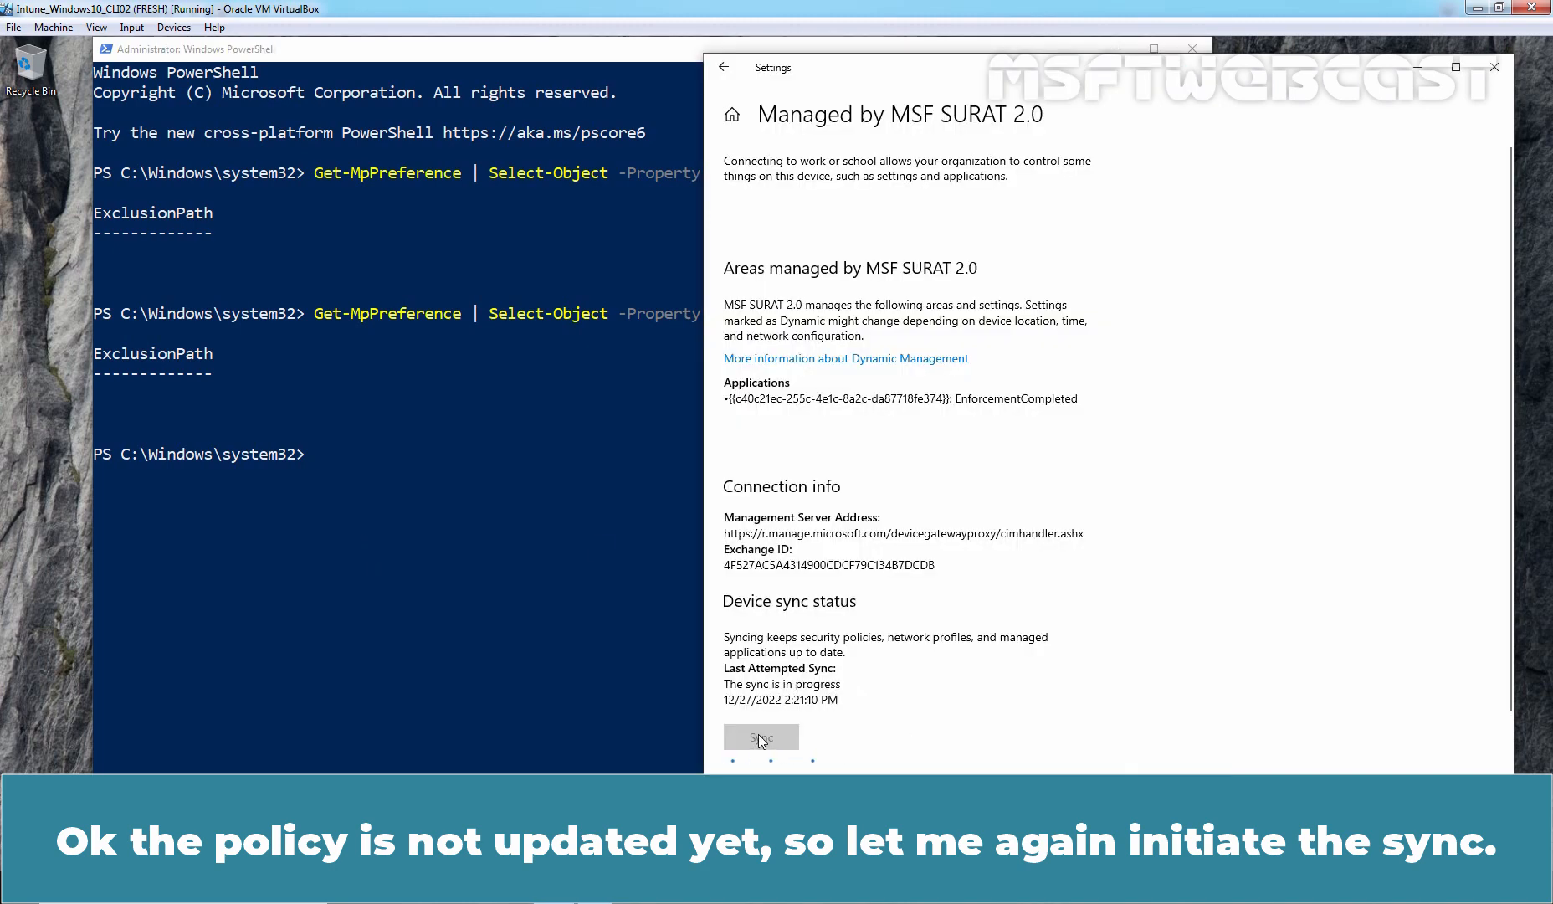
pyautogui.click(762, 736)
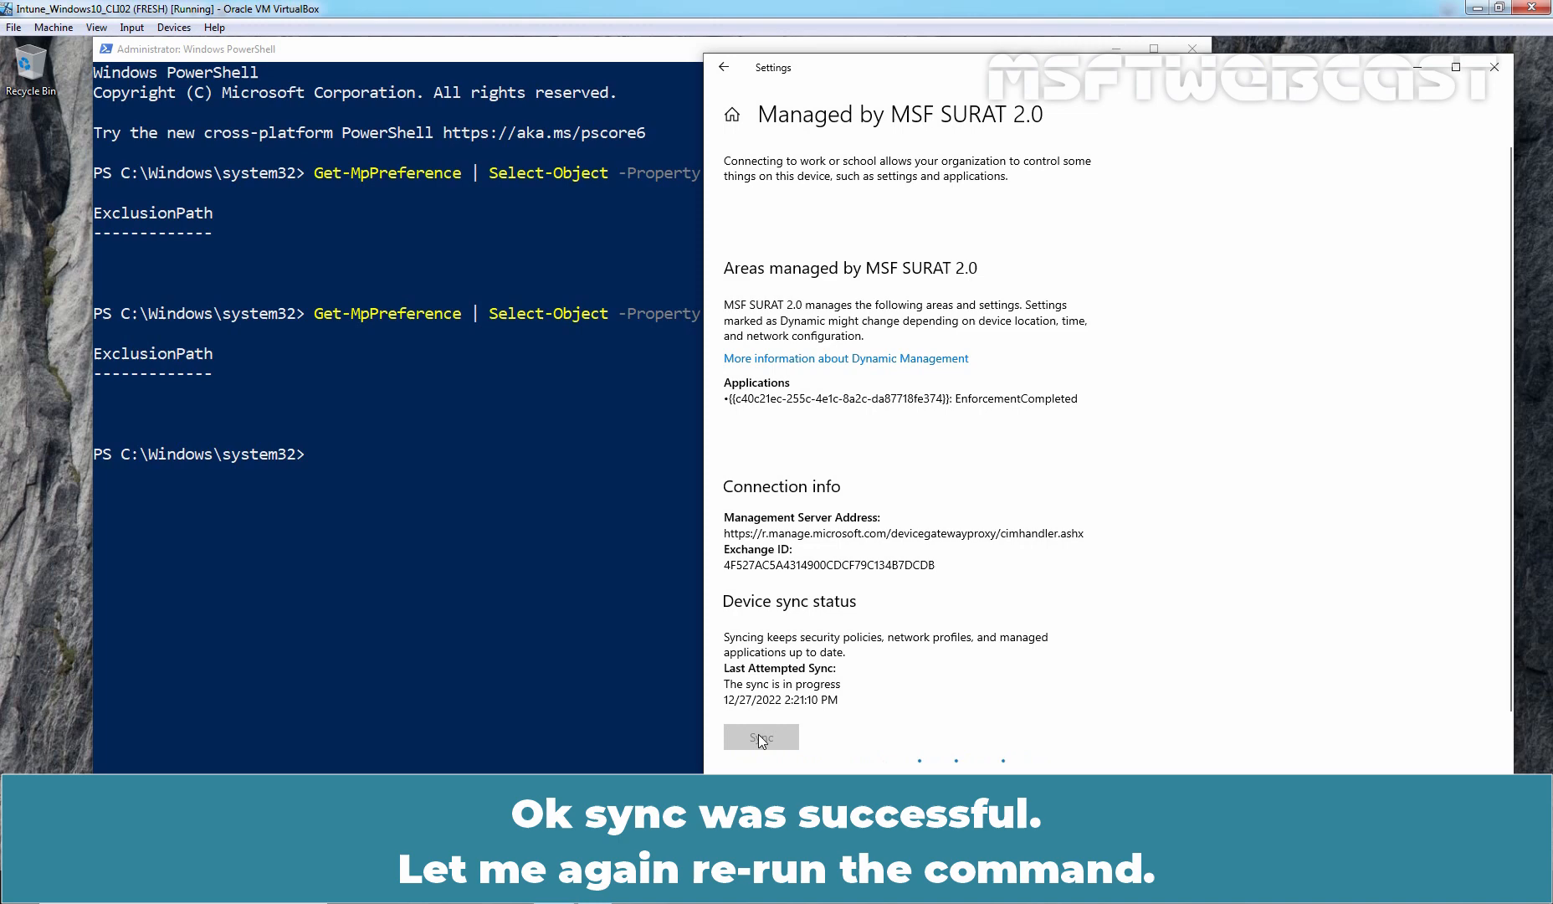
pyautogui.click(760, 736)
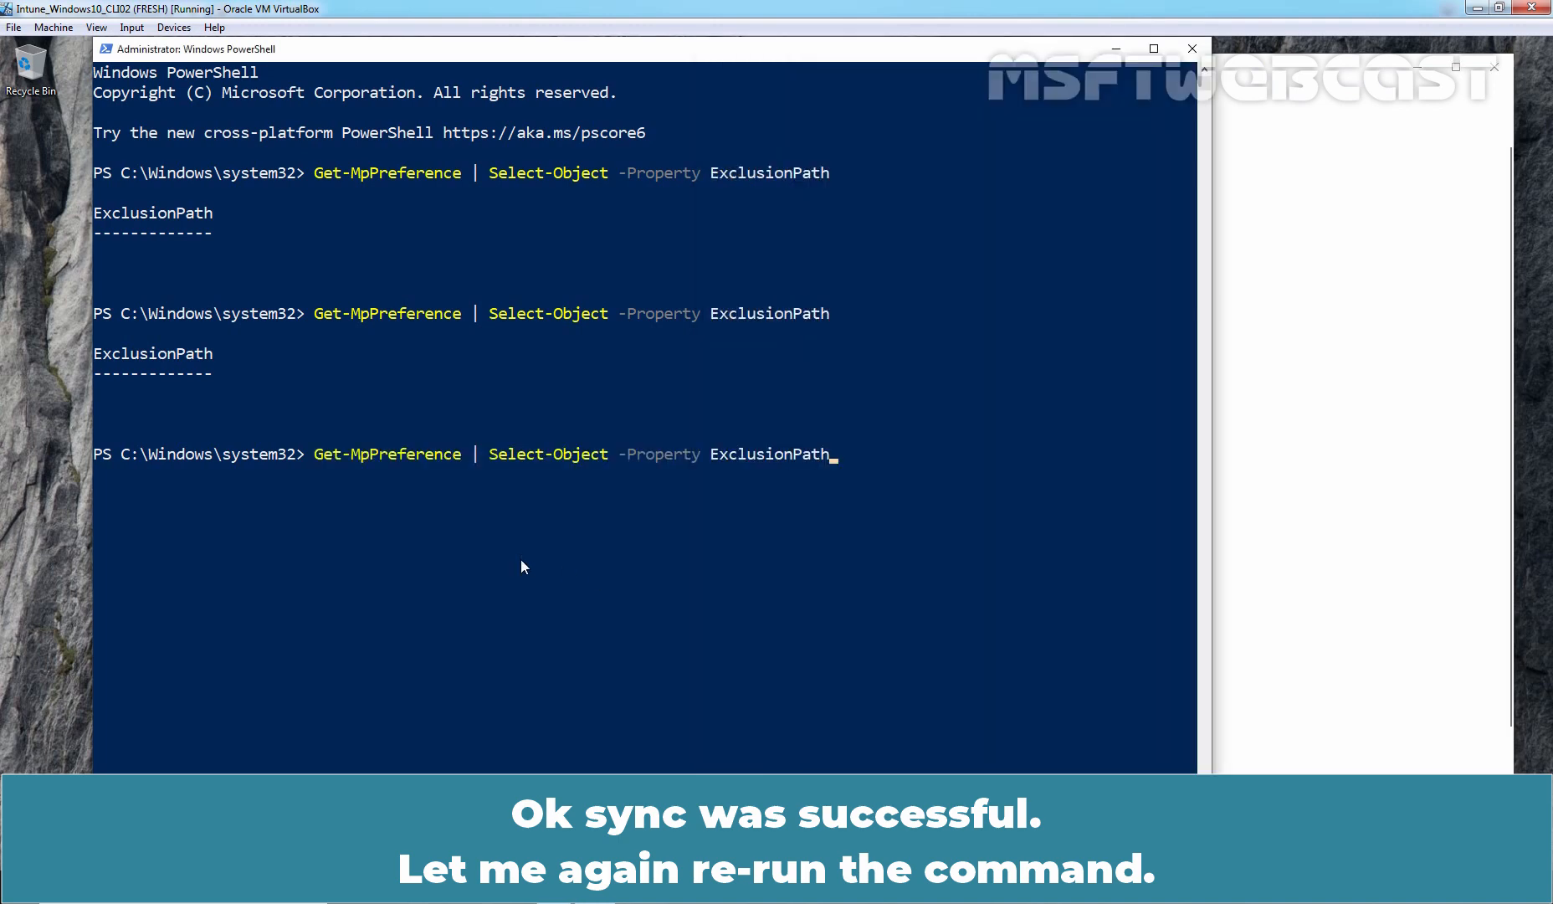
pyautogui.press('Return')
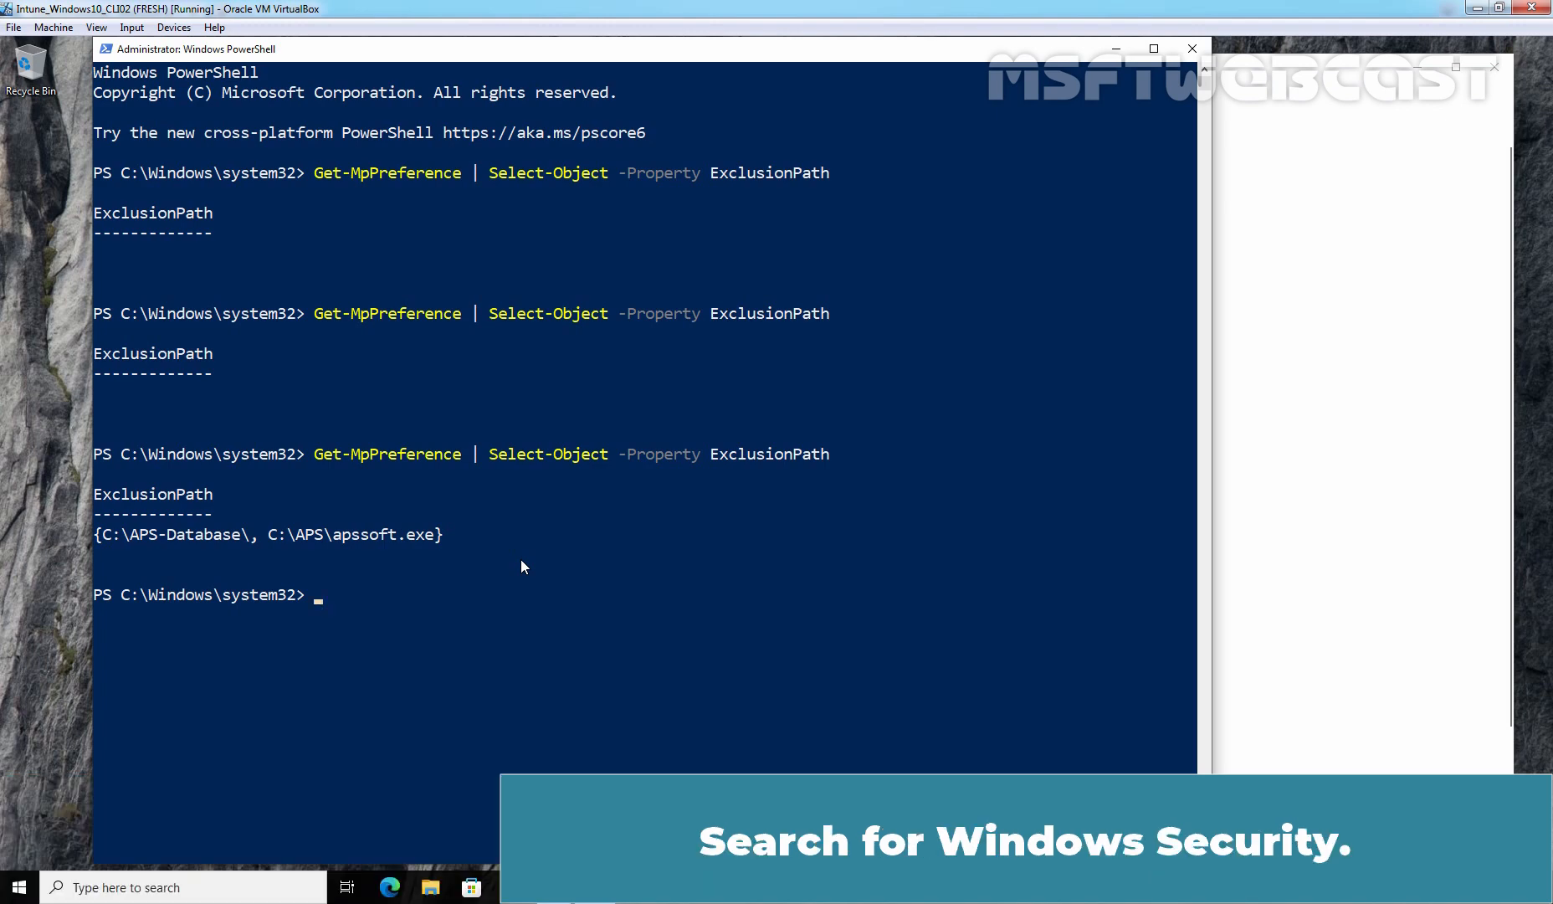
# - Reach Virus & threat protection's Manage settings page and scroll to its Exclusions section
pyautogui.write('secu')
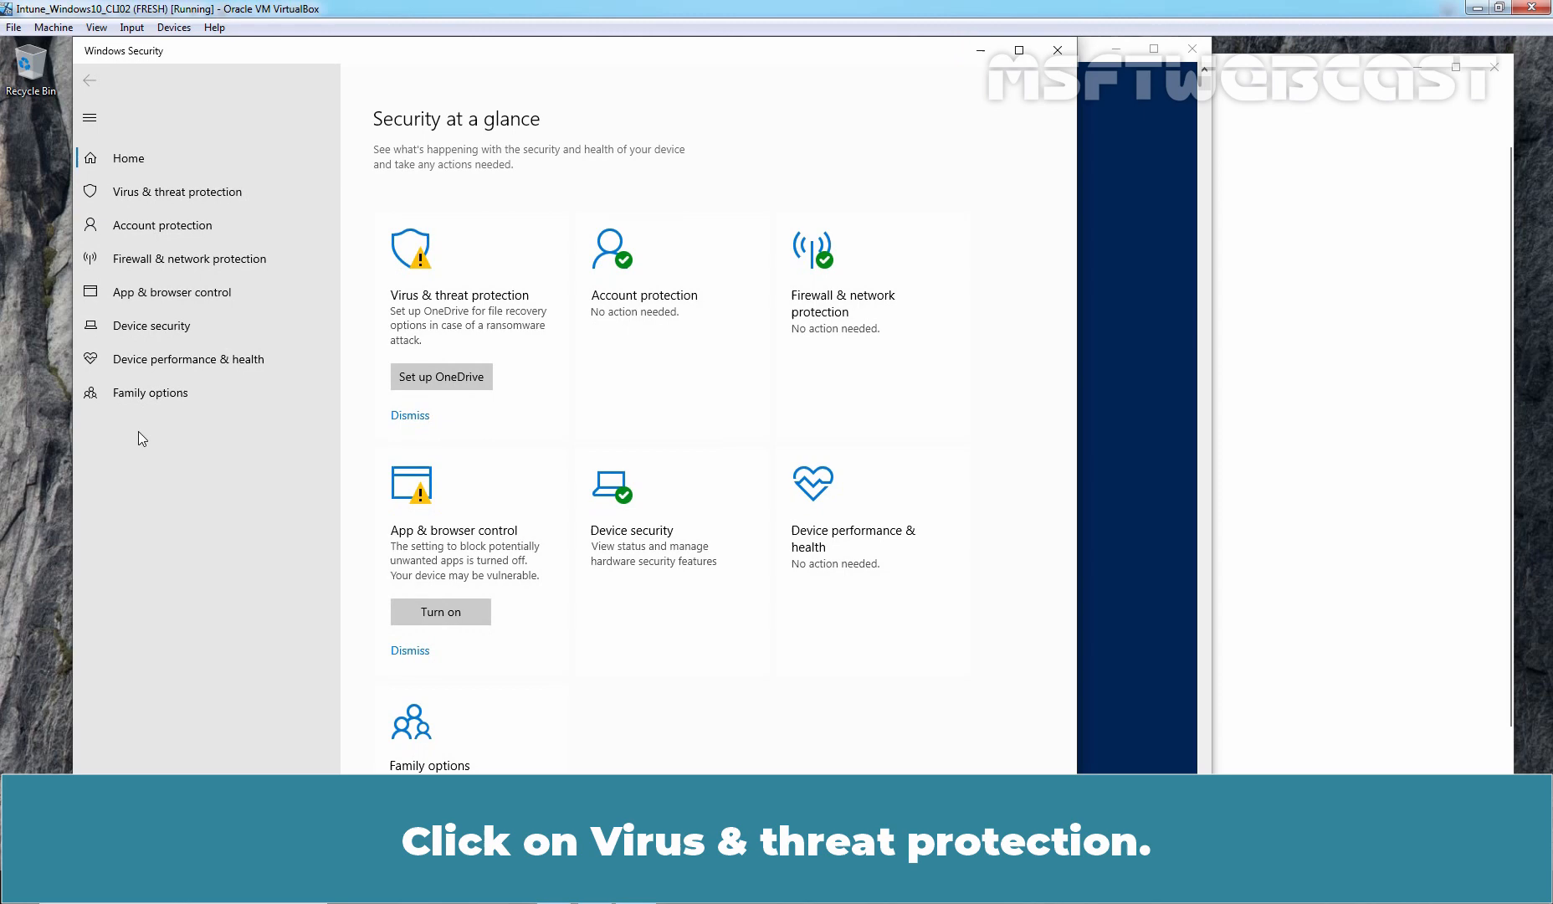
pyautogui.moveTo(179, 191)
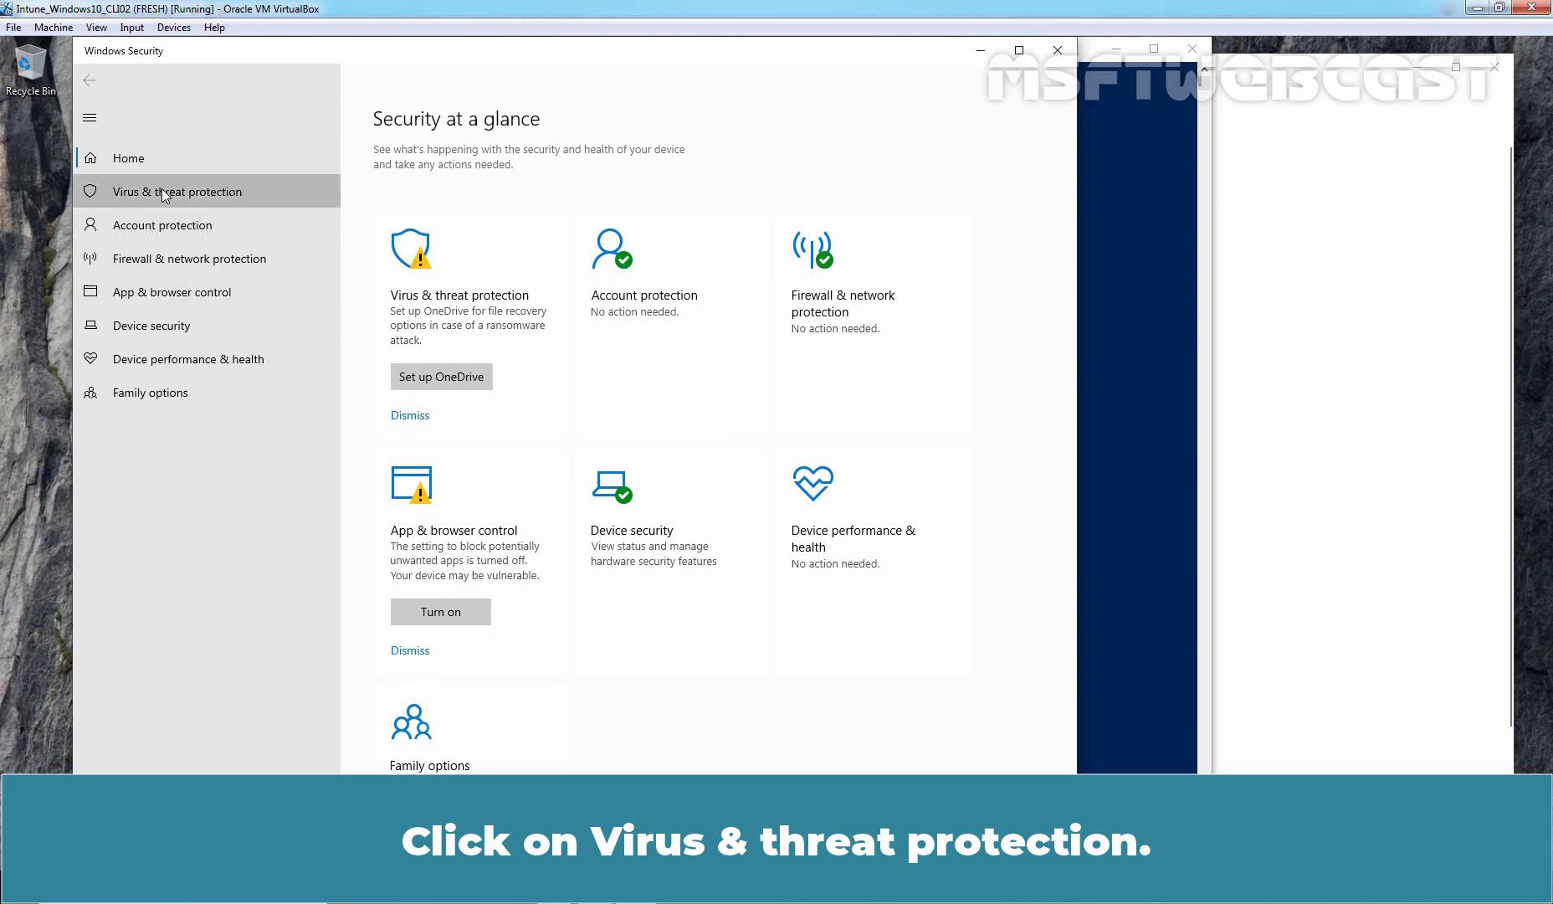
pyautogui.click(179, 191)
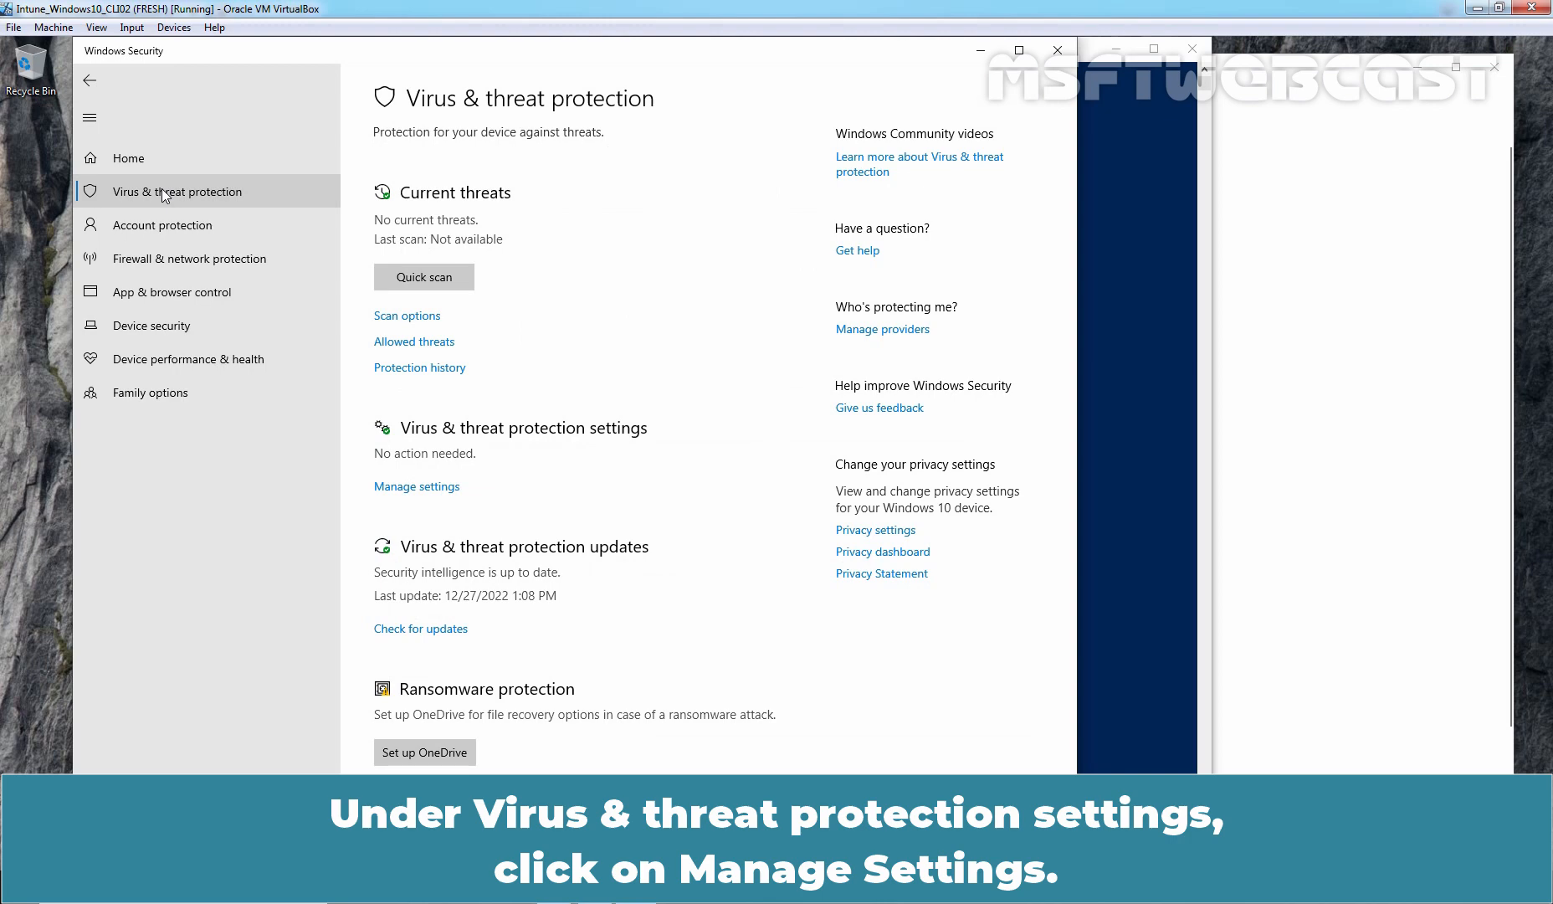
pyautogui.moveTo(417, 487)
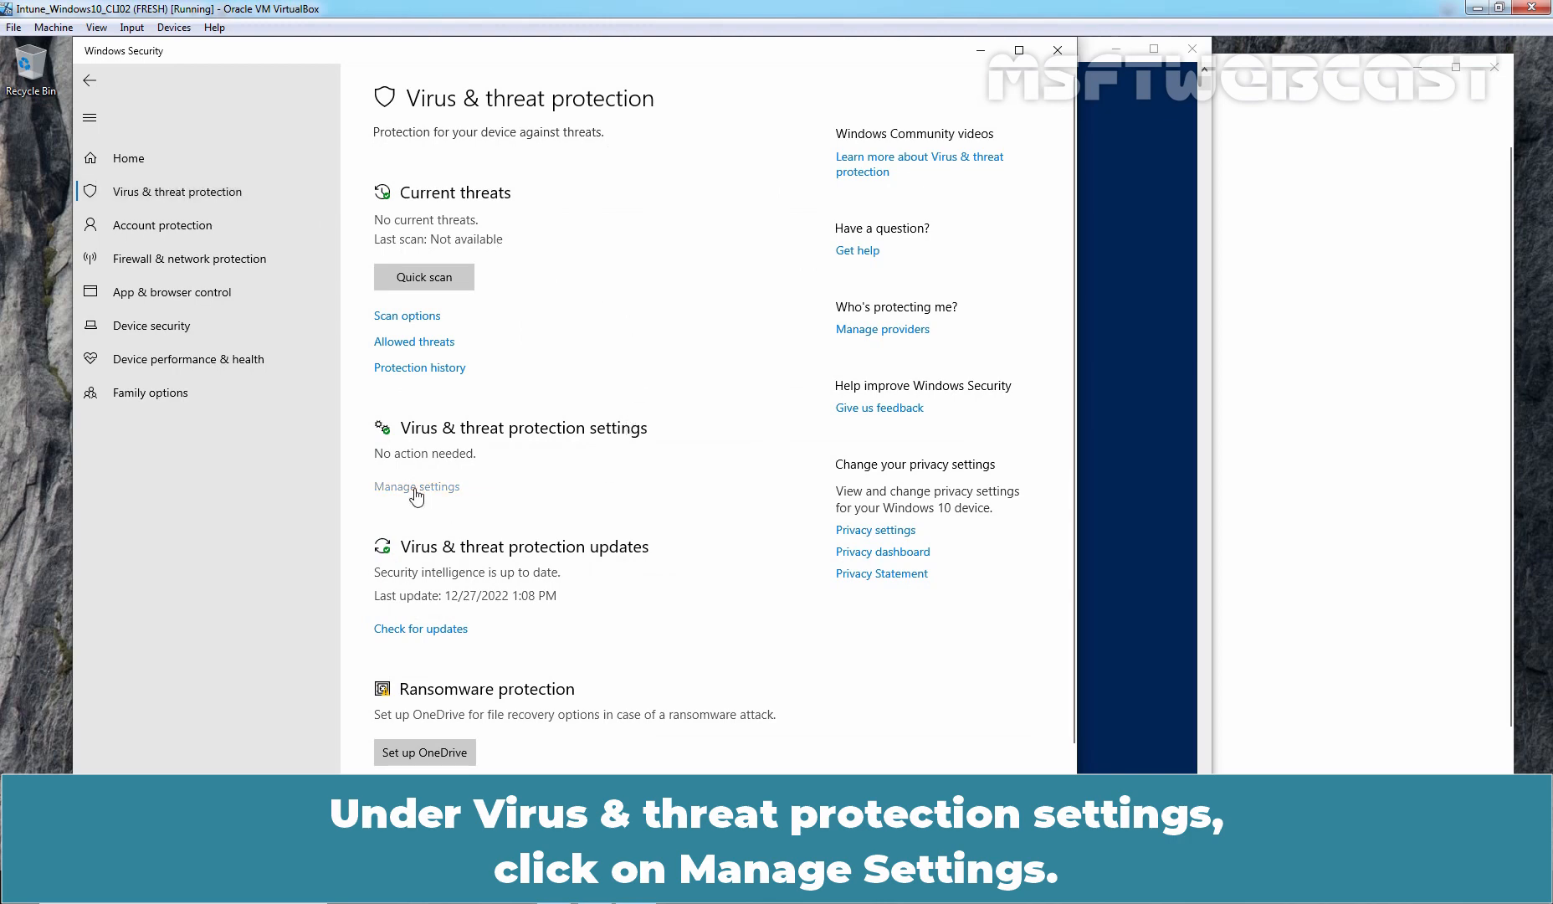
pyautogui.click(417, 487)
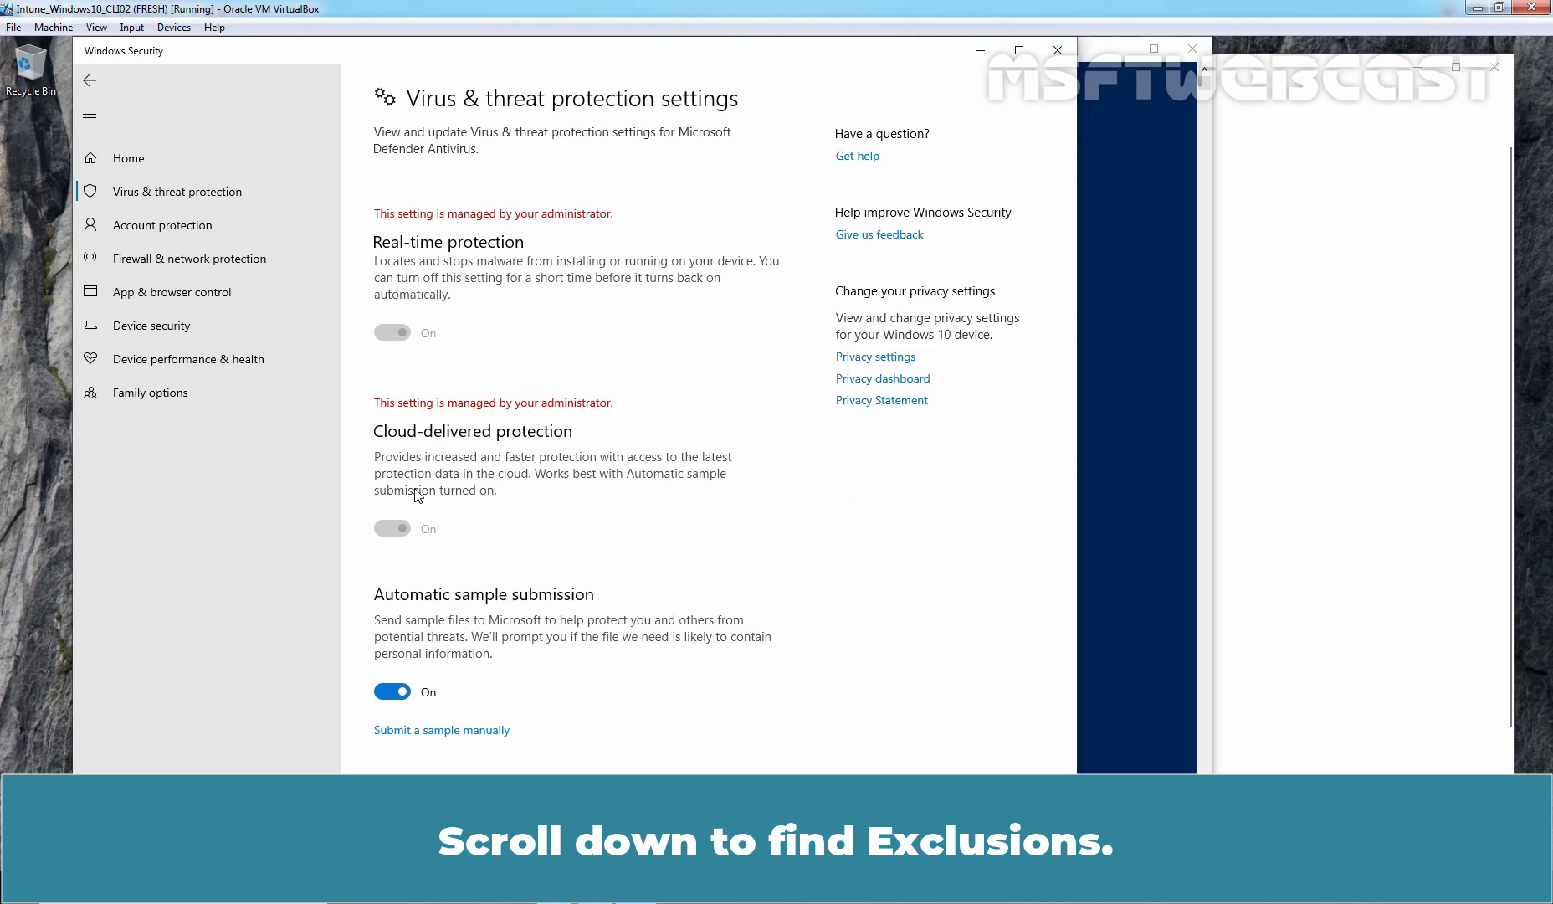
pyautogui.scroll(-3)
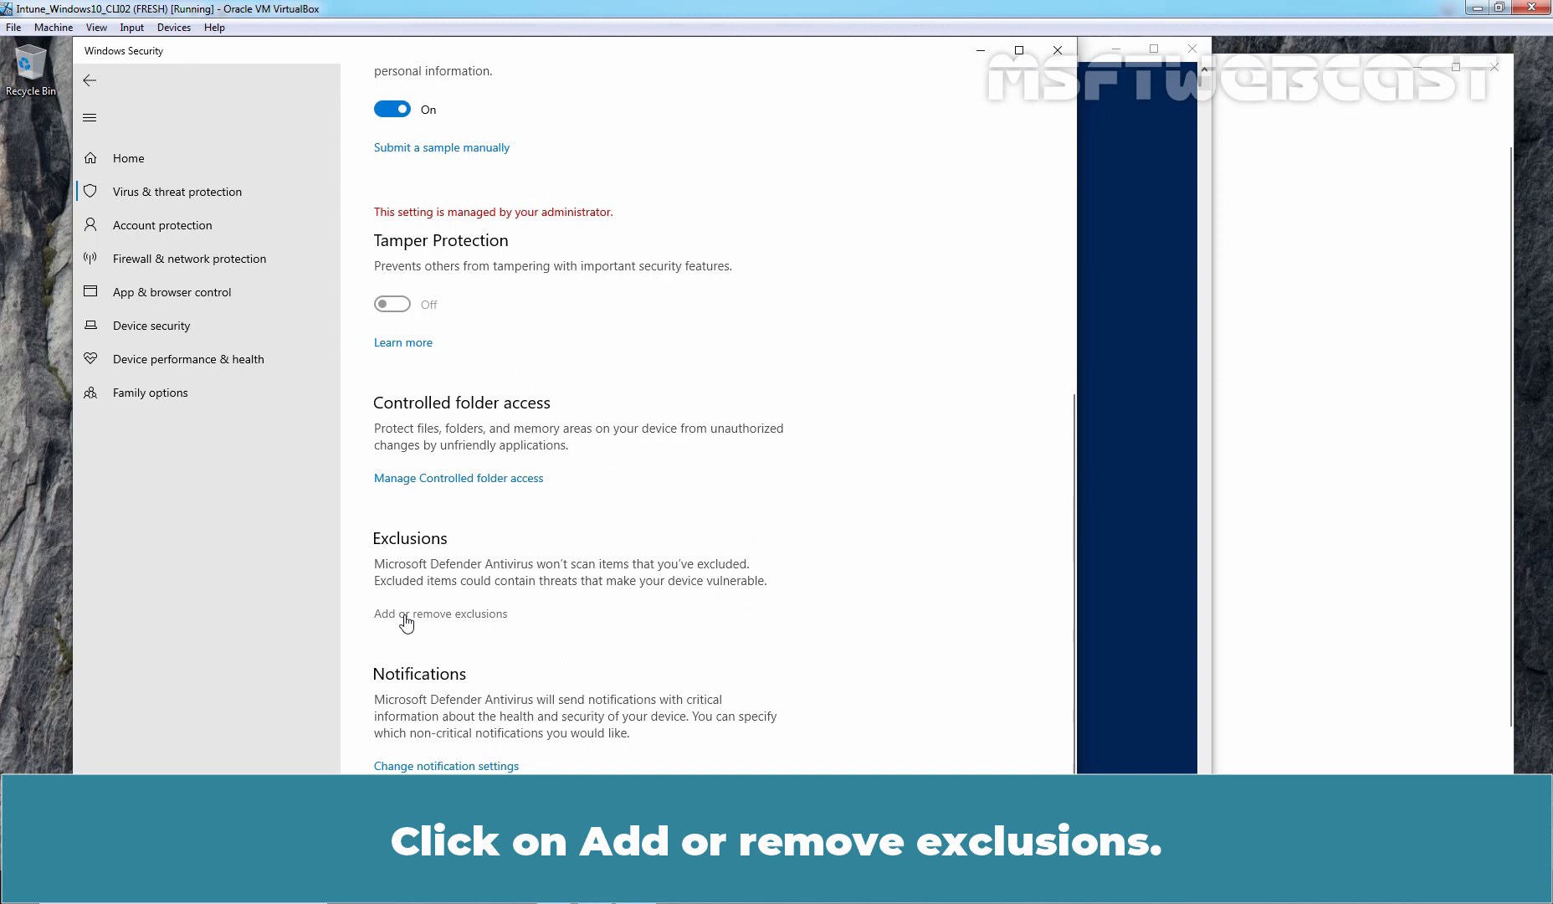
# - Show the exclusions list with C:\APS-Database\ and C:\APS\apssoft.exe after approving the UAC prompt
pyautogui.click(439, 614)
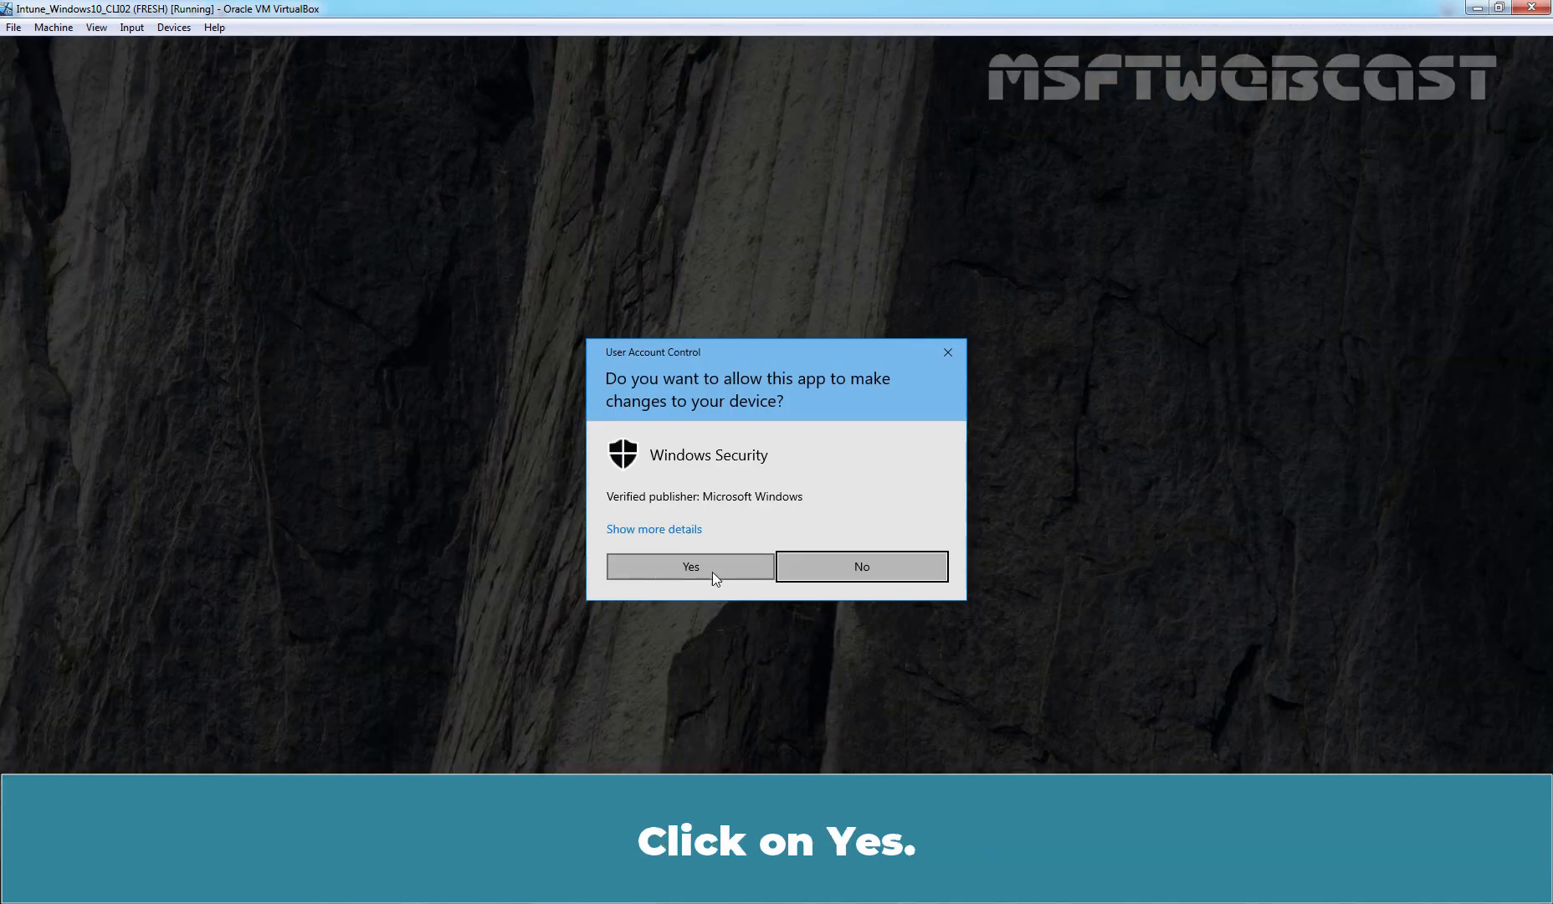
pyautogui.click(690, 565)
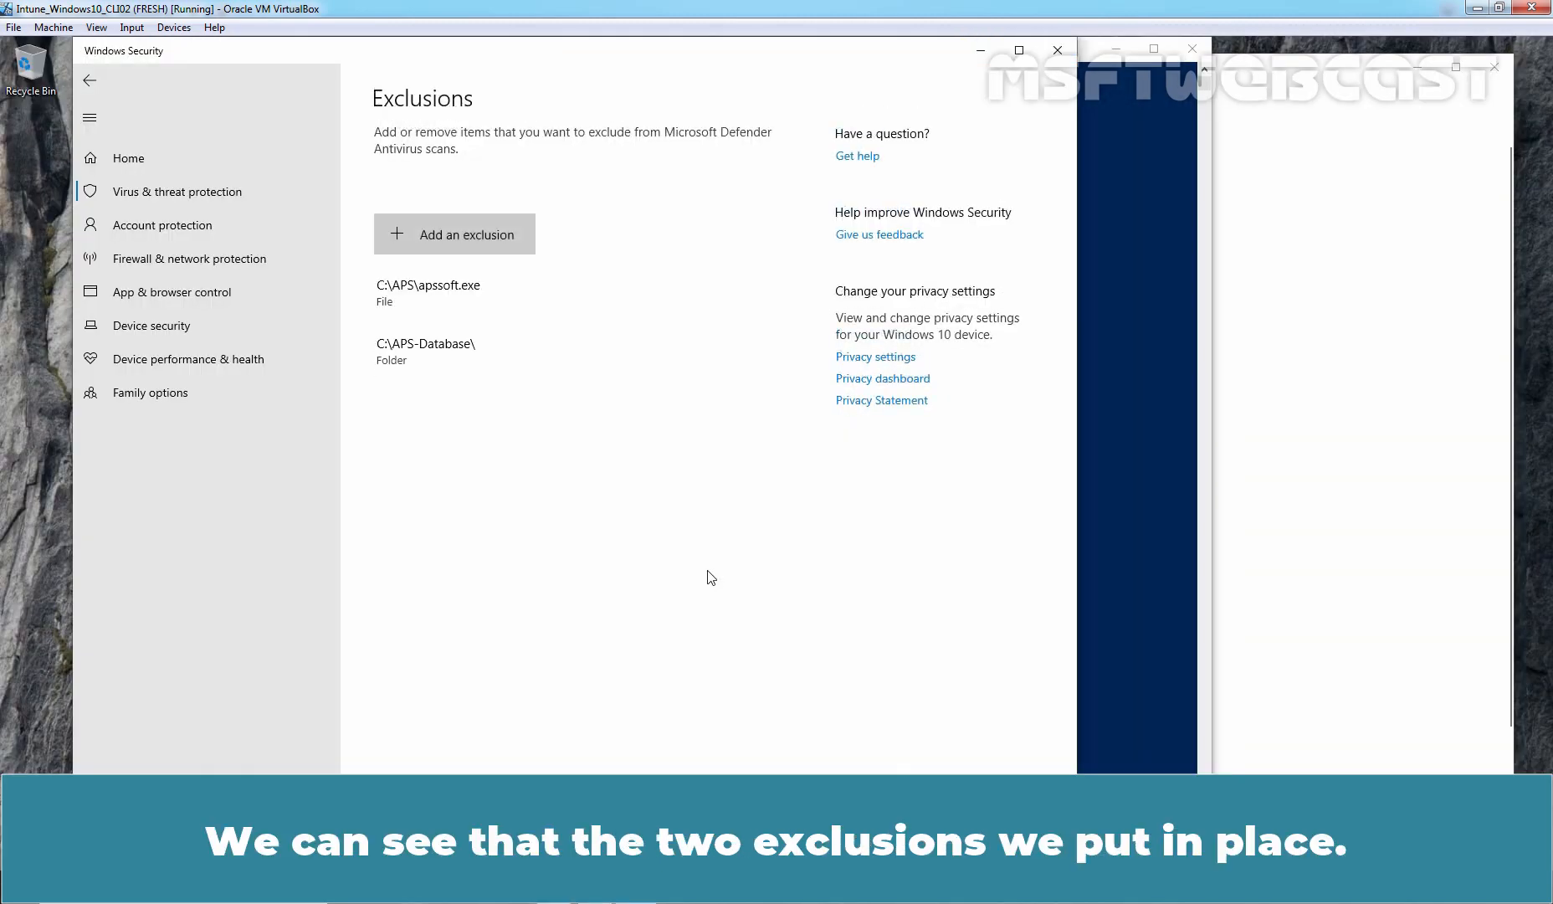